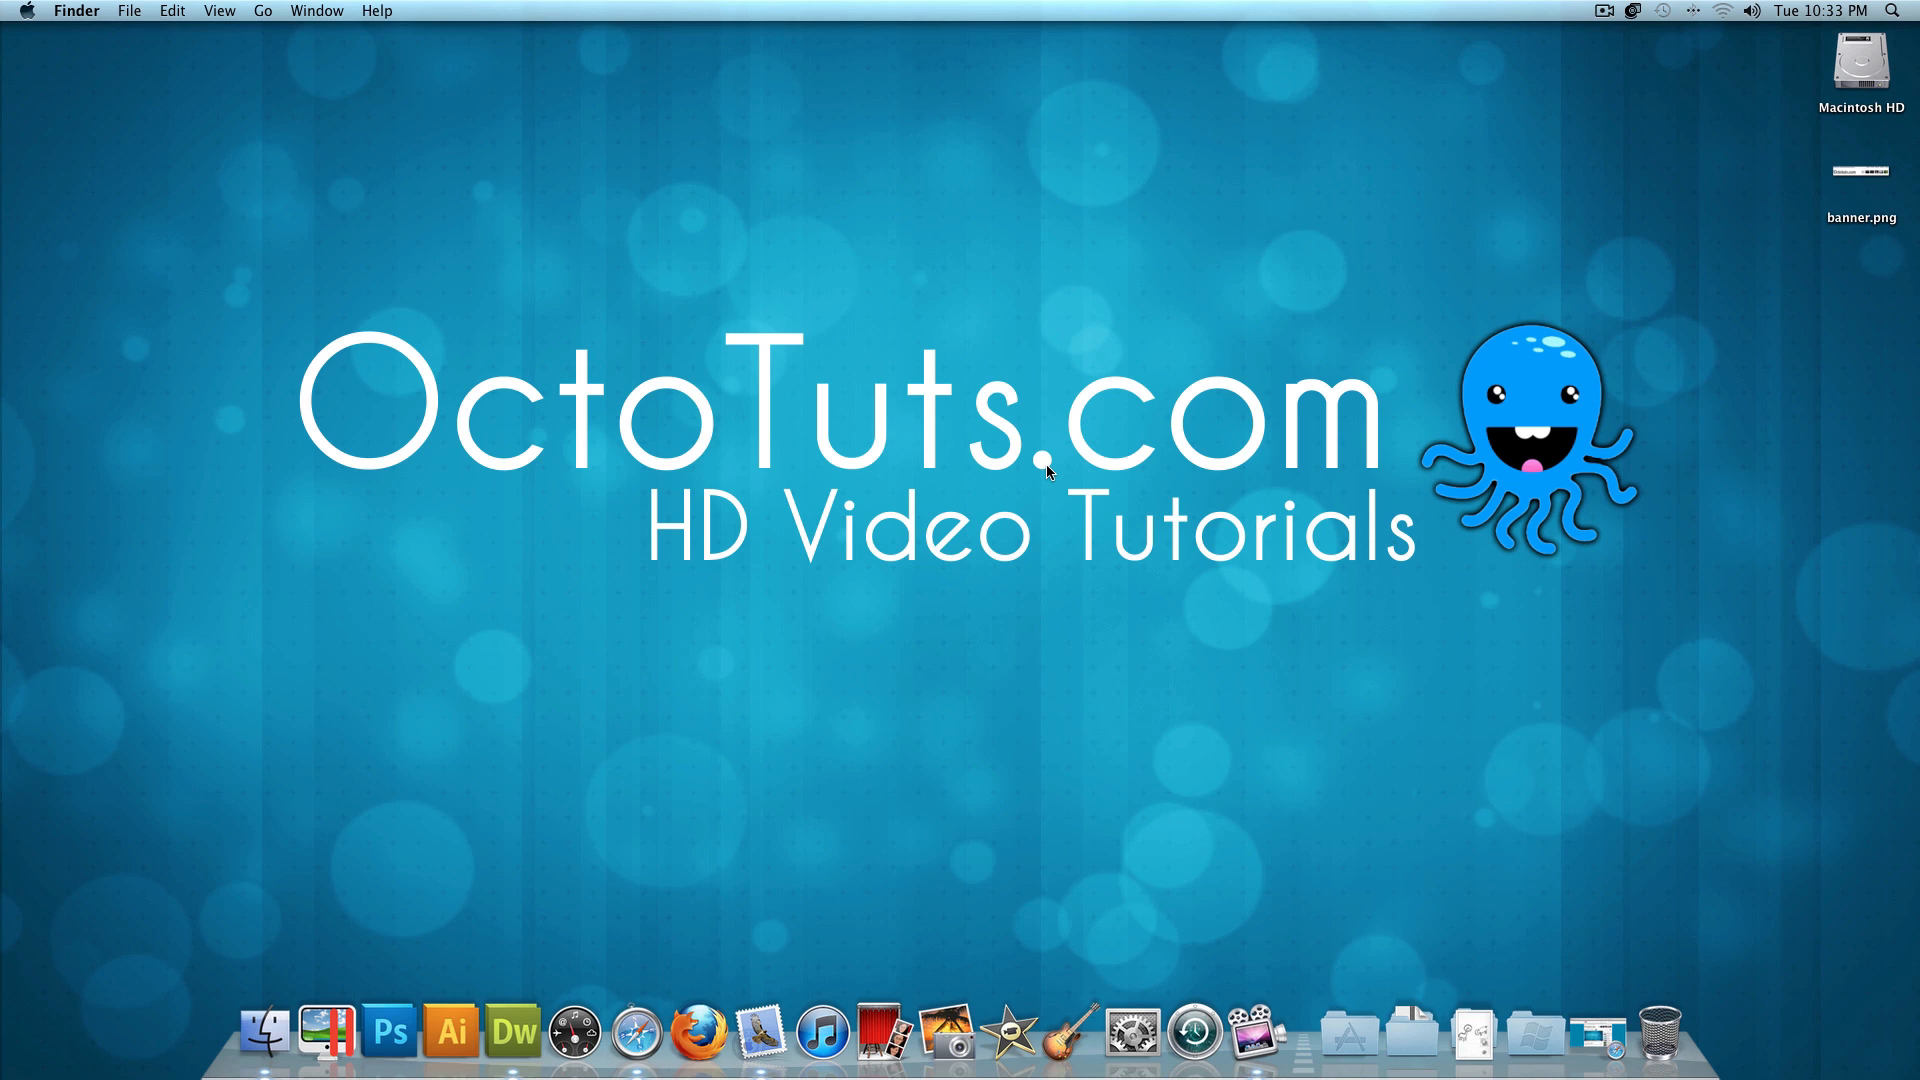
mouse_move(1274, 434)
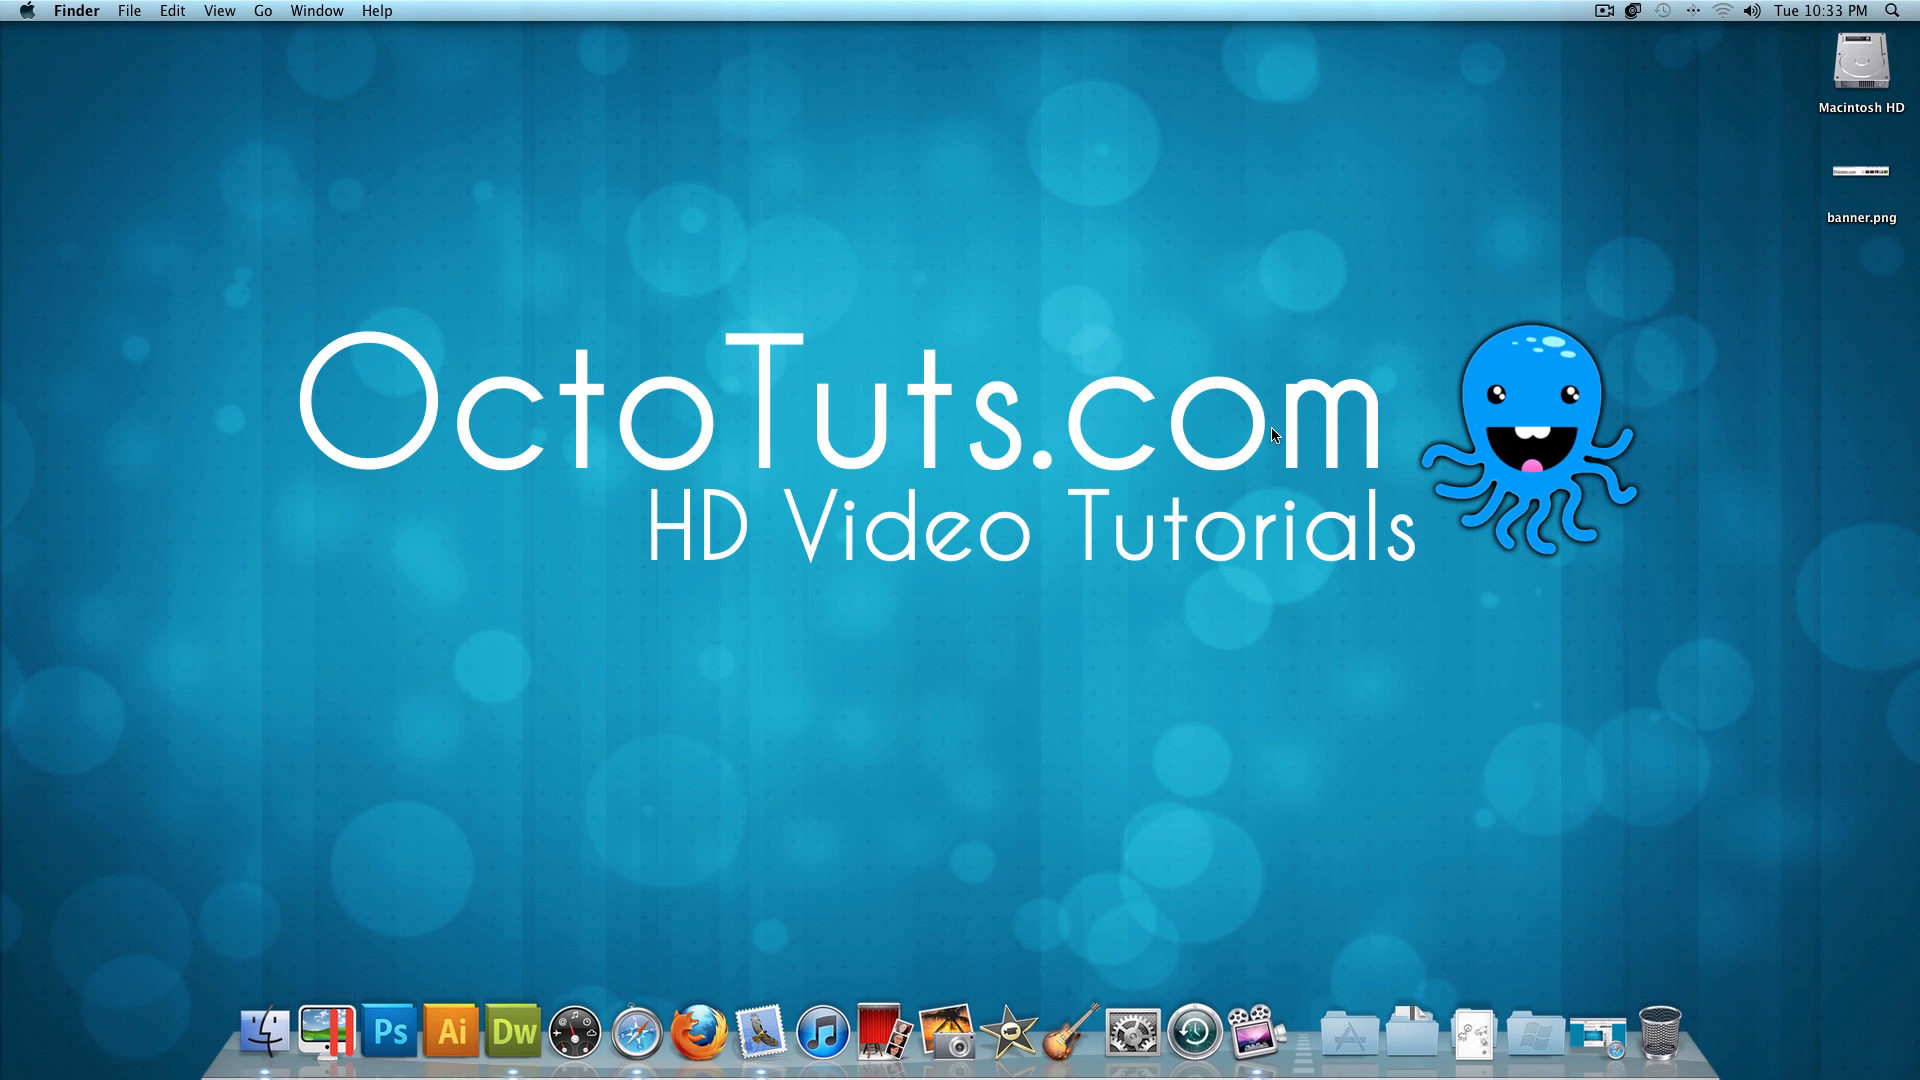
Open banner.png from the desktop in Preview to inspect the artwork
double_click(1859, 168)
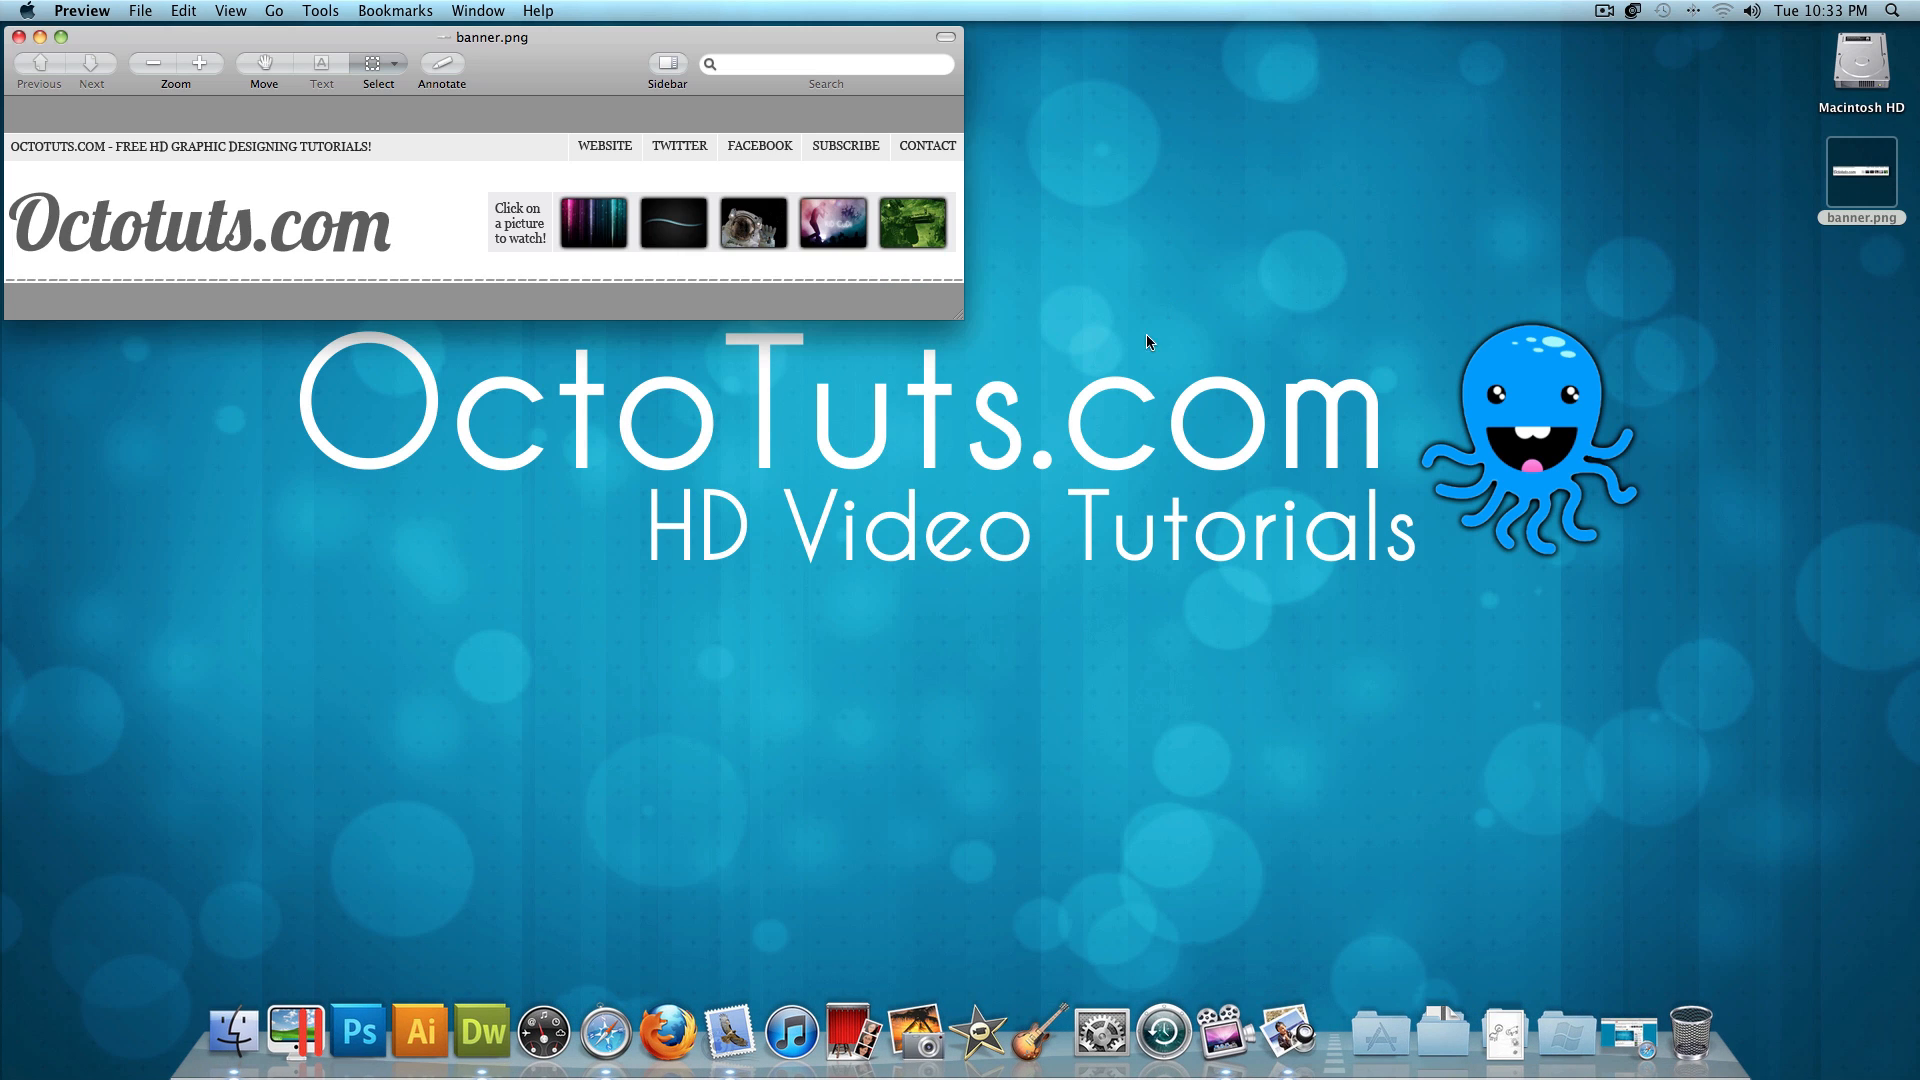
mouse_move(152, 252)
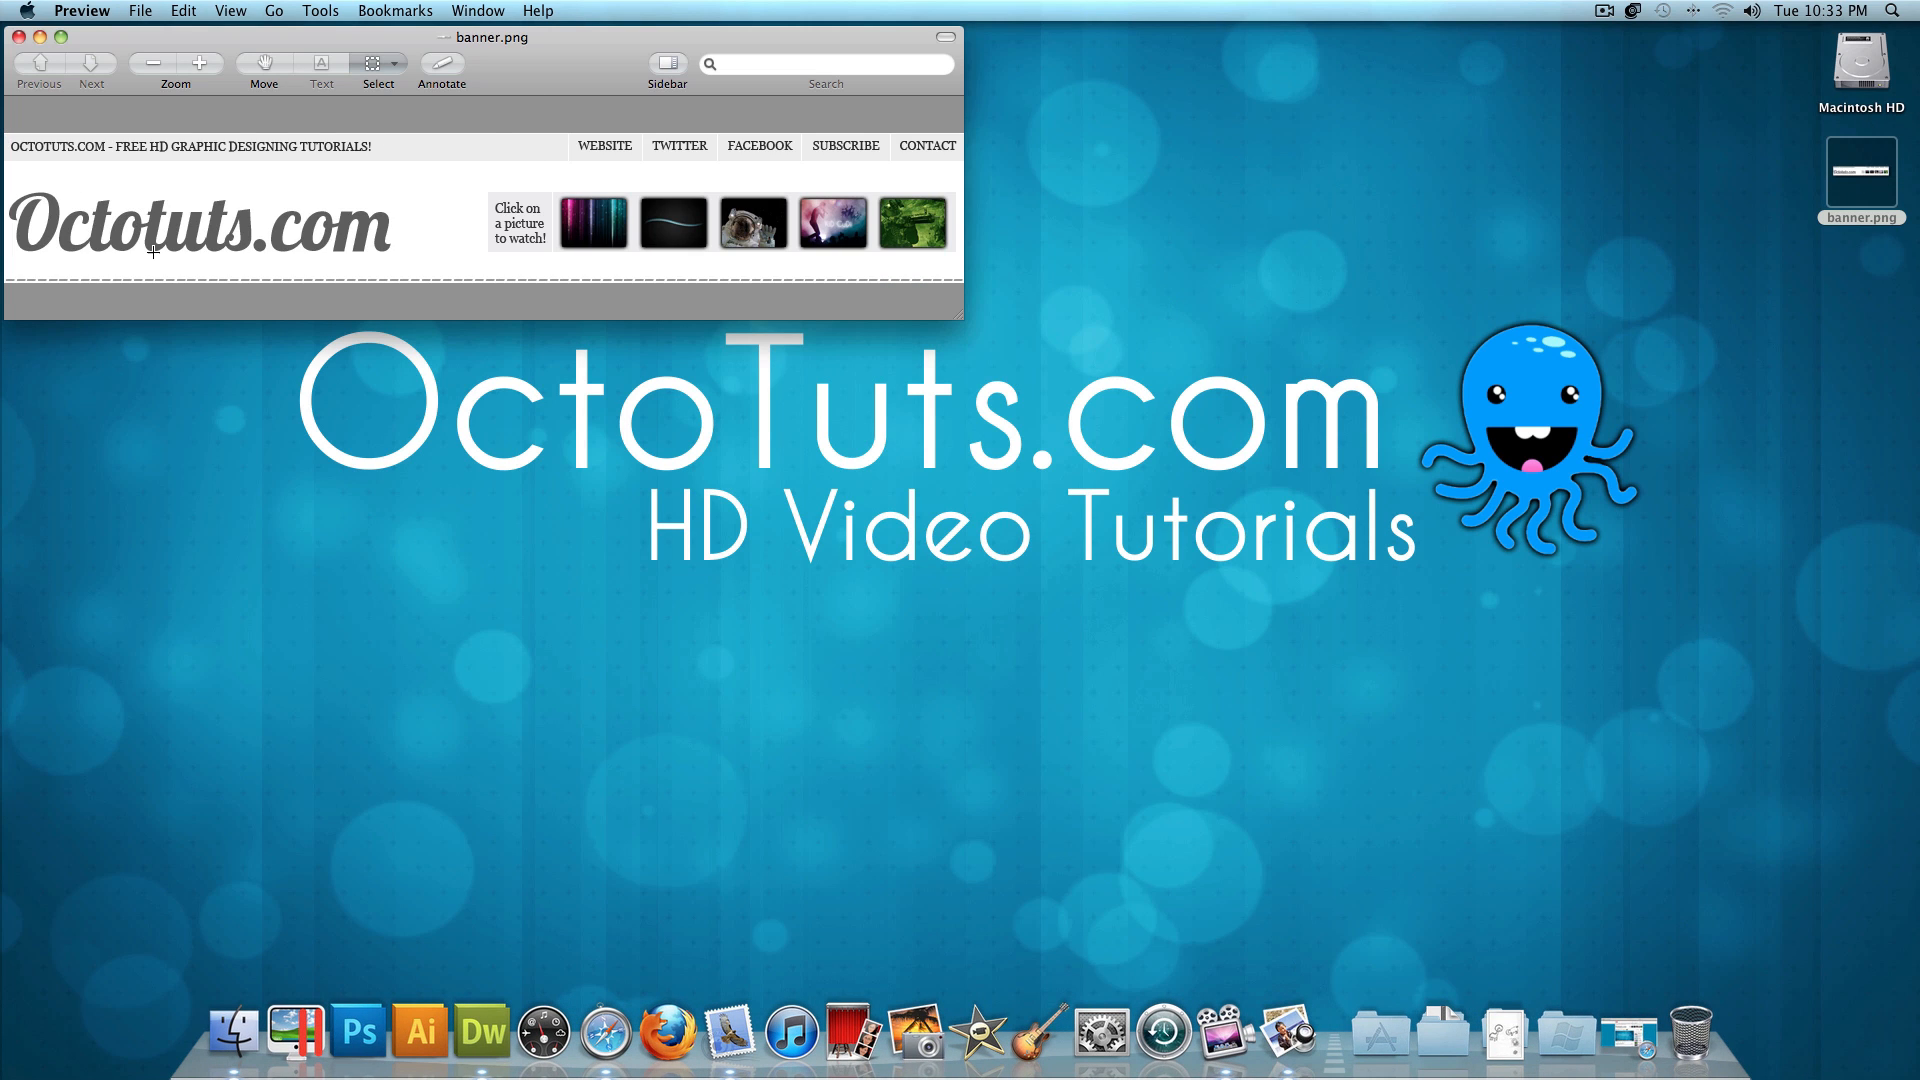
right_click(1284, 1032)
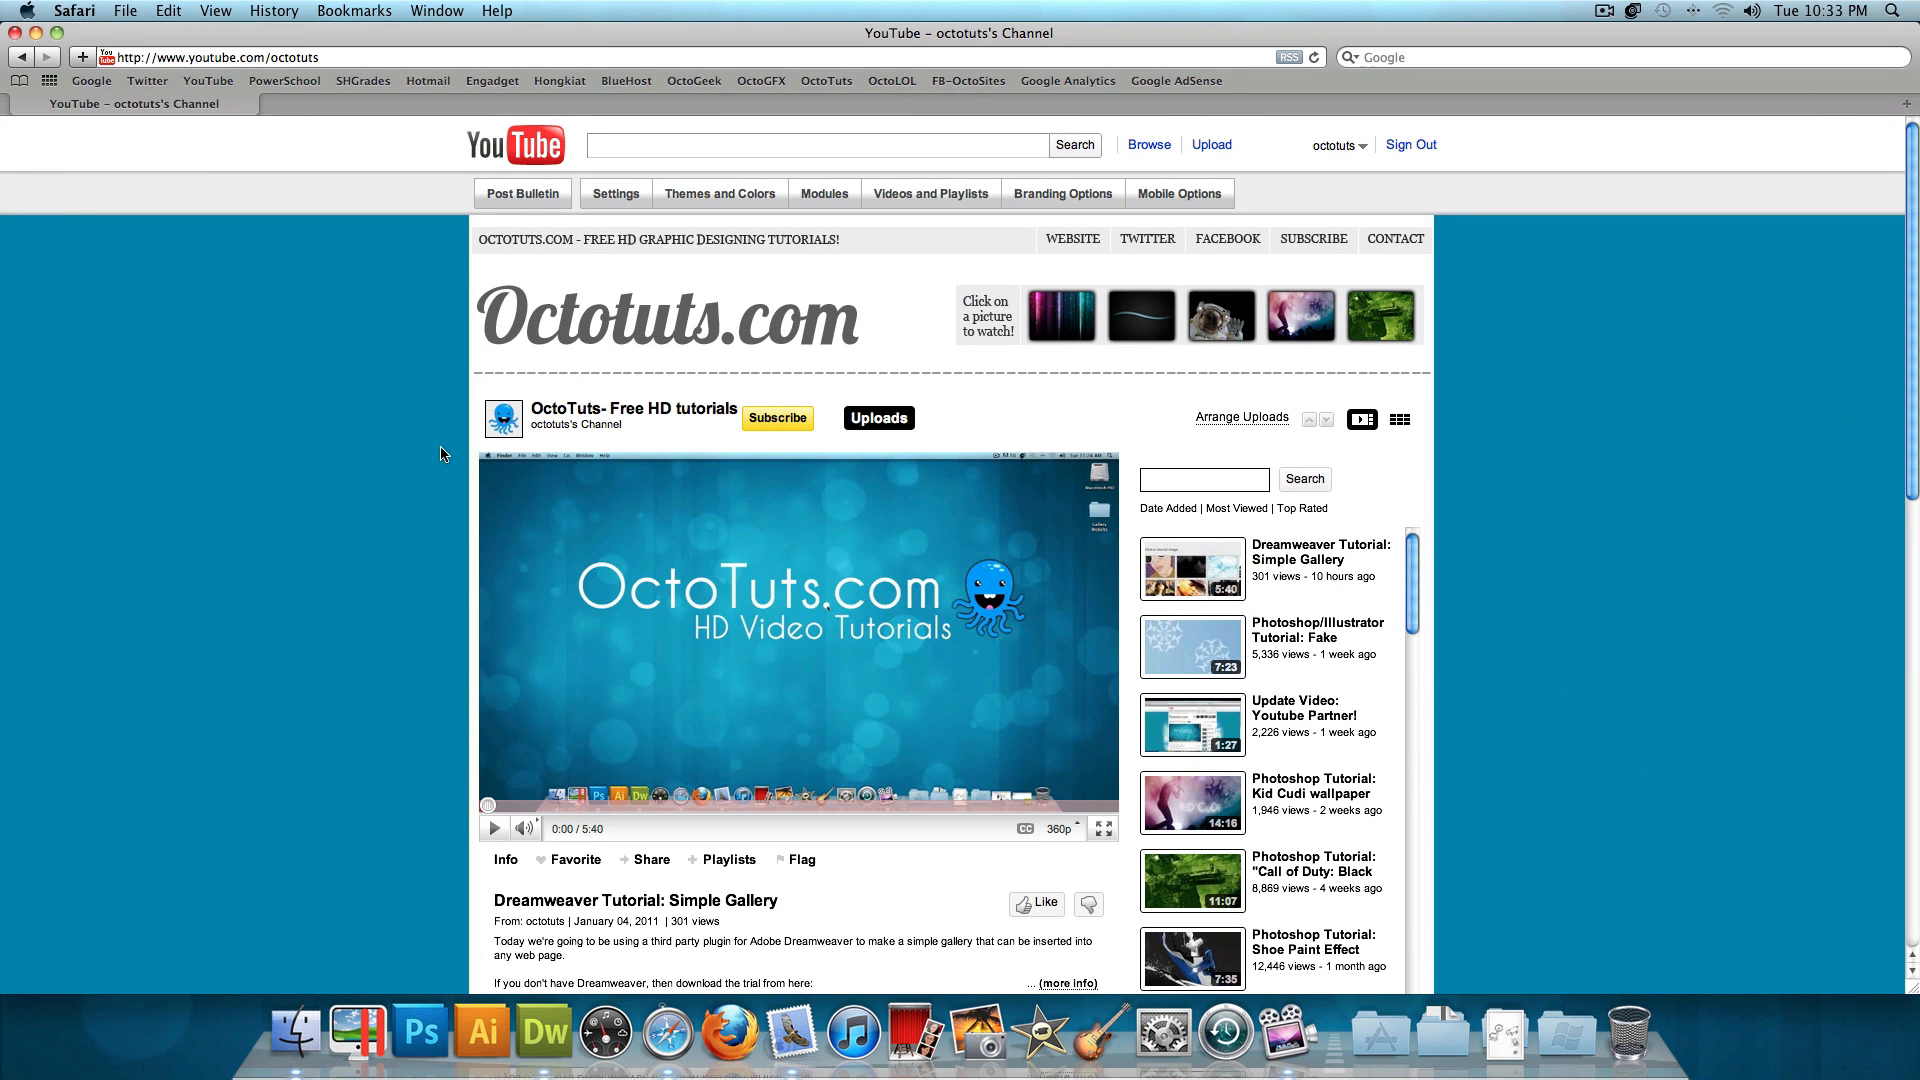
mouse_move(892, 348)
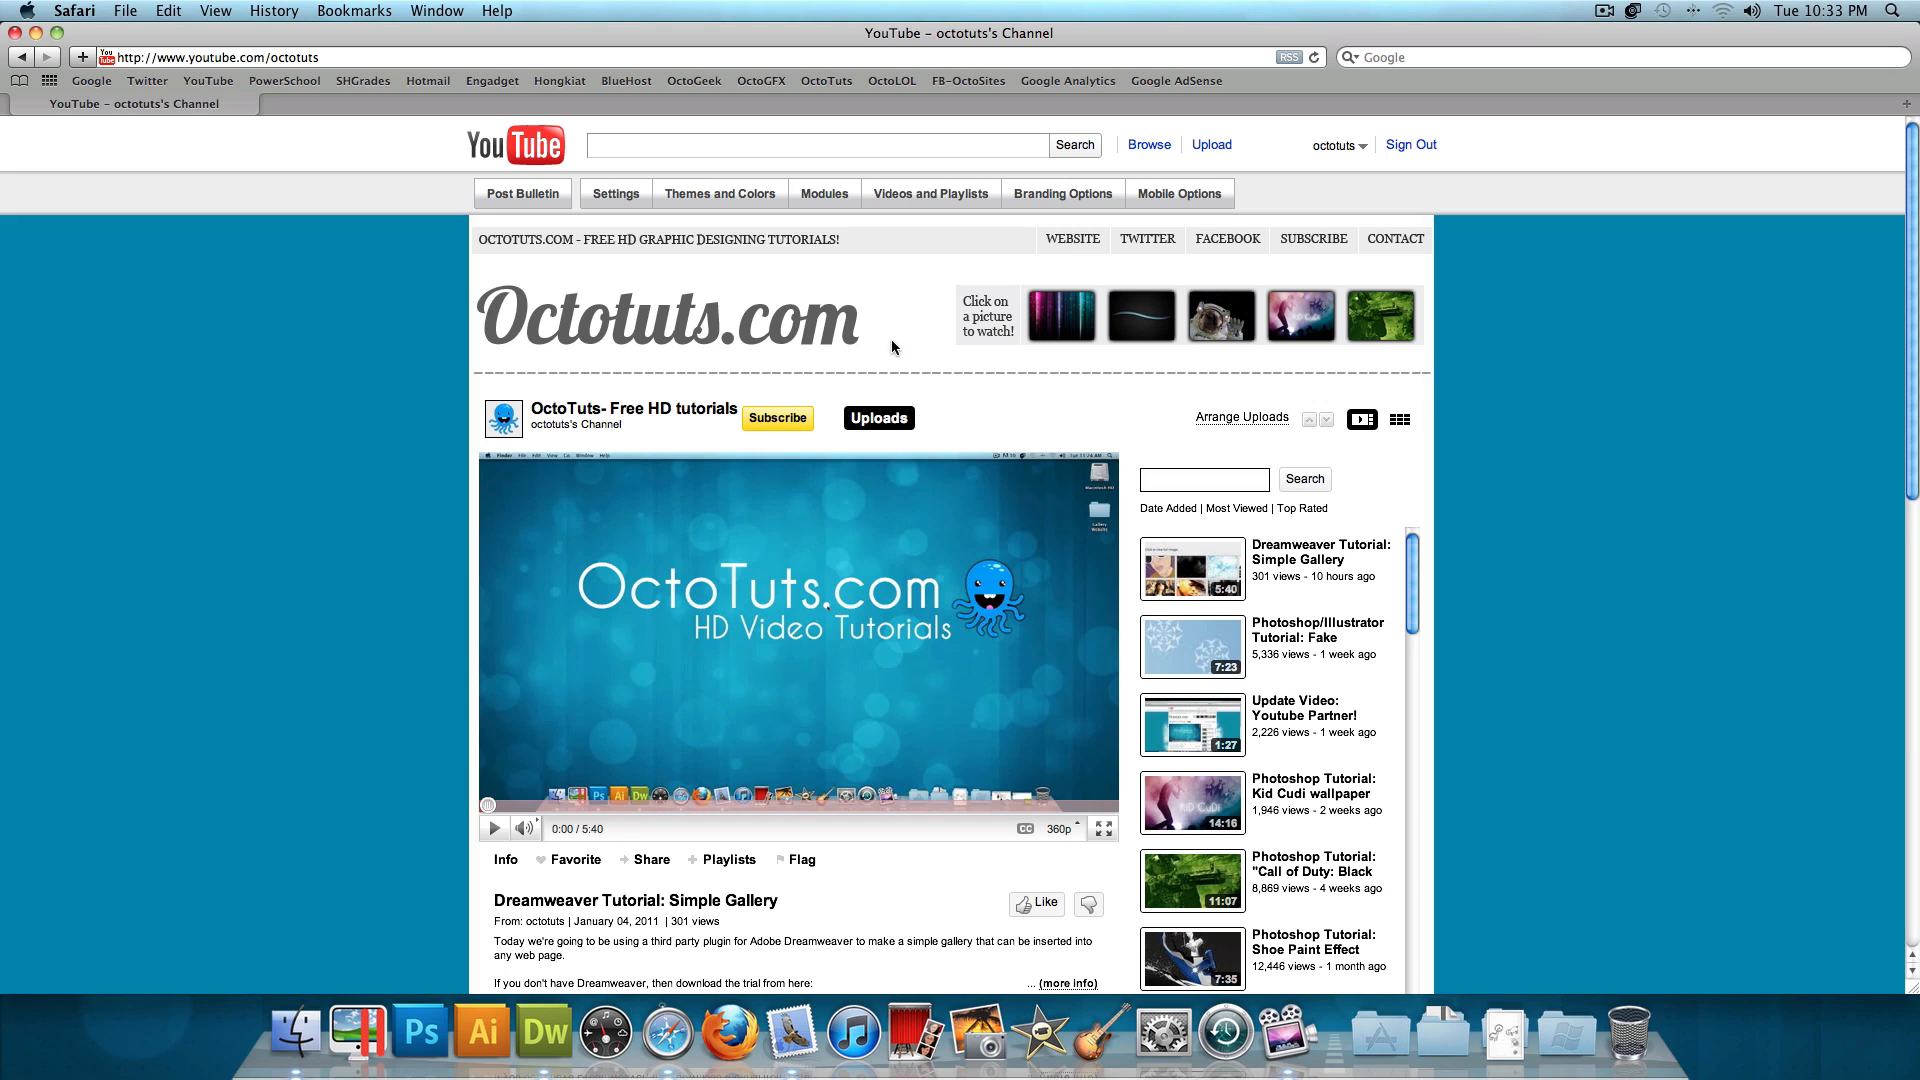
mouse_move(1076, 241)
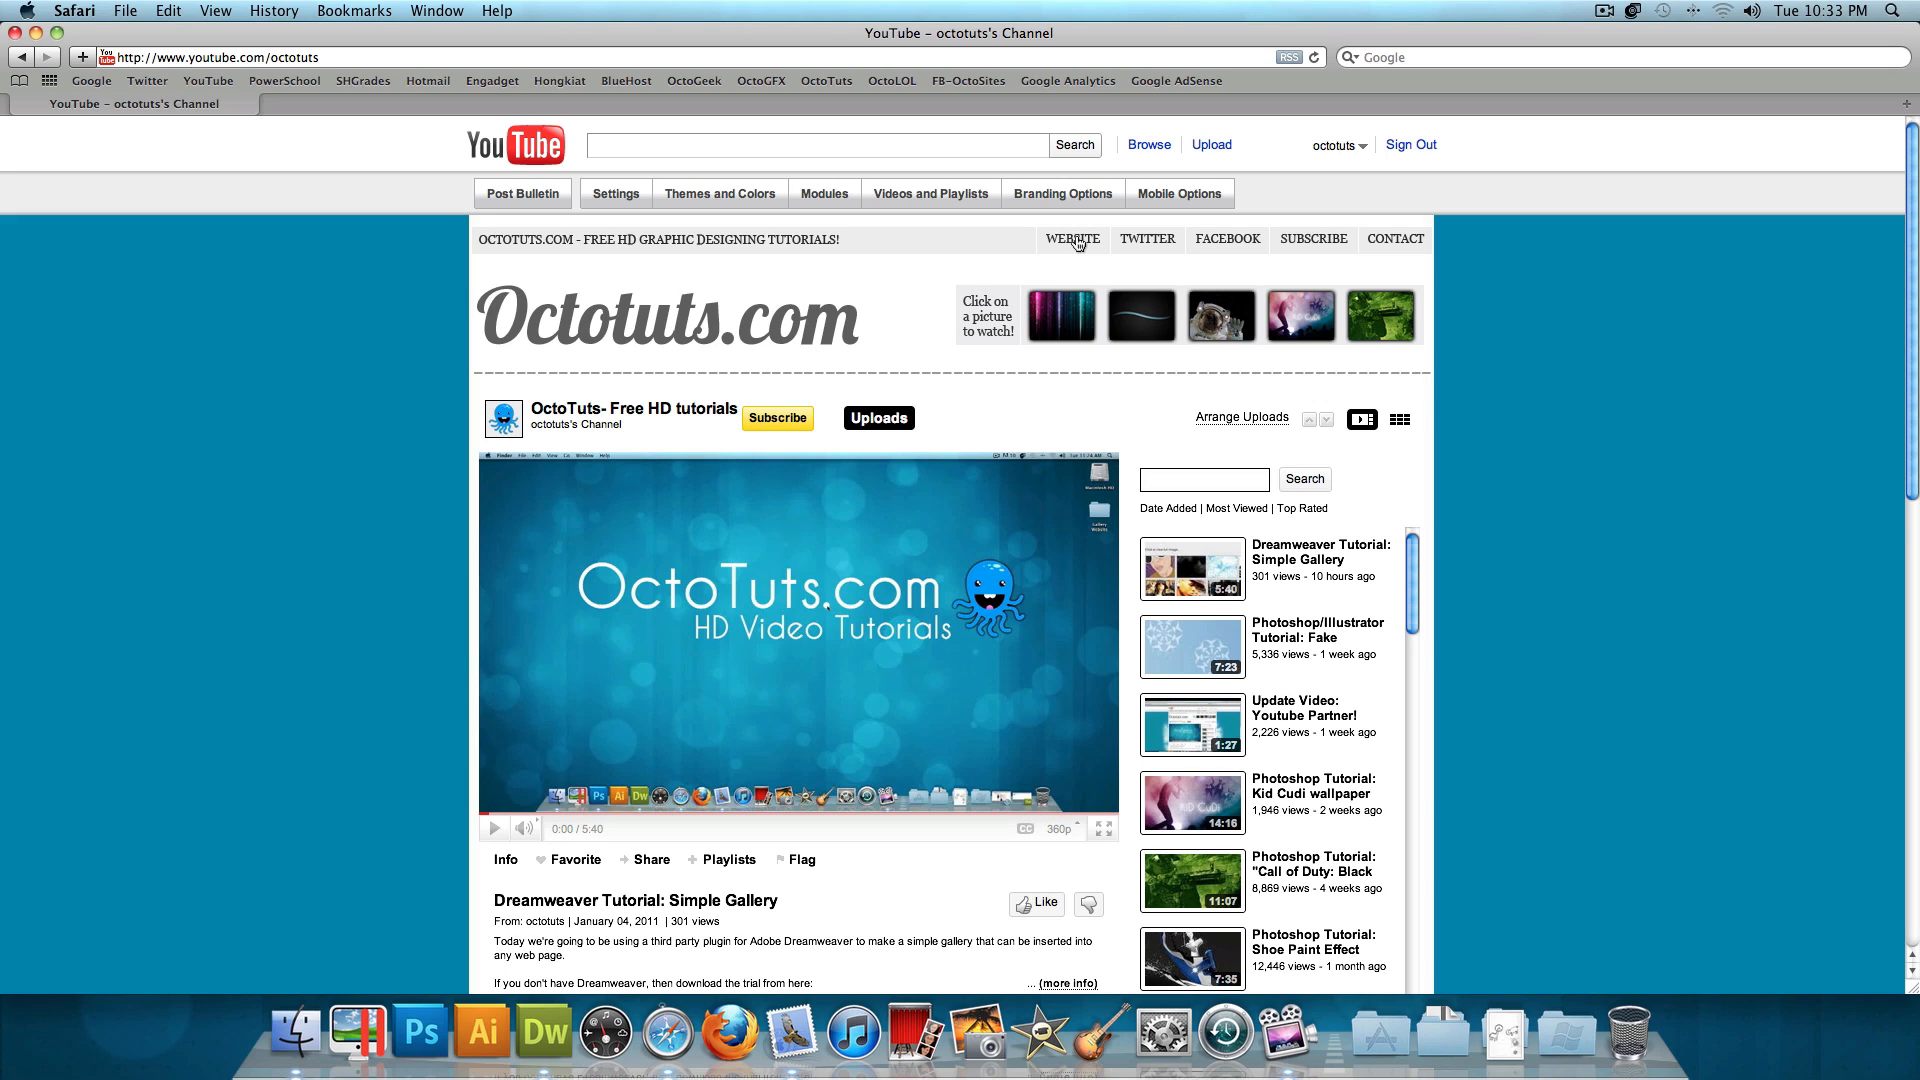
mouse_move(1371, 272)
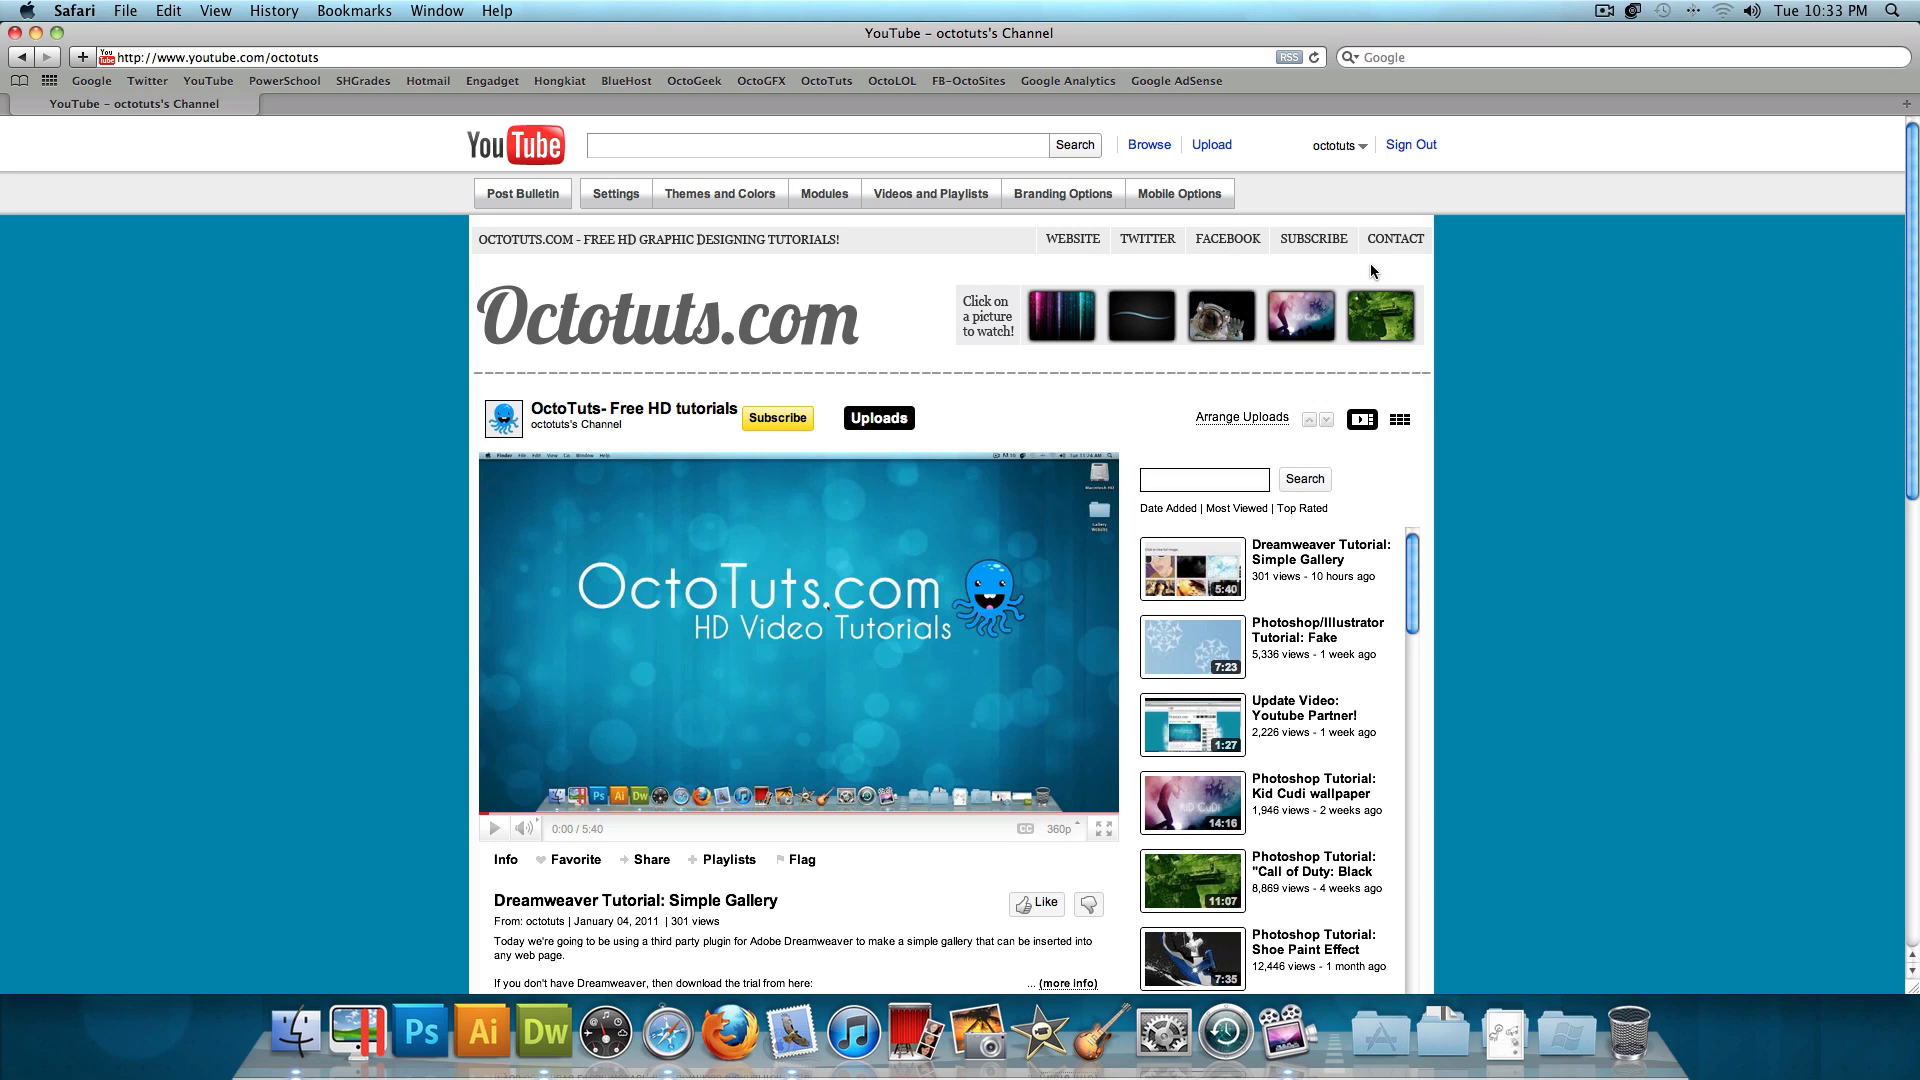
mouse_move(1074, 320)
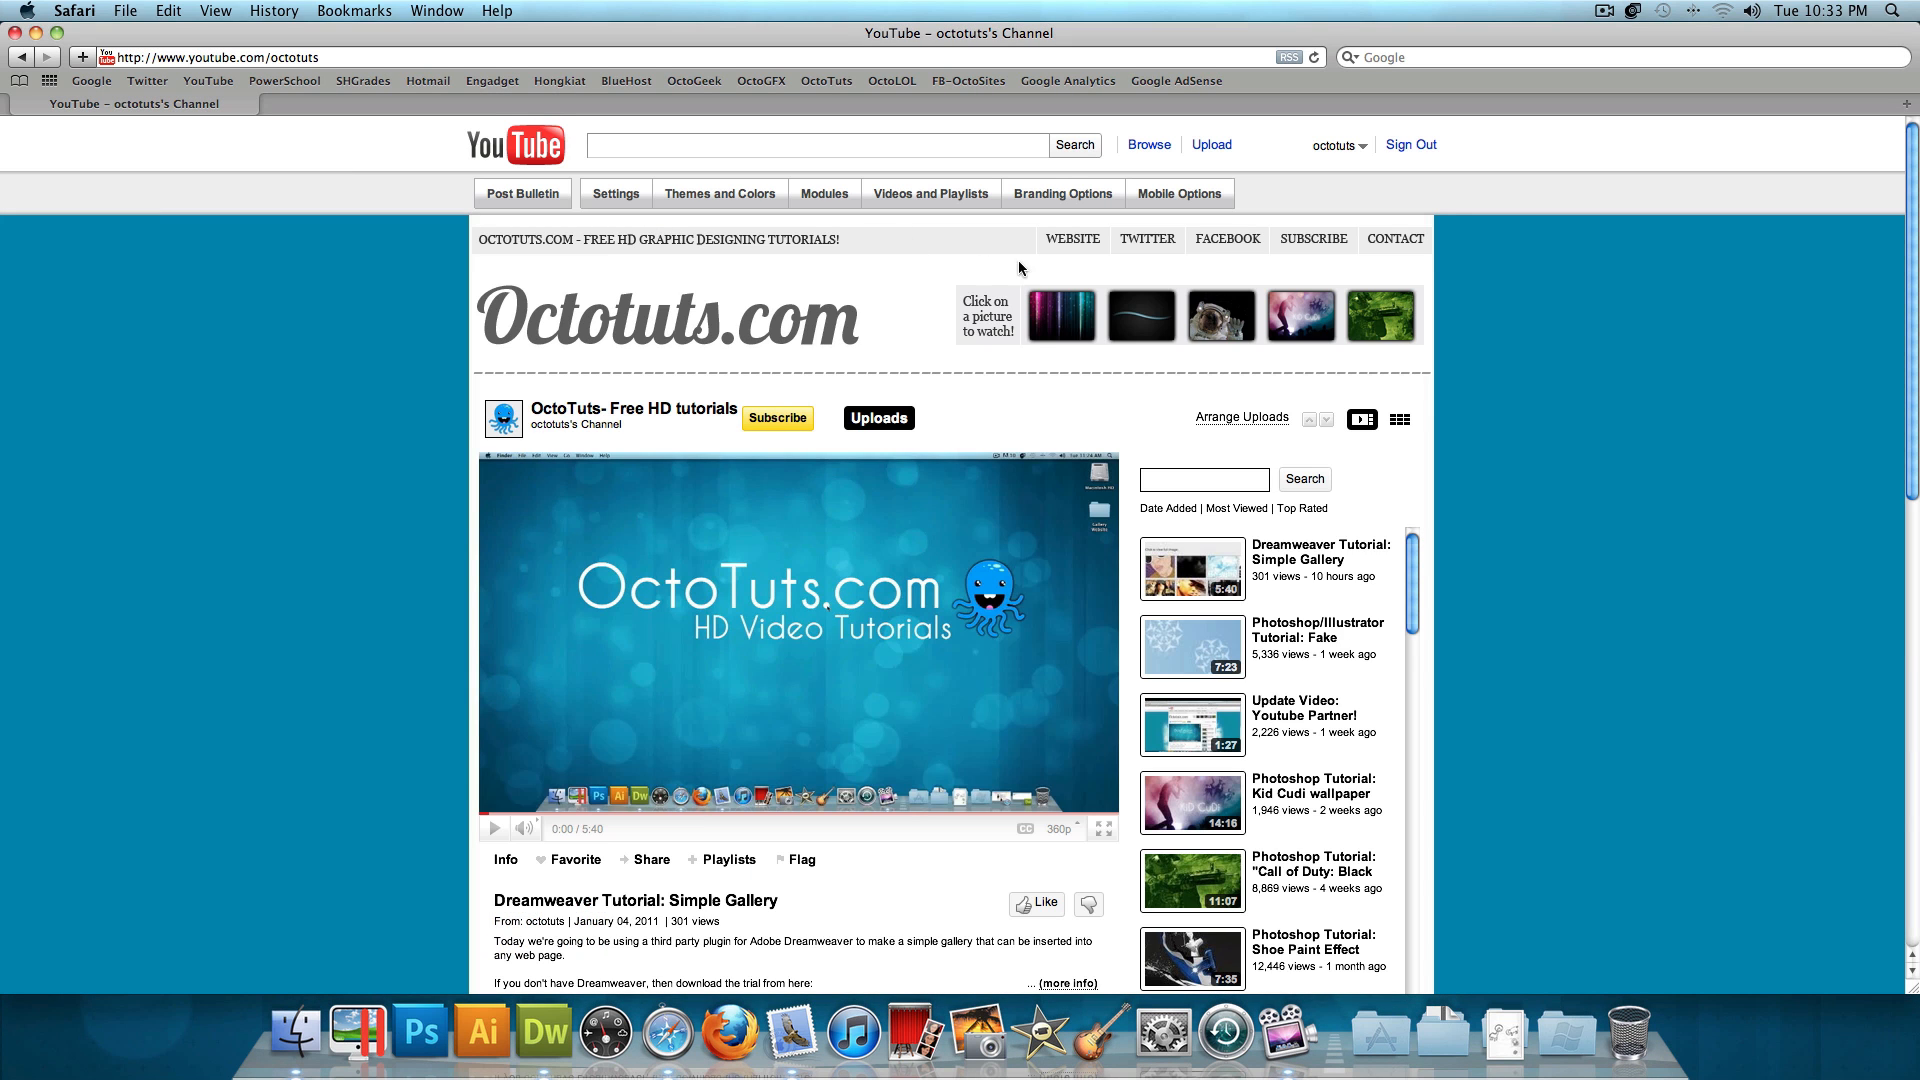
mouse_move(347, 374)
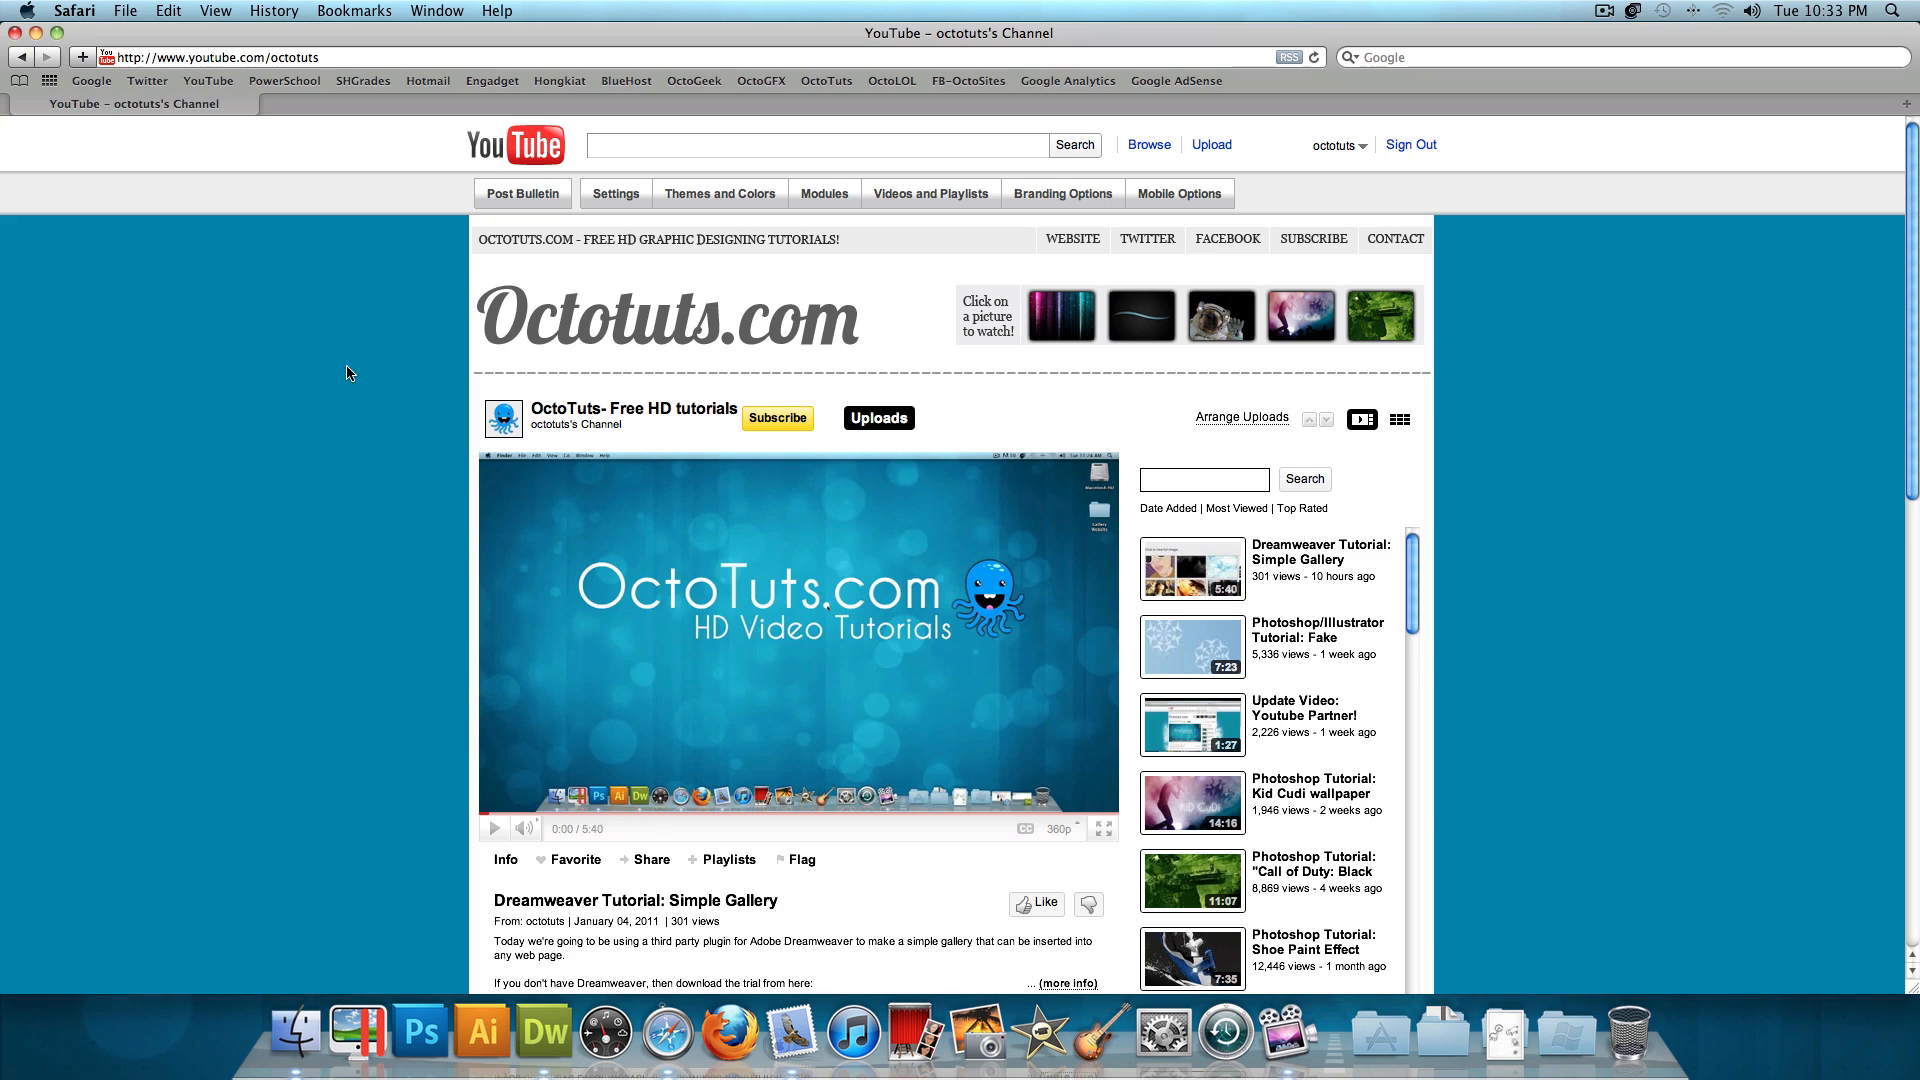
mouse_move(358, 384)
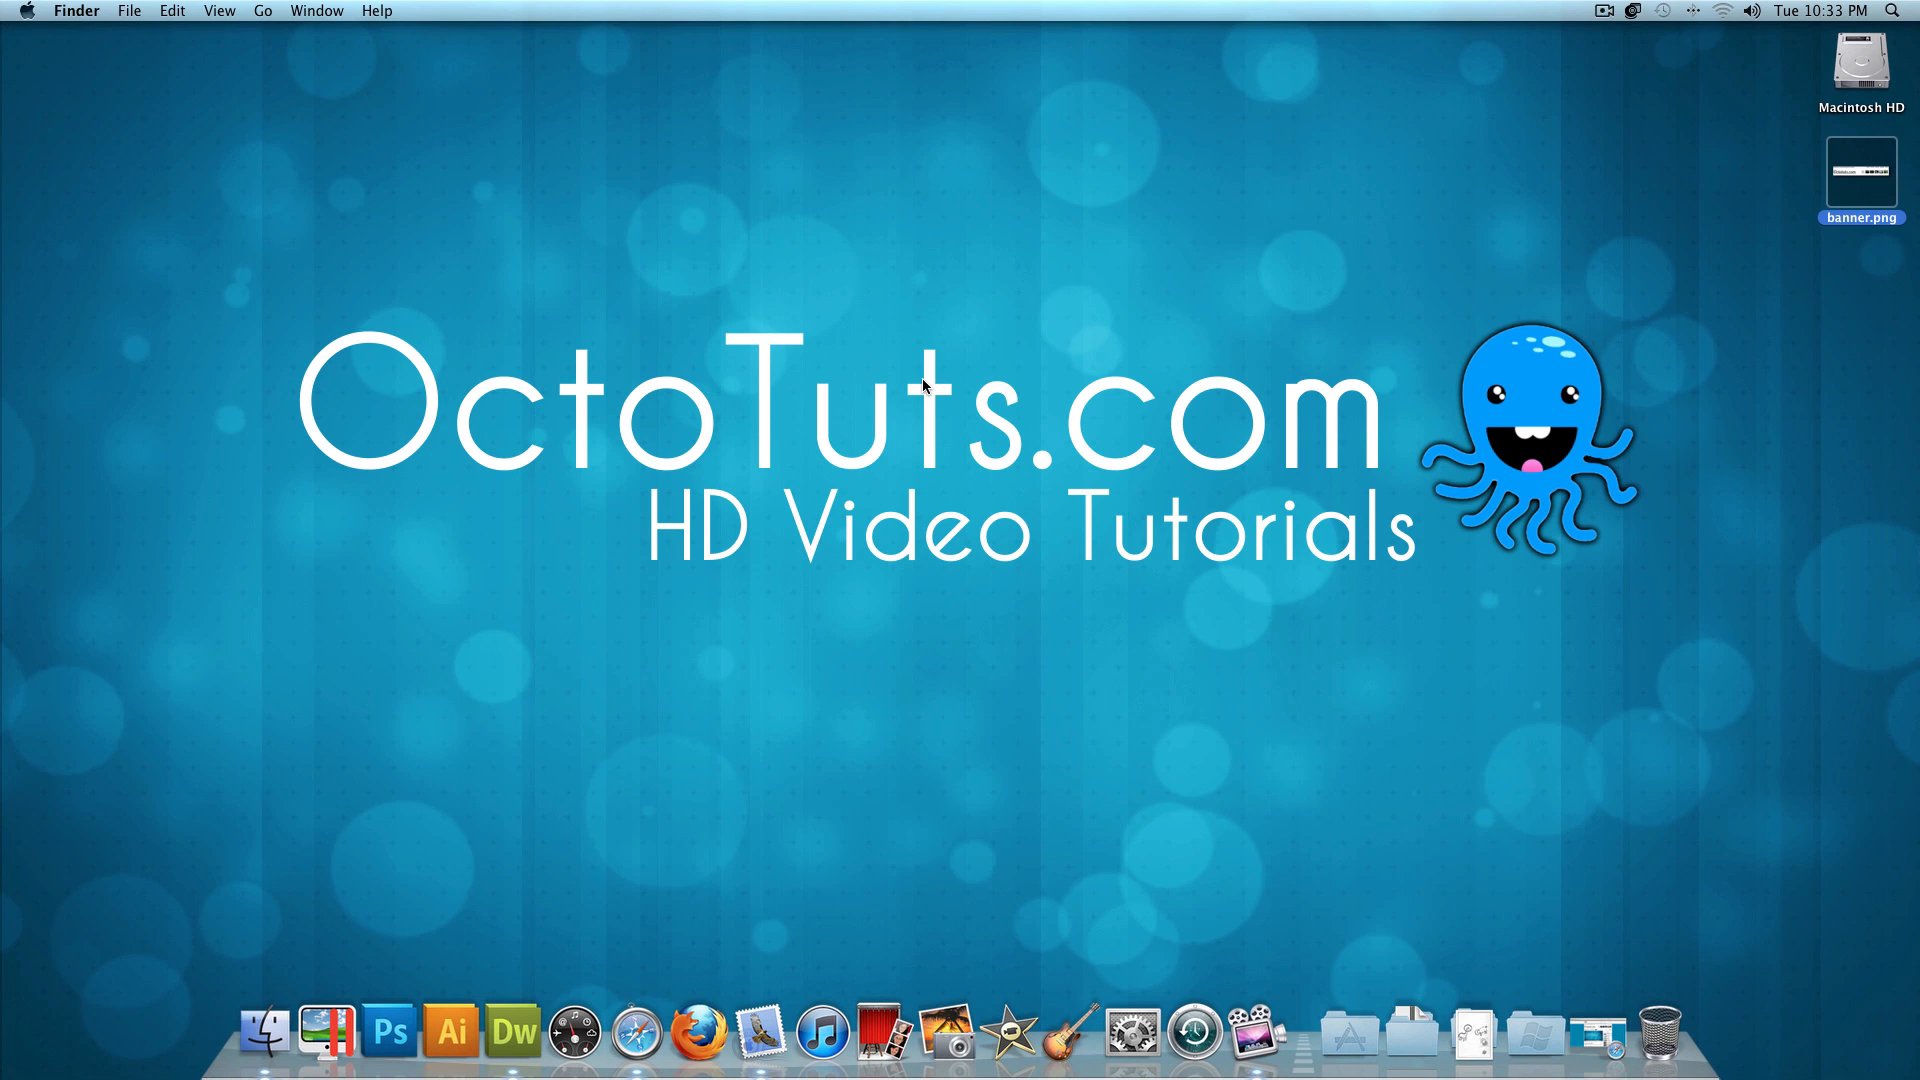
Create a new blank HTML page in Dreamweaver
left_click(512, 1032)
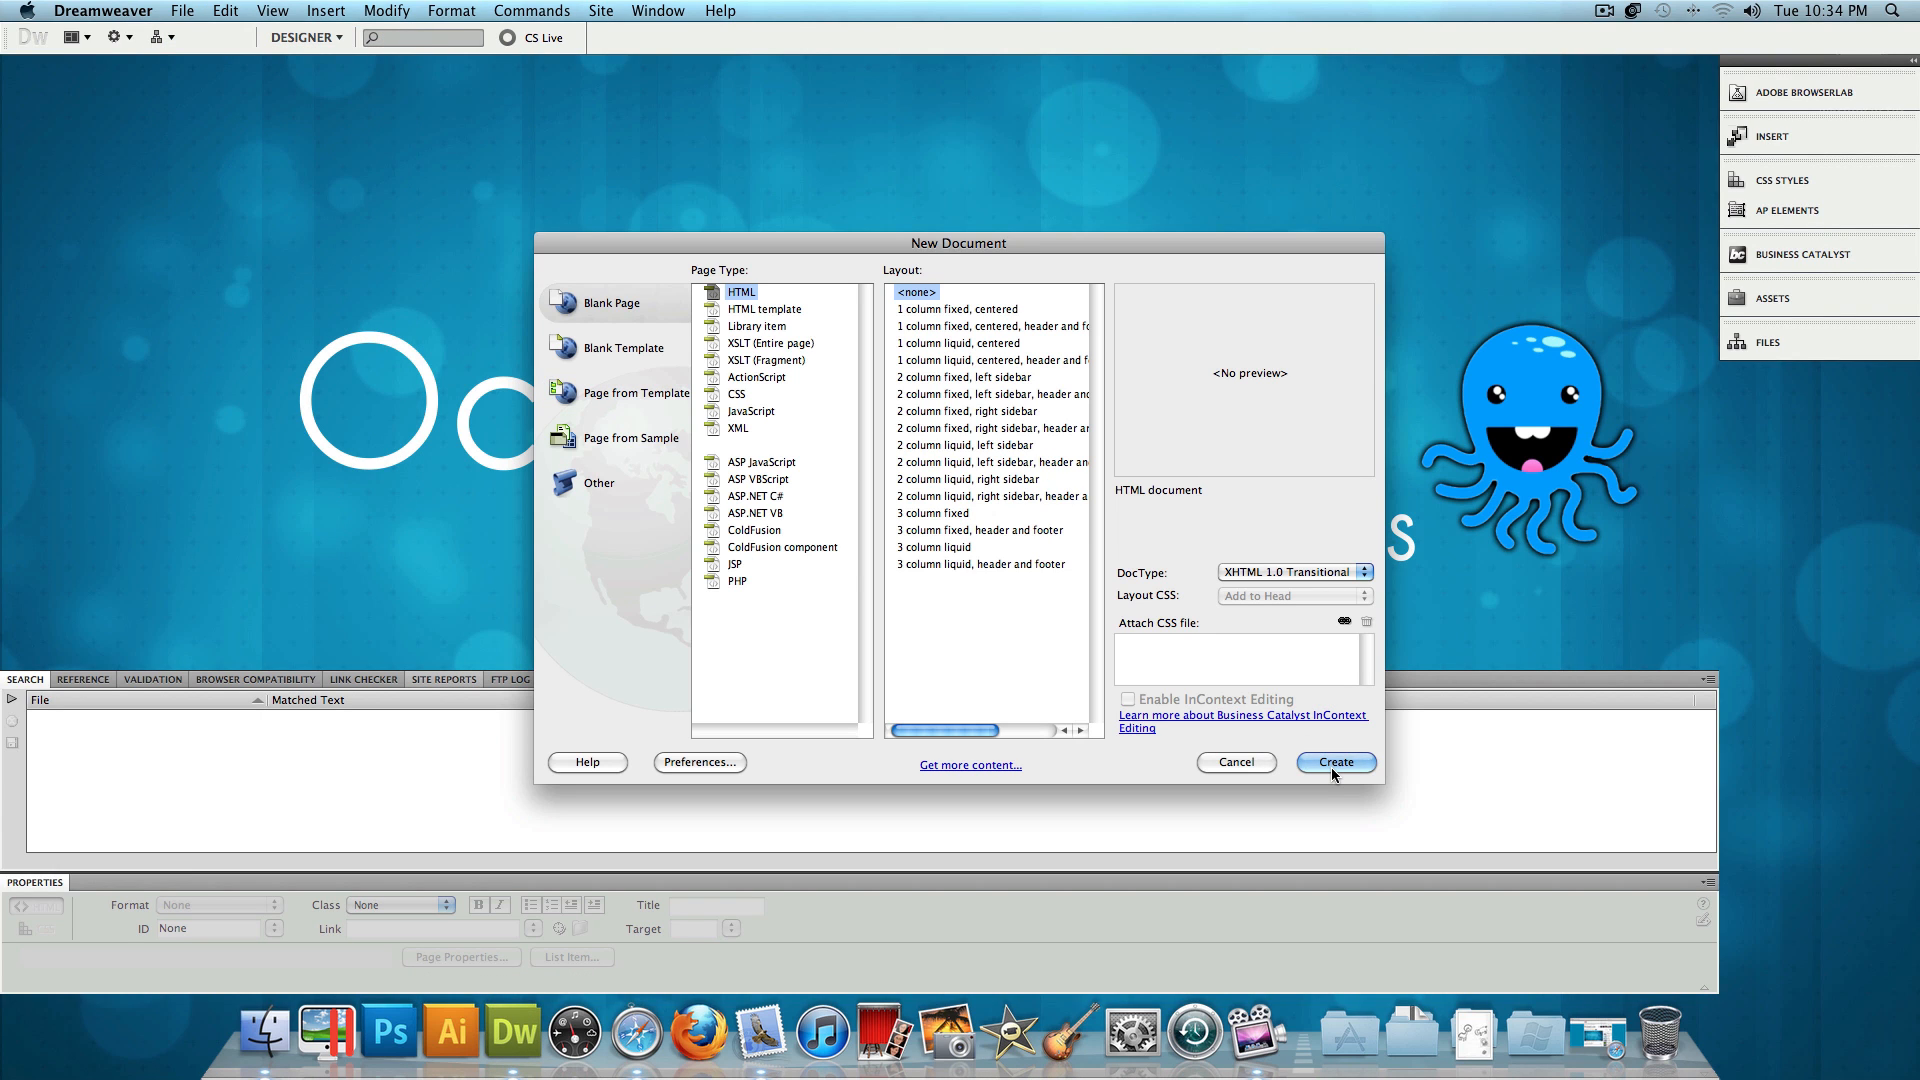
left_click(1333, 762)
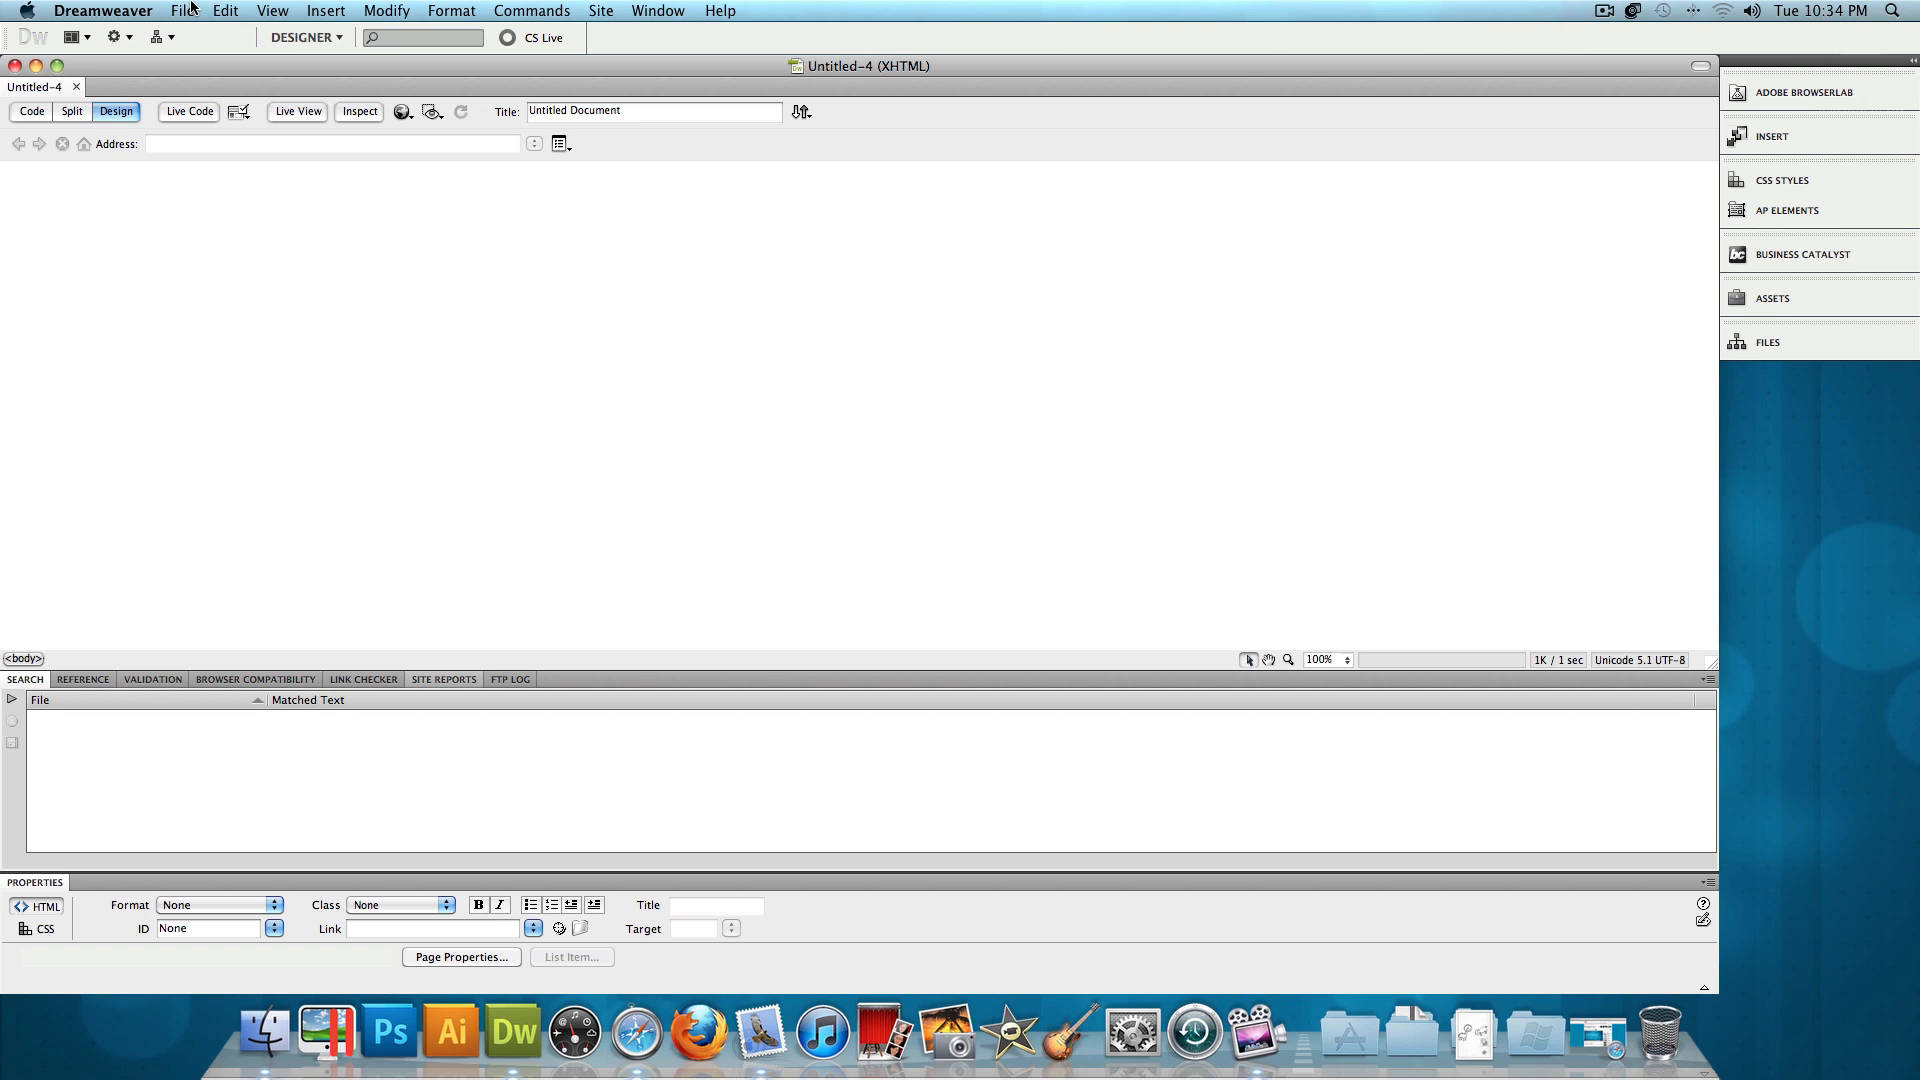
Save the new page to the desktop as index.html
left_click(182, 10)
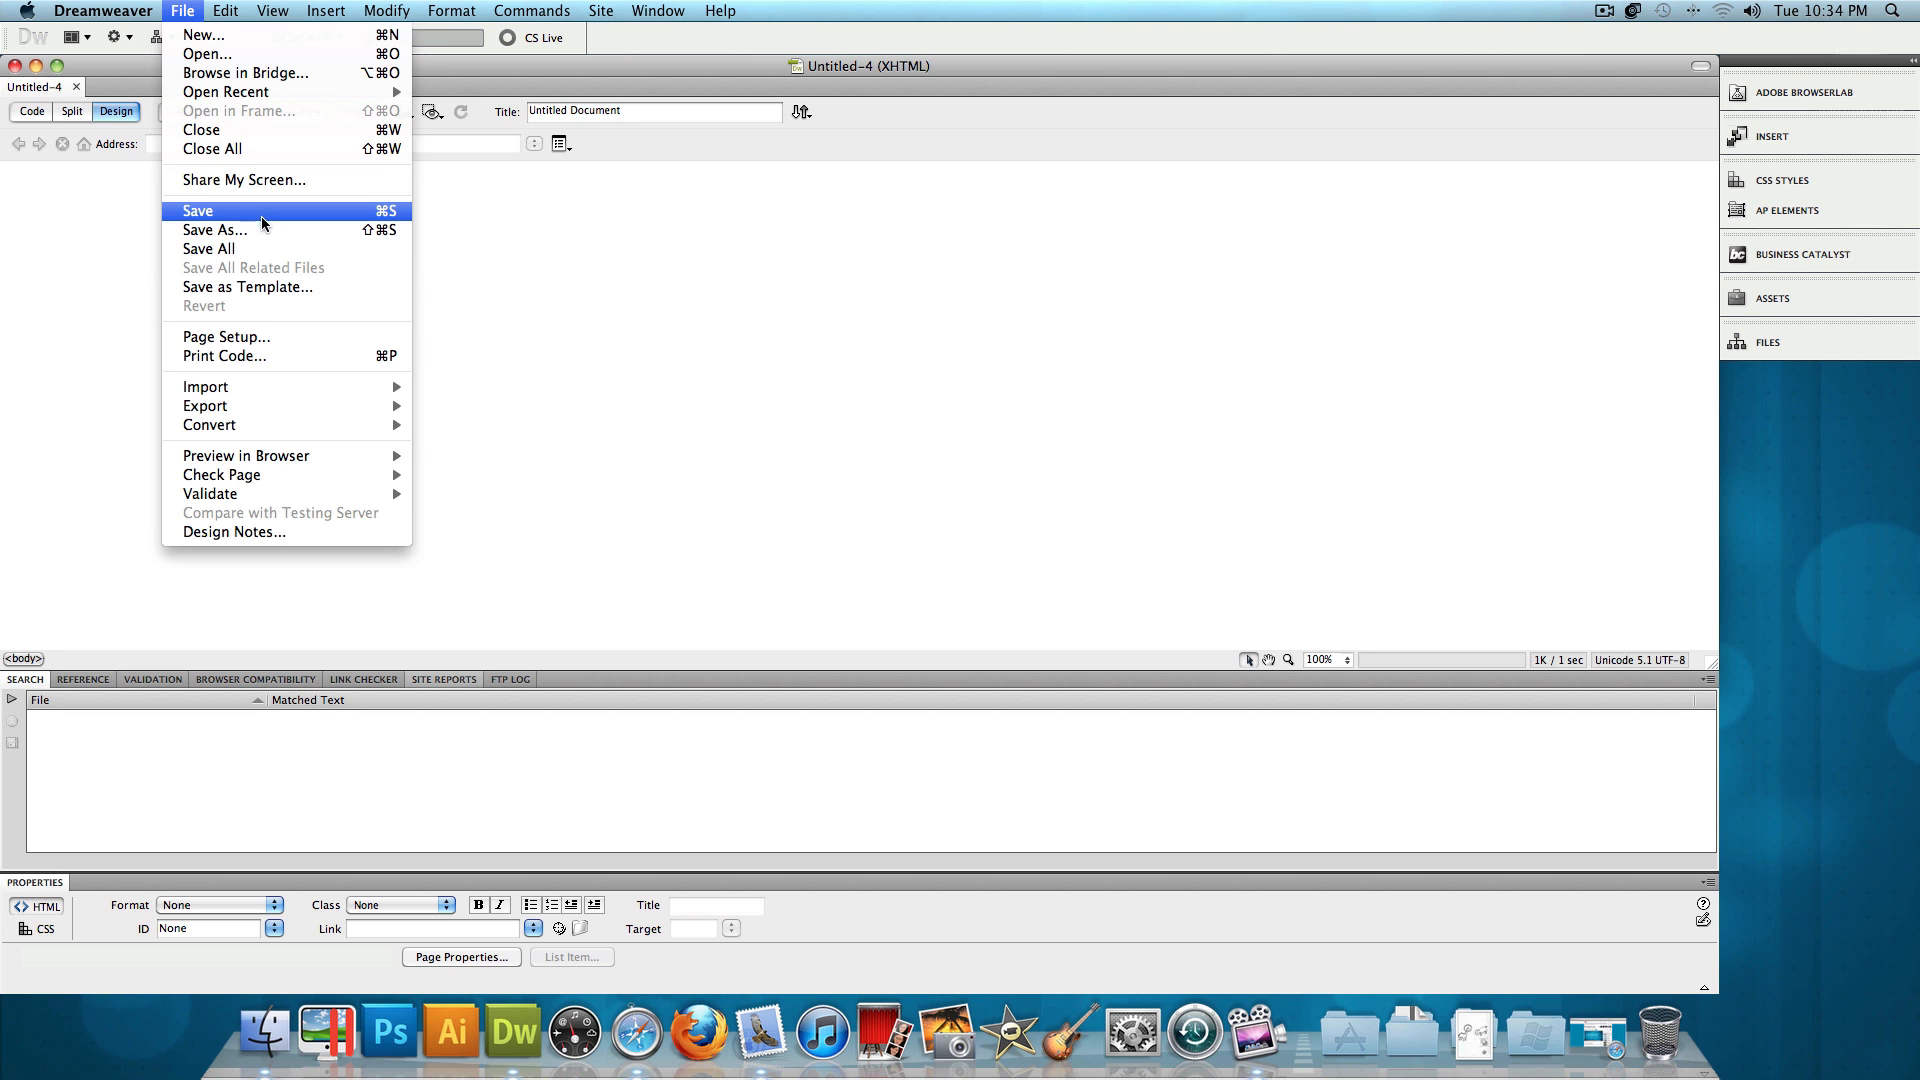
left_click(214, 230)
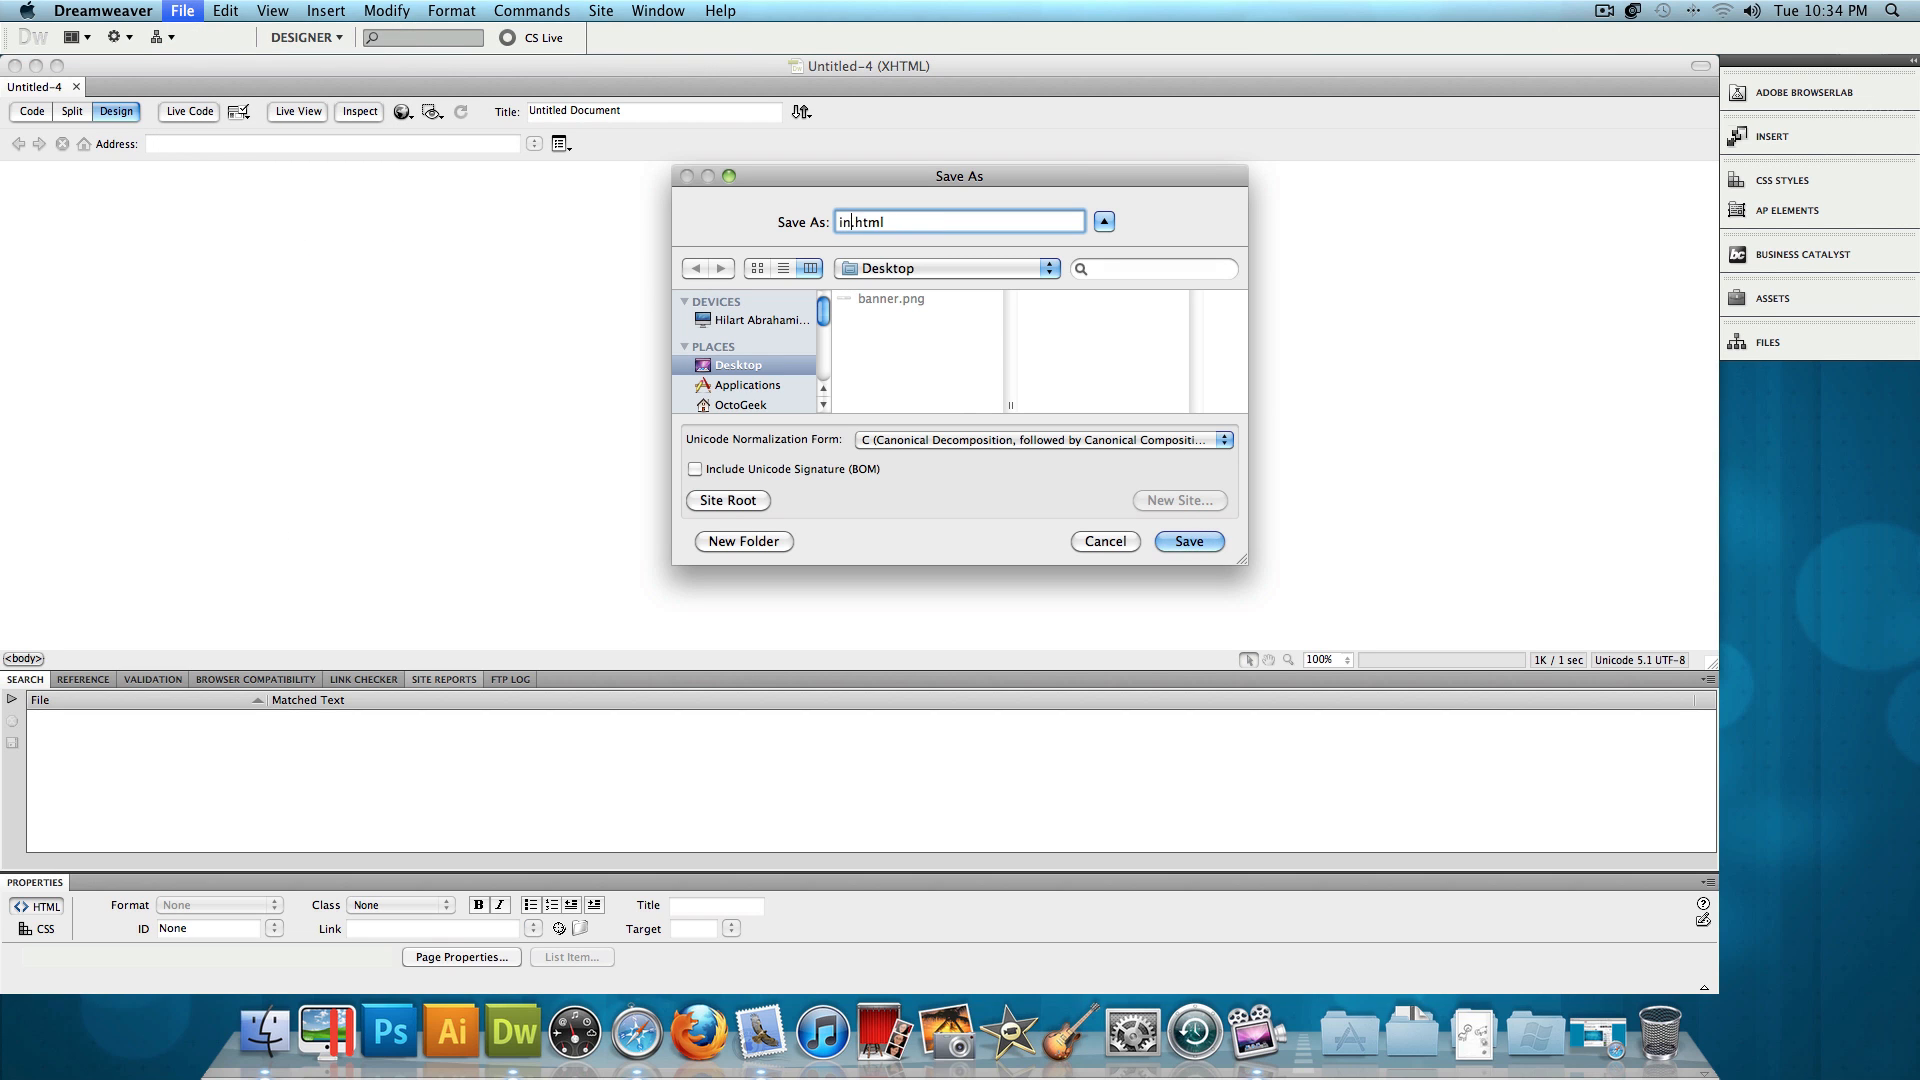
left_click(1186, 541)
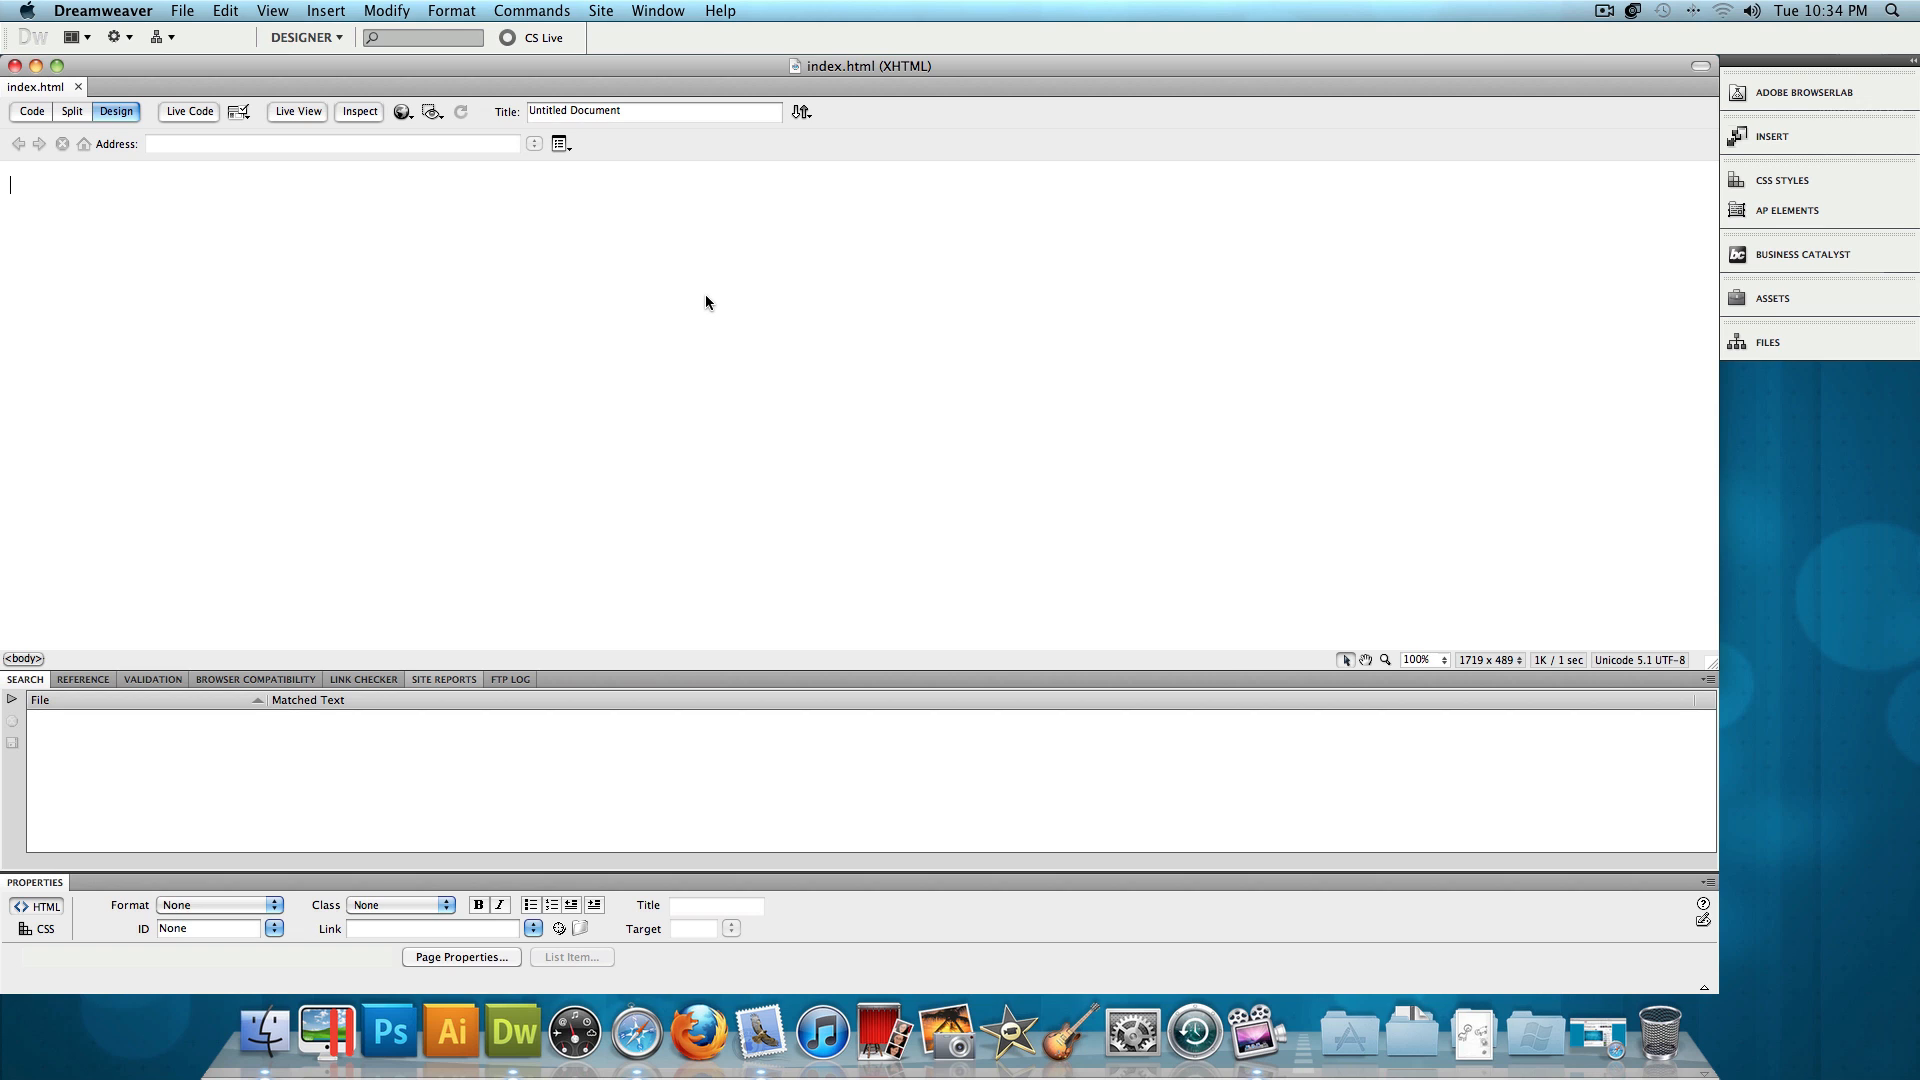
mouse_move(326, 24)
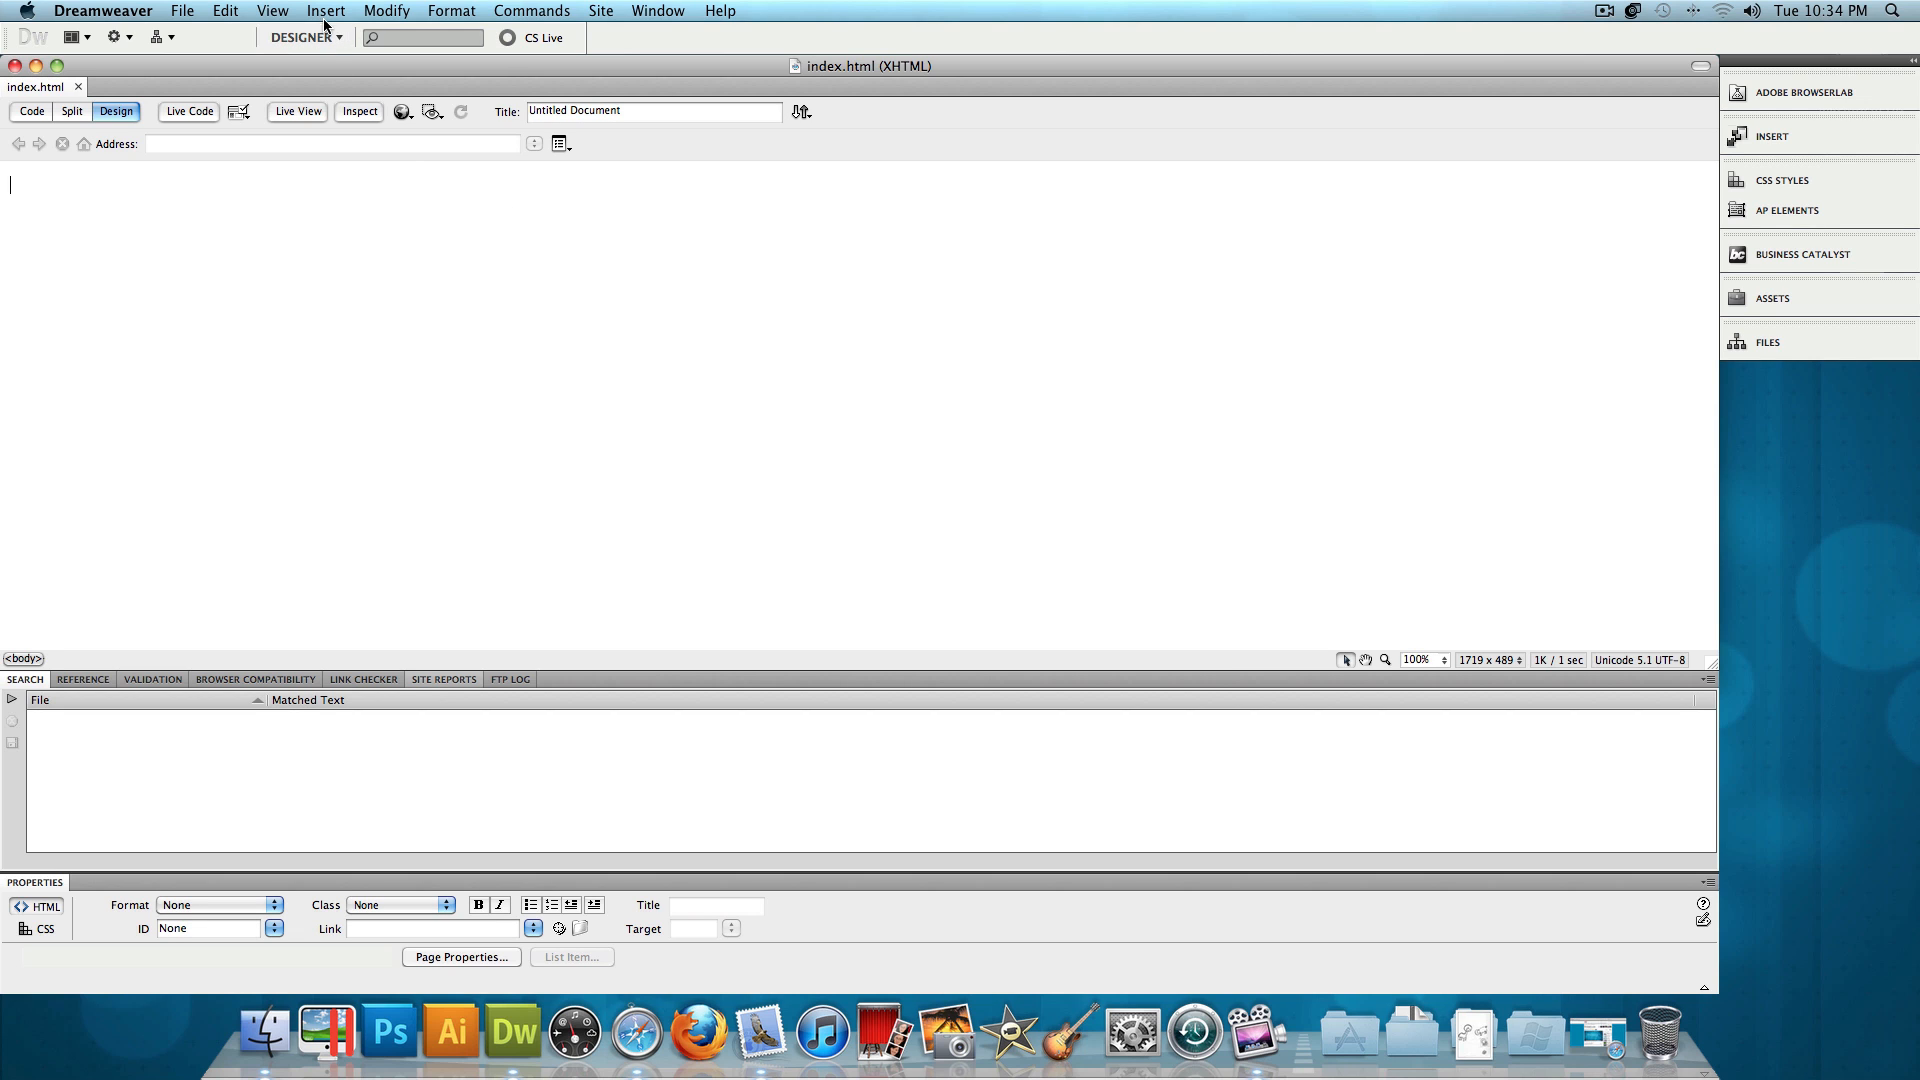
Insert banner.png from the desktop at the top of index.html
left_click(326, 10)
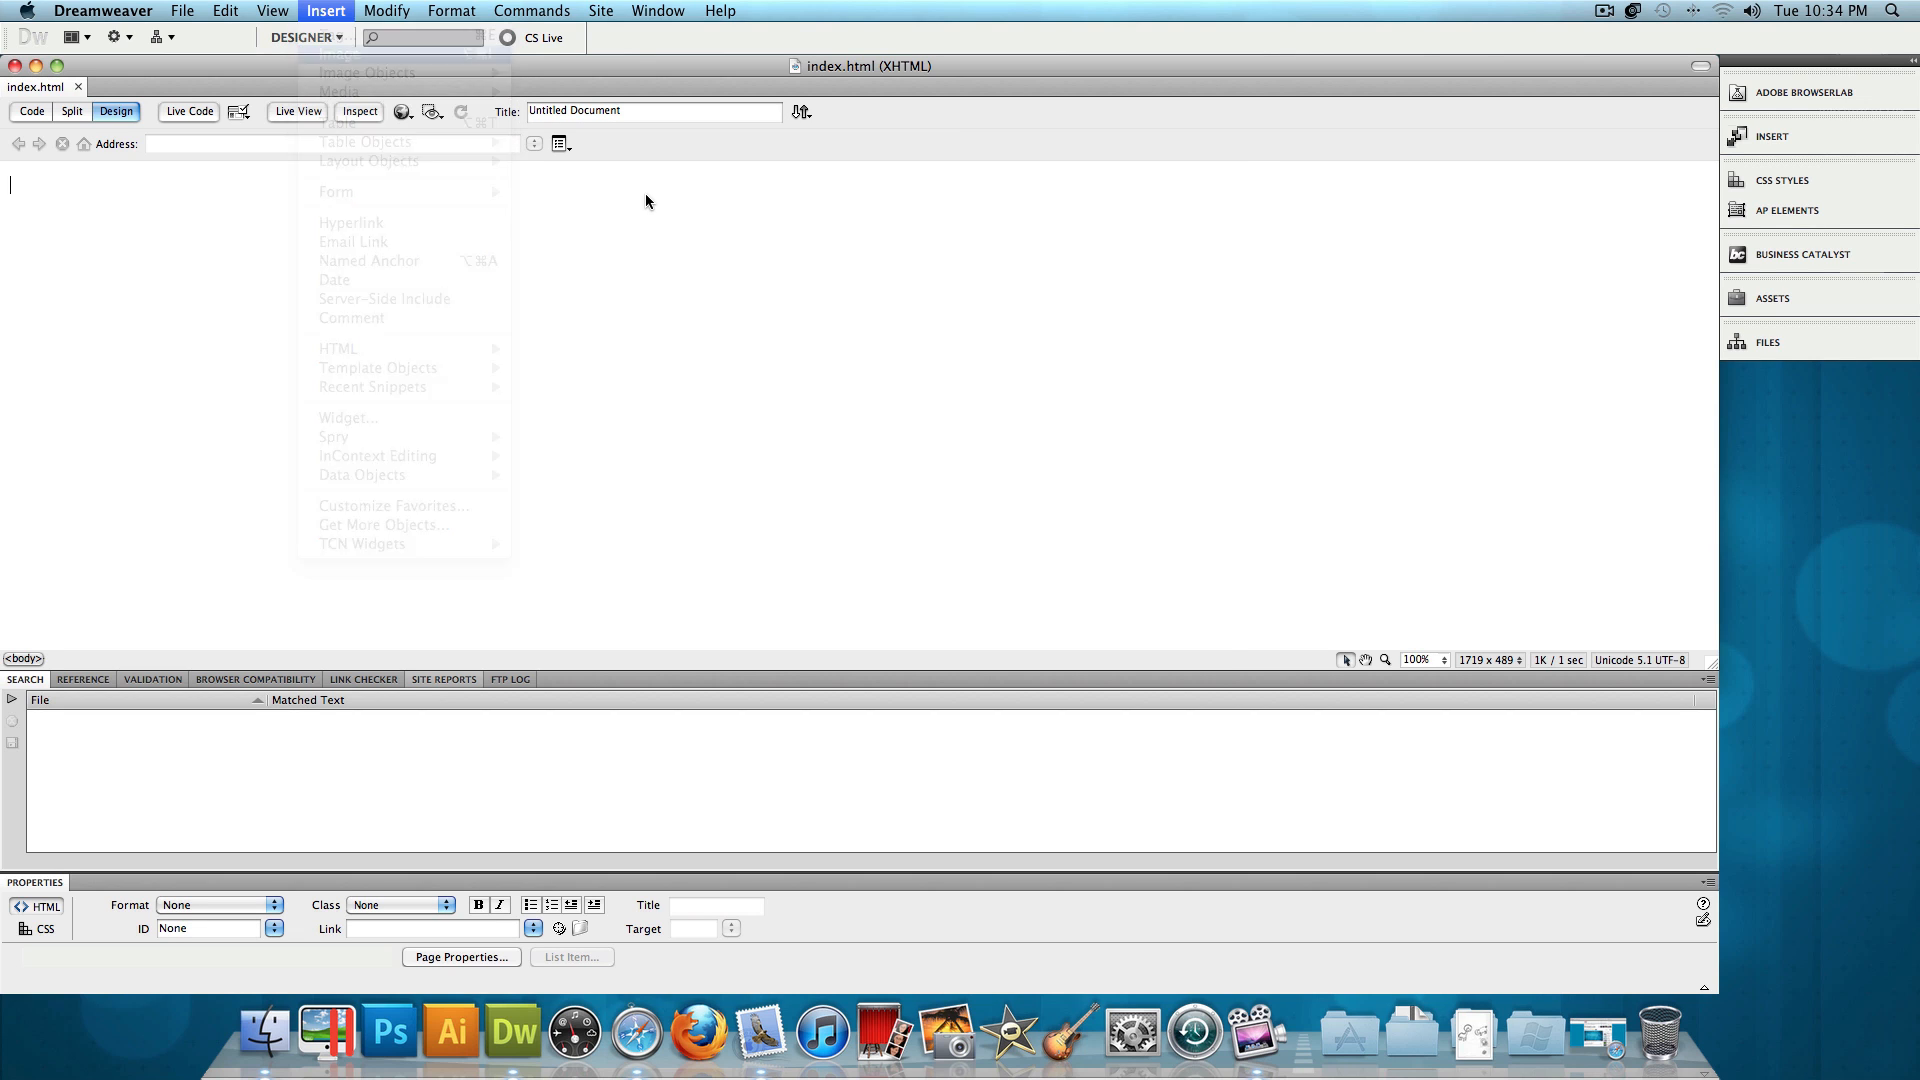
left_click(340, 52)
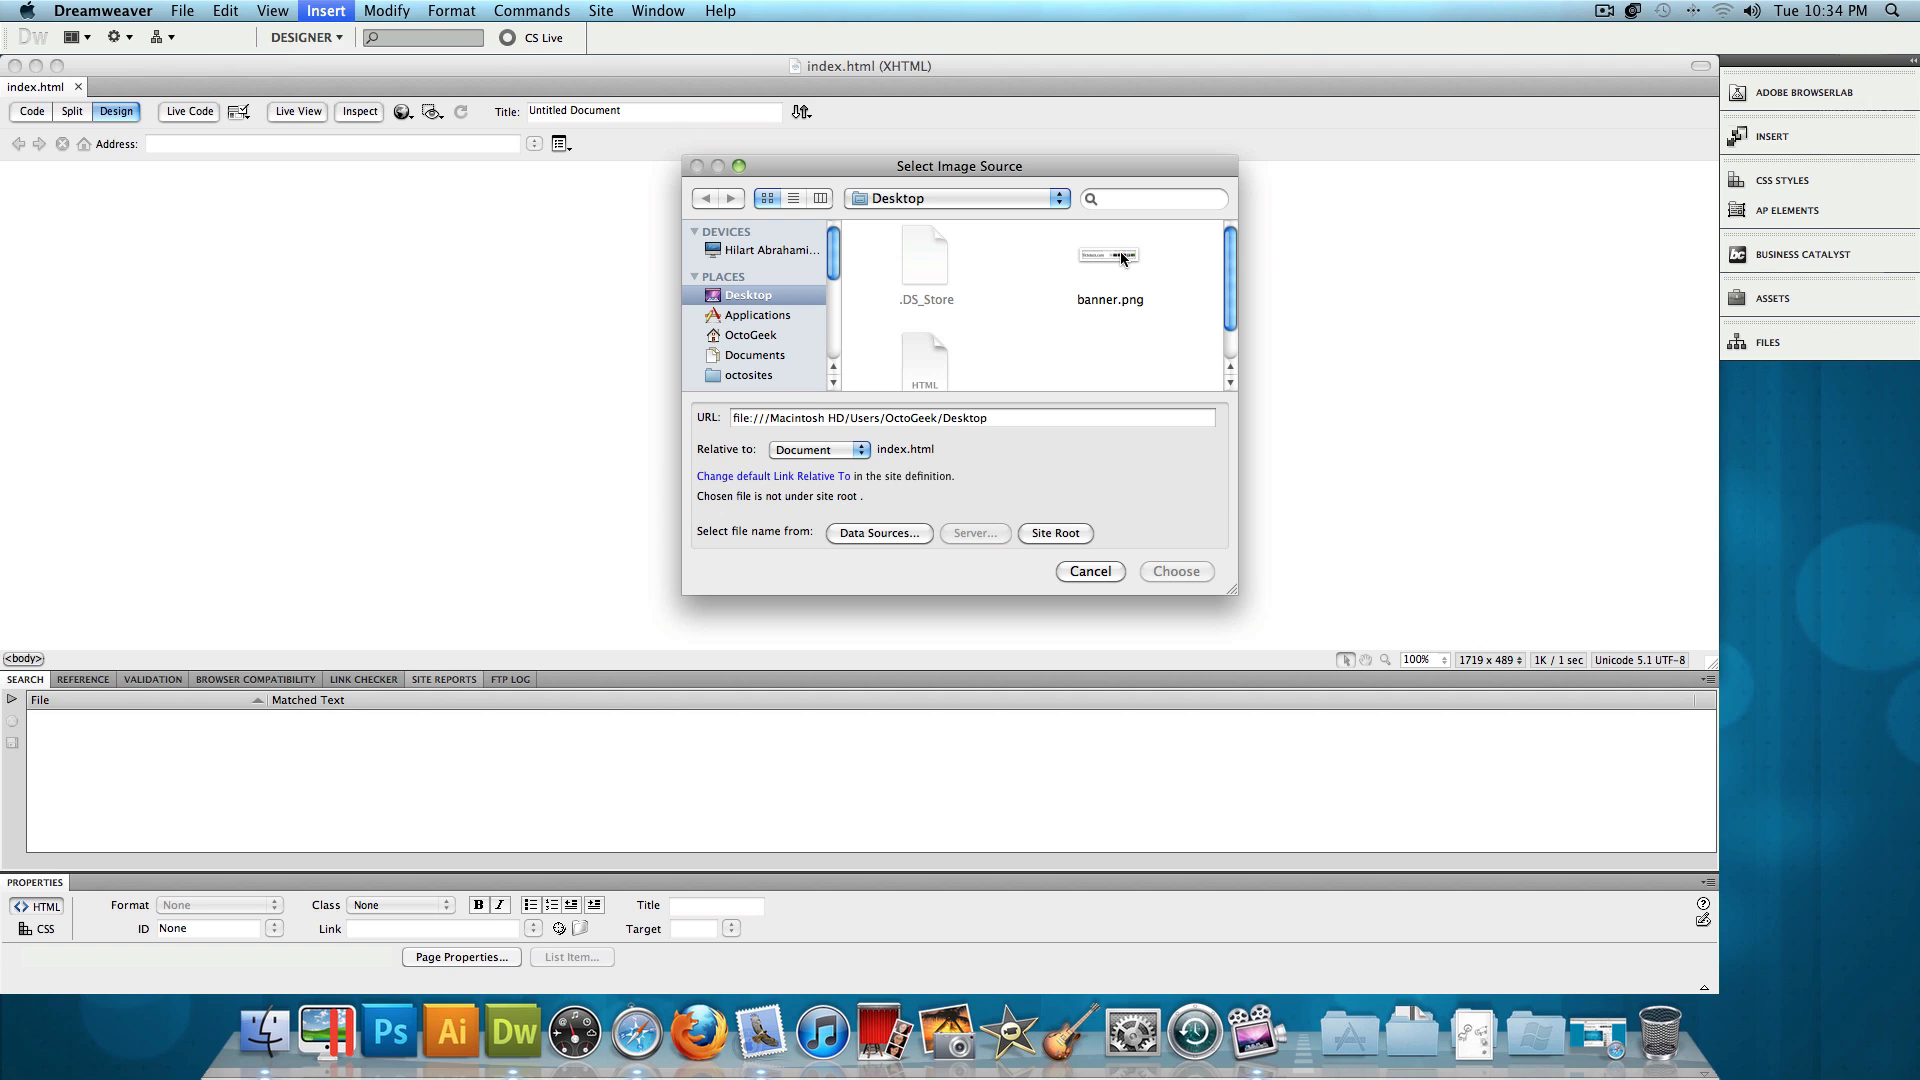
left_click(1172, 570)
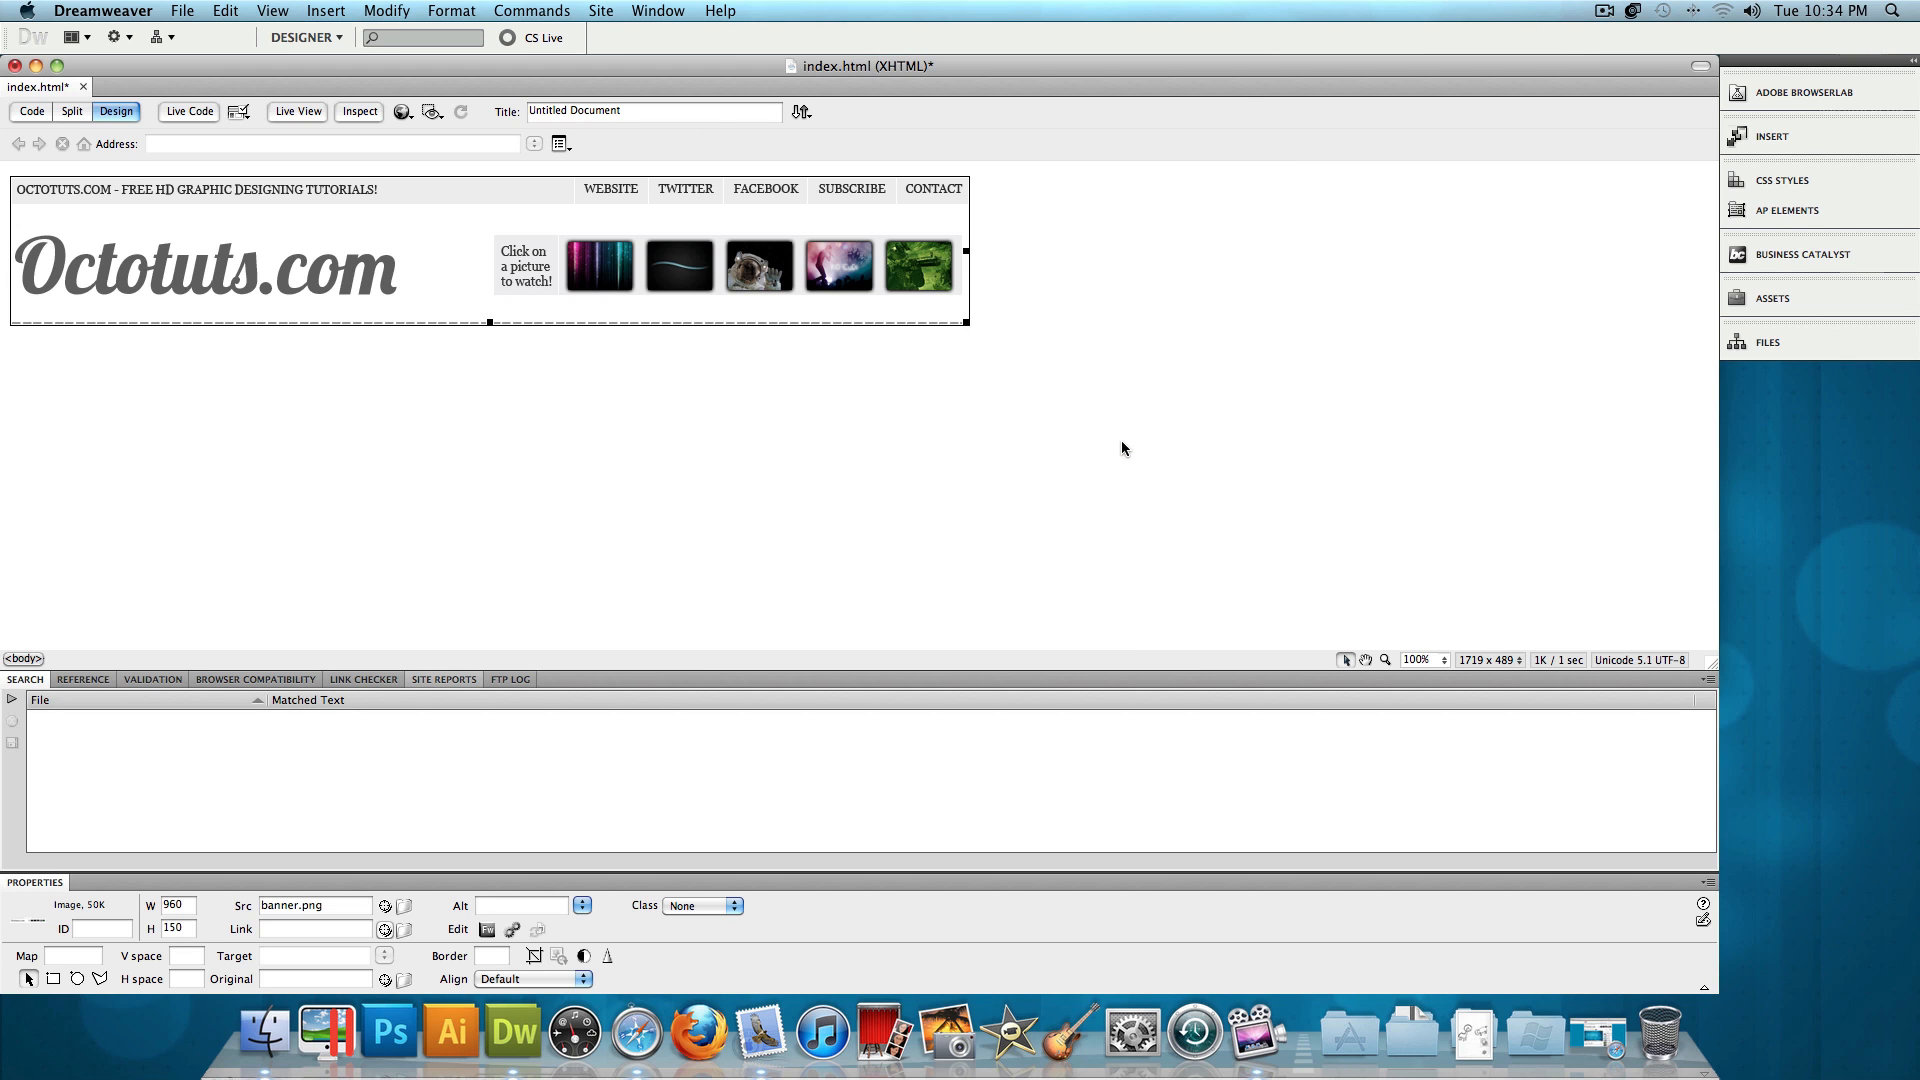
mouse_move(440, 318)
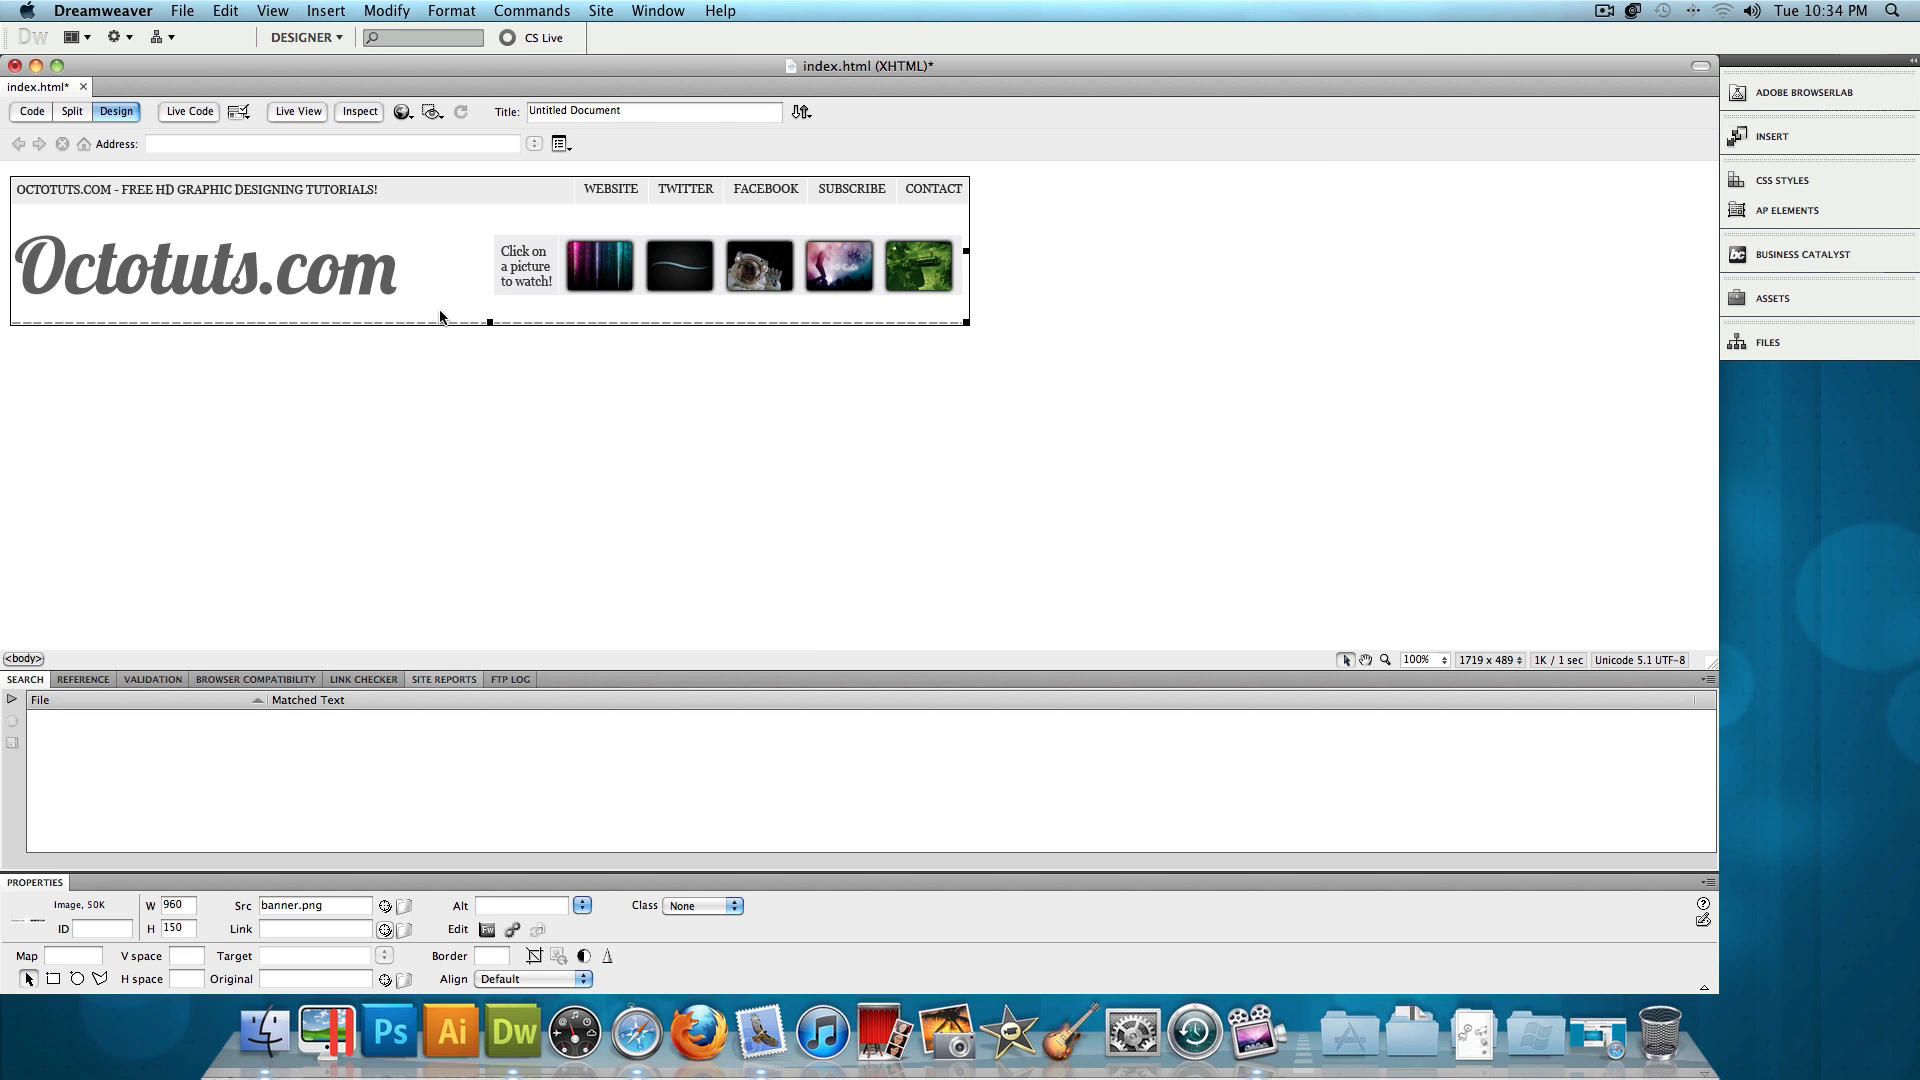
mouse_move(414, 272)
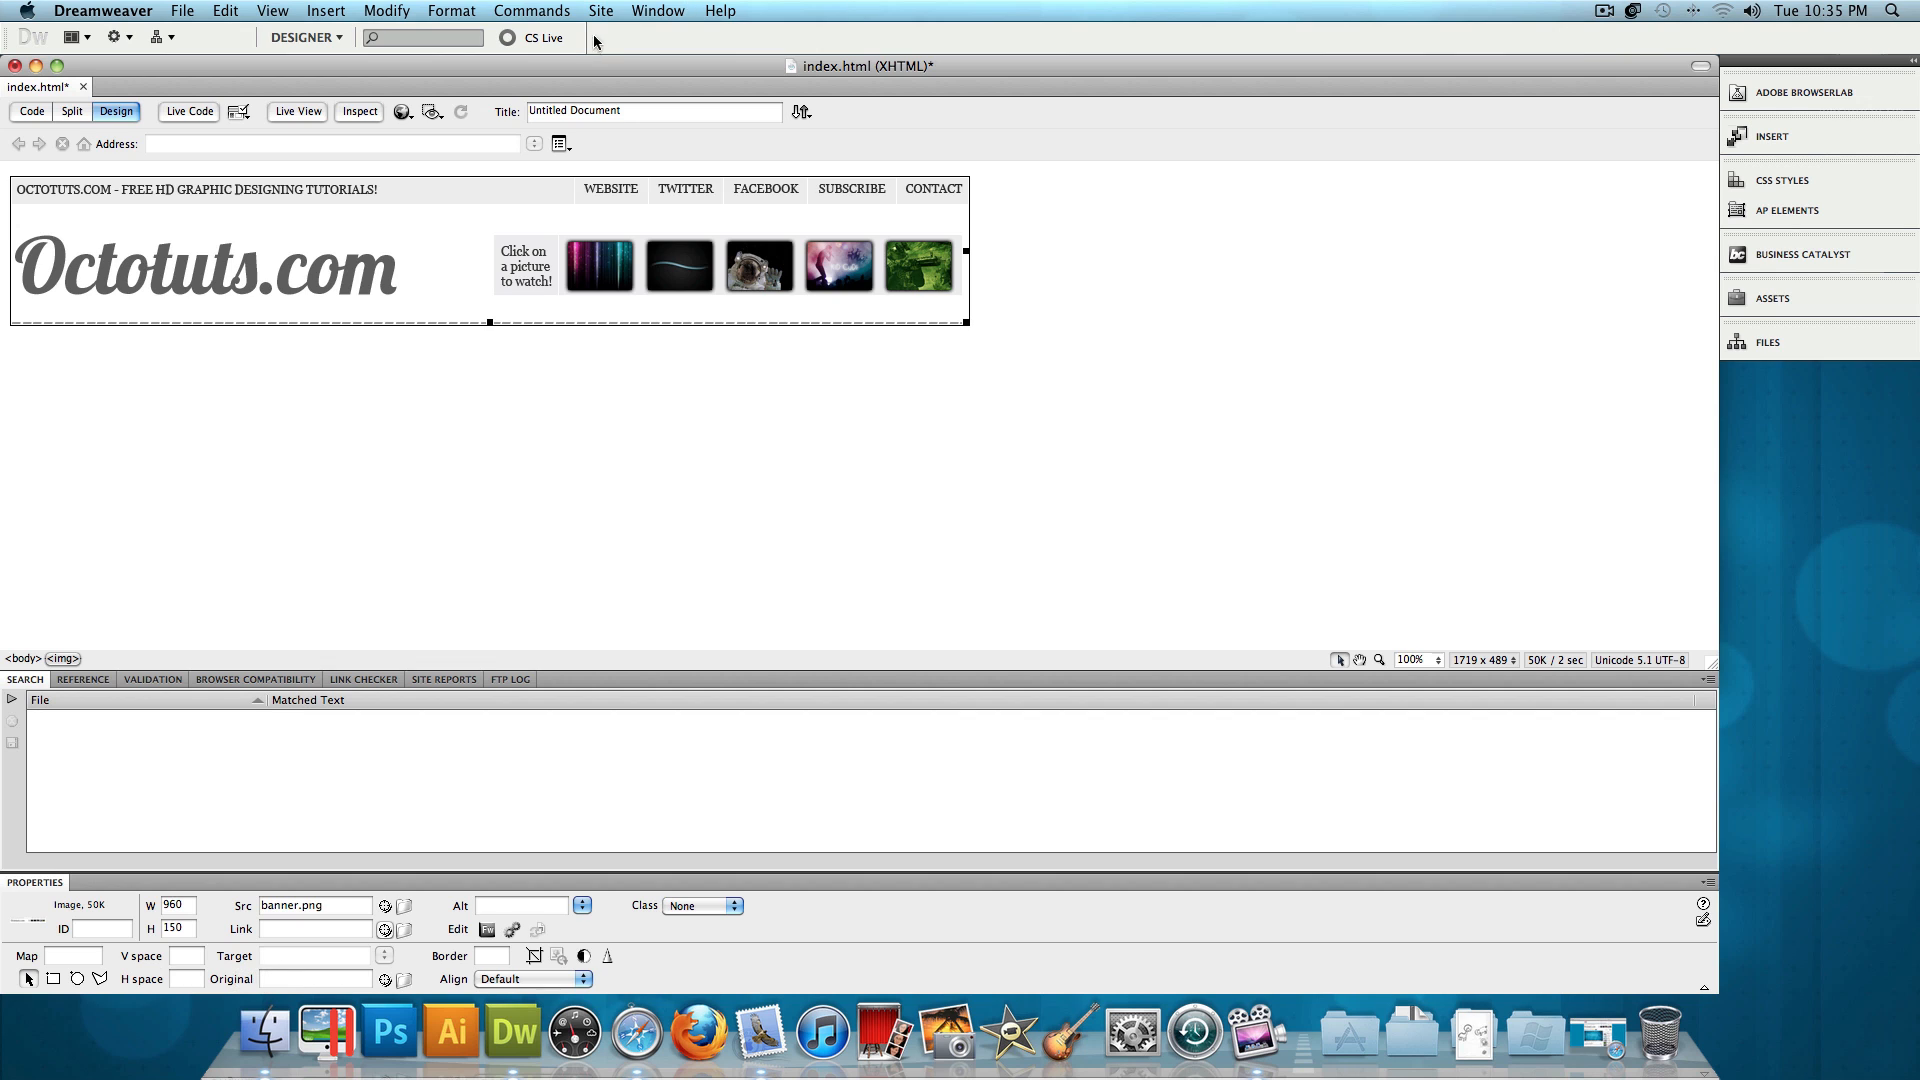
Select the banner image and switch to the Rectangle Hotspot Tool in the Map properties
left_click(658, 10)
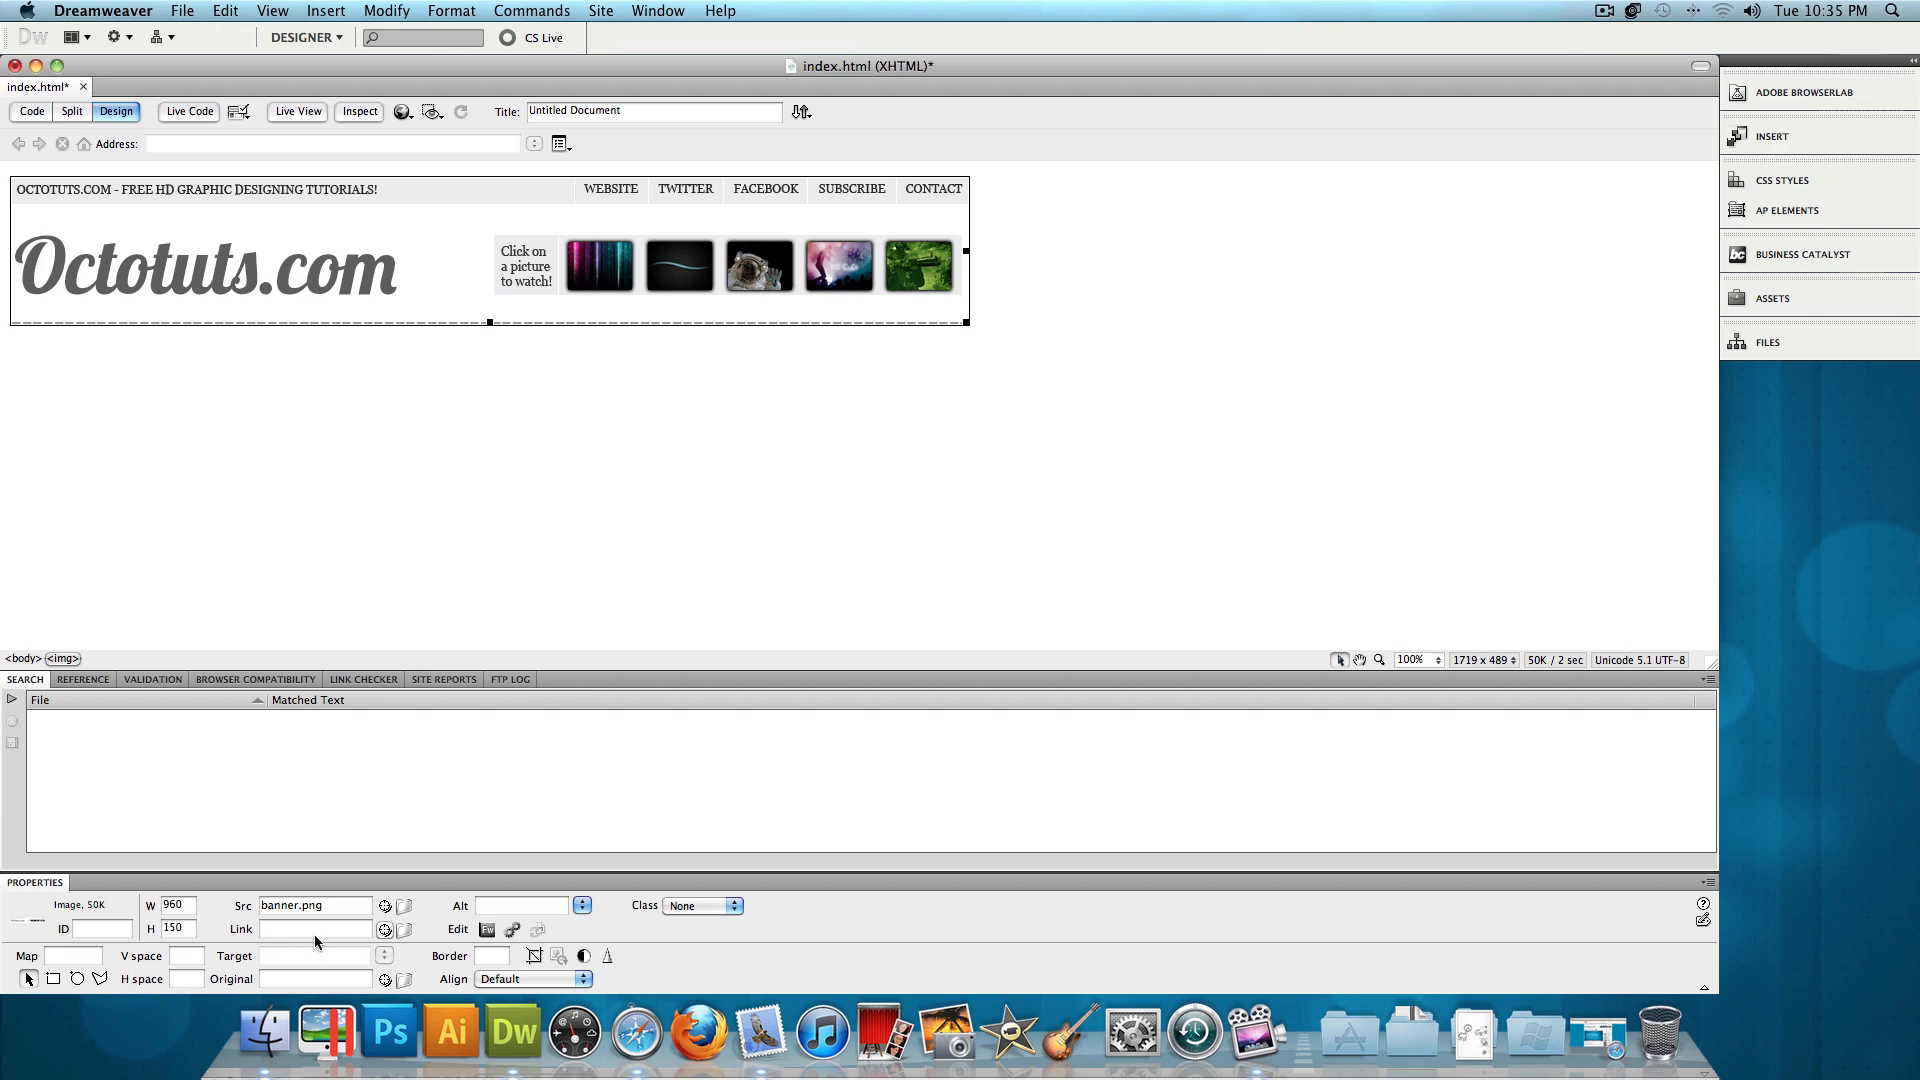
left_click(314, 930)
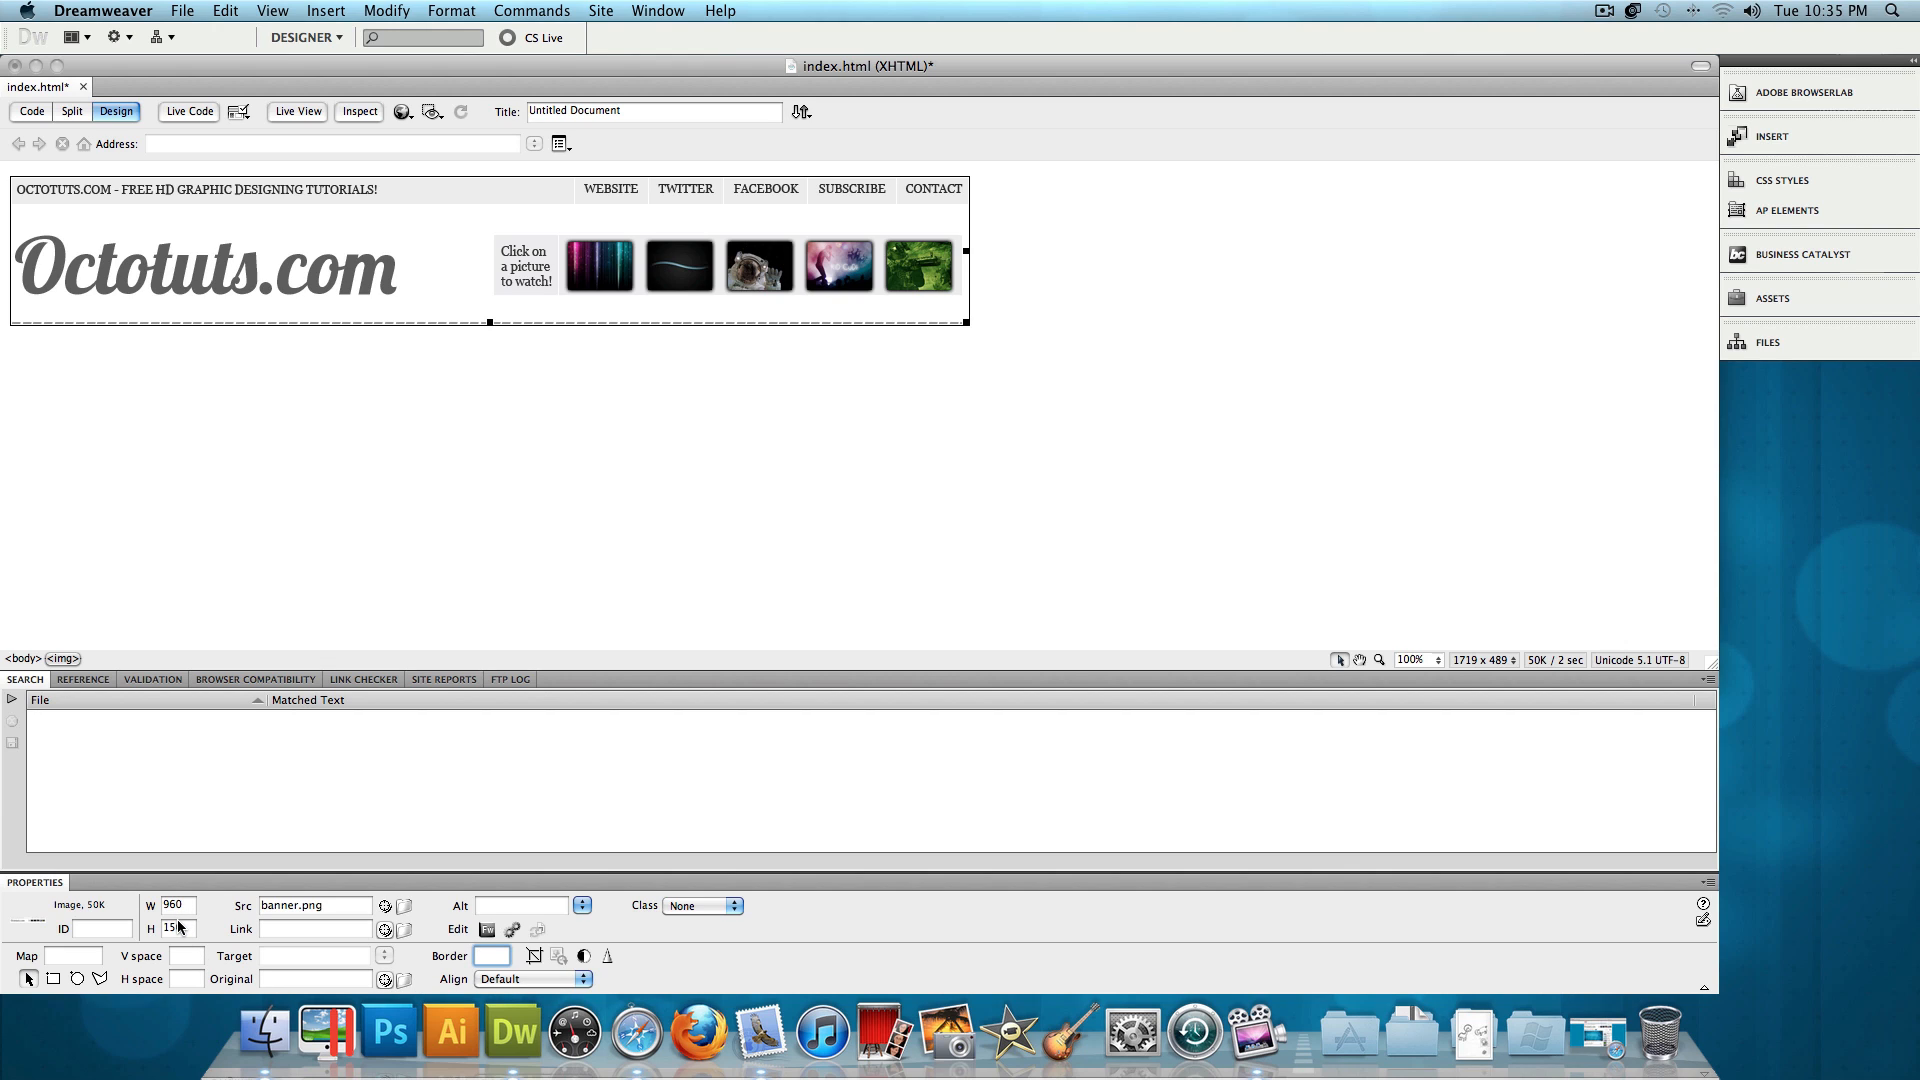
left_click(492, 956)
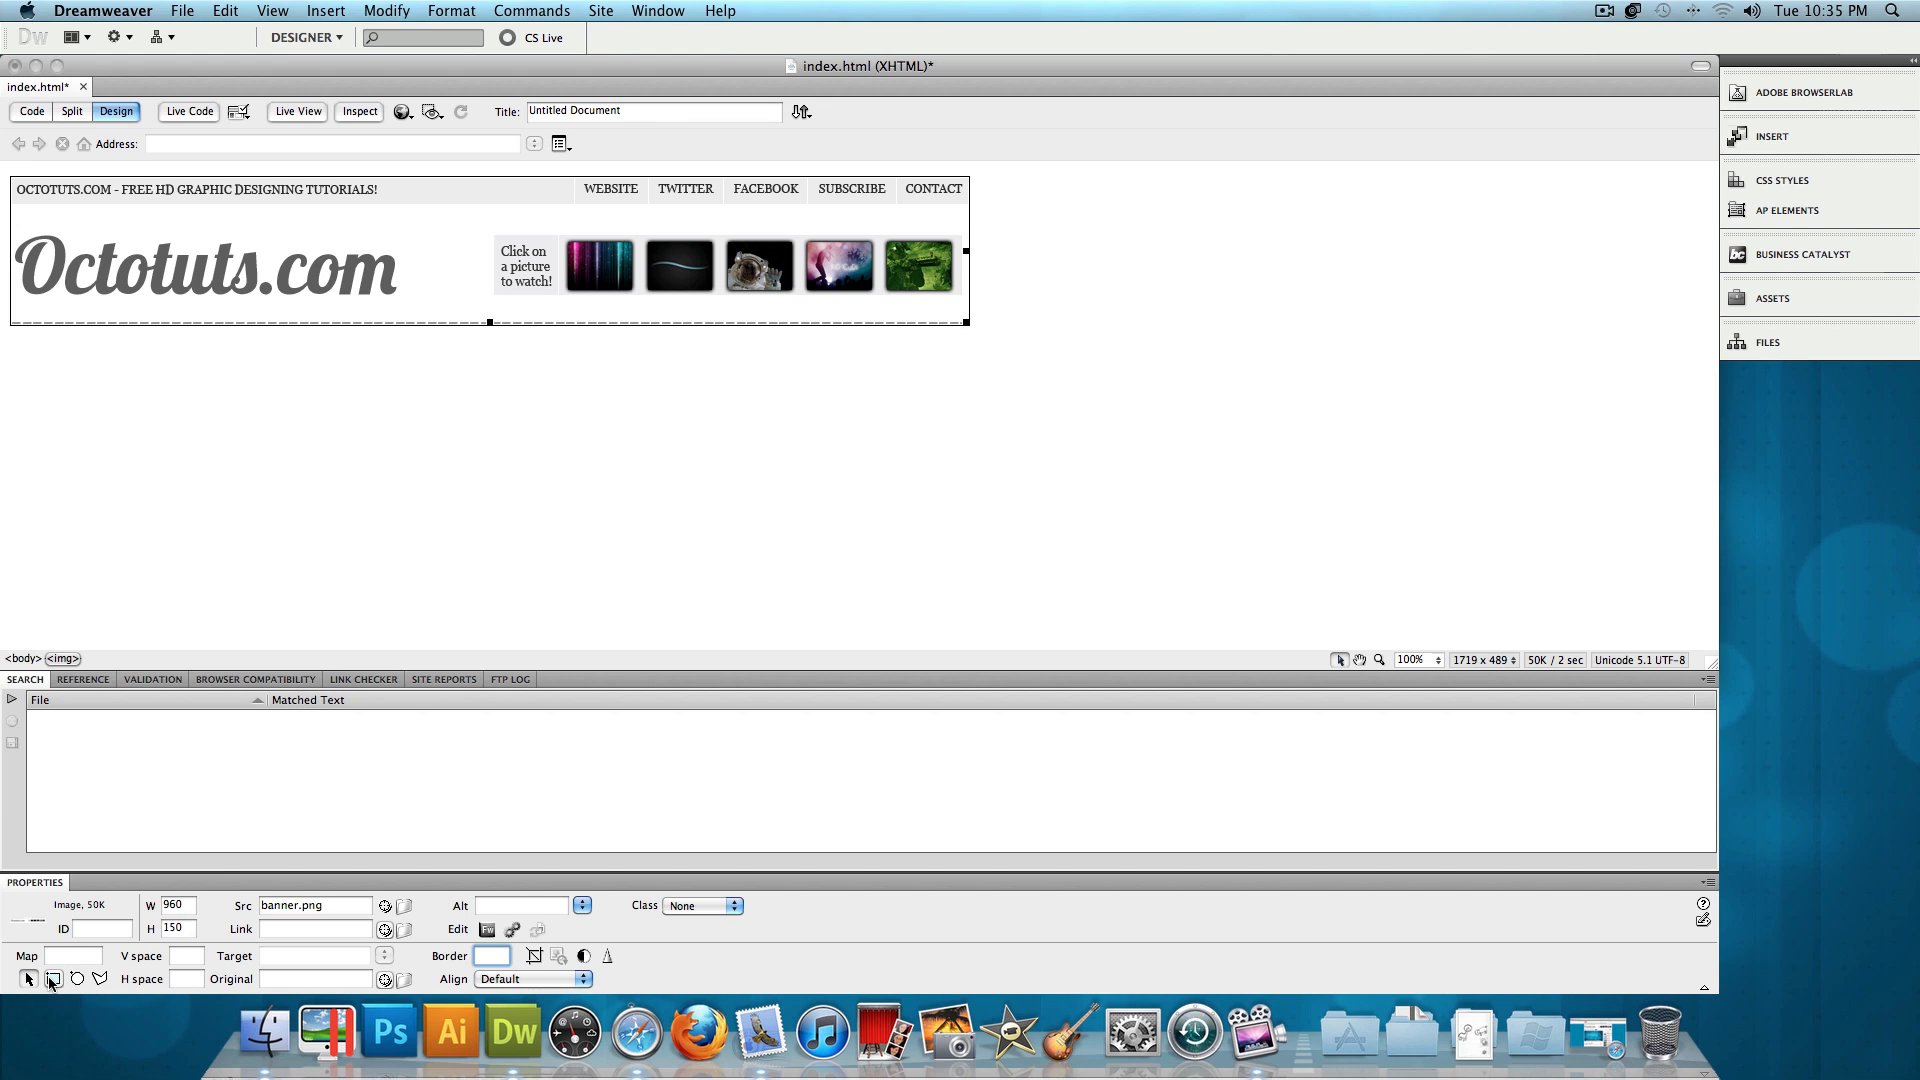
mouse_move(52, 978)
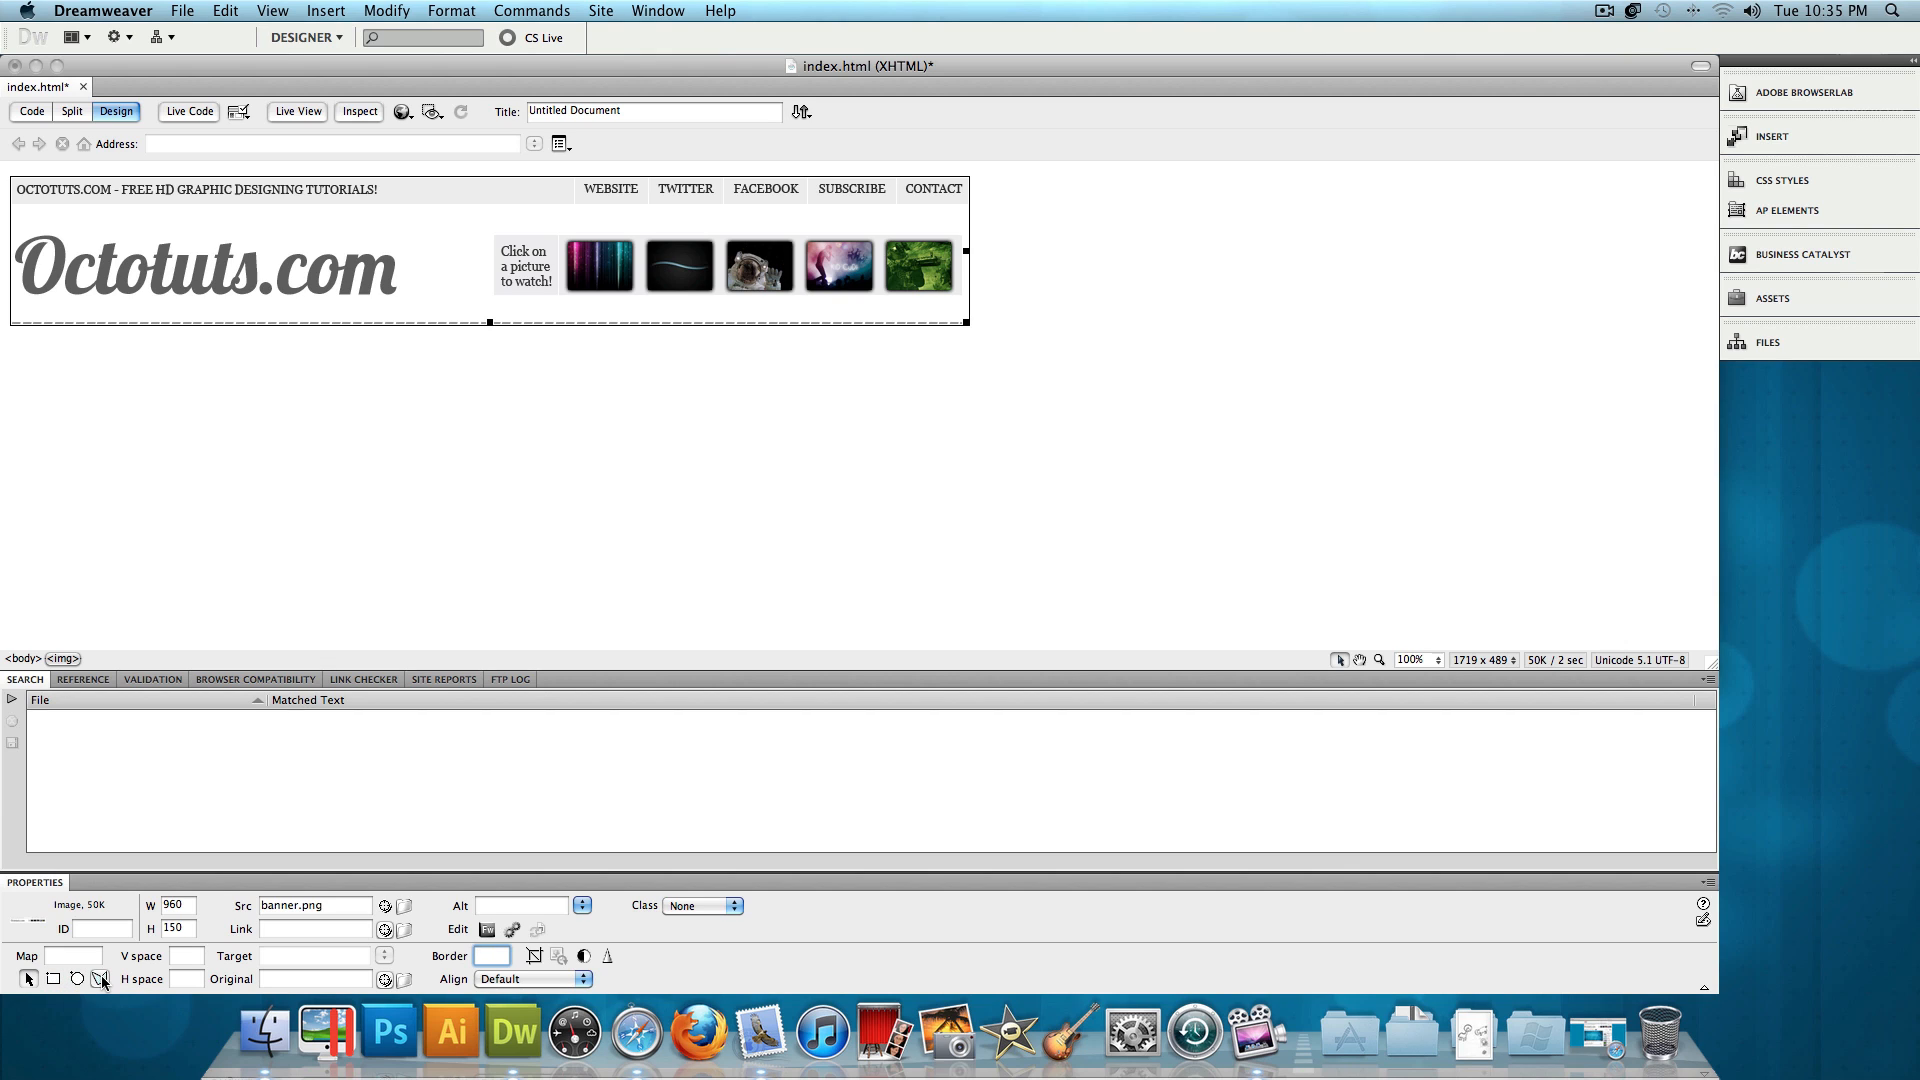
mouse_move(100, 978)
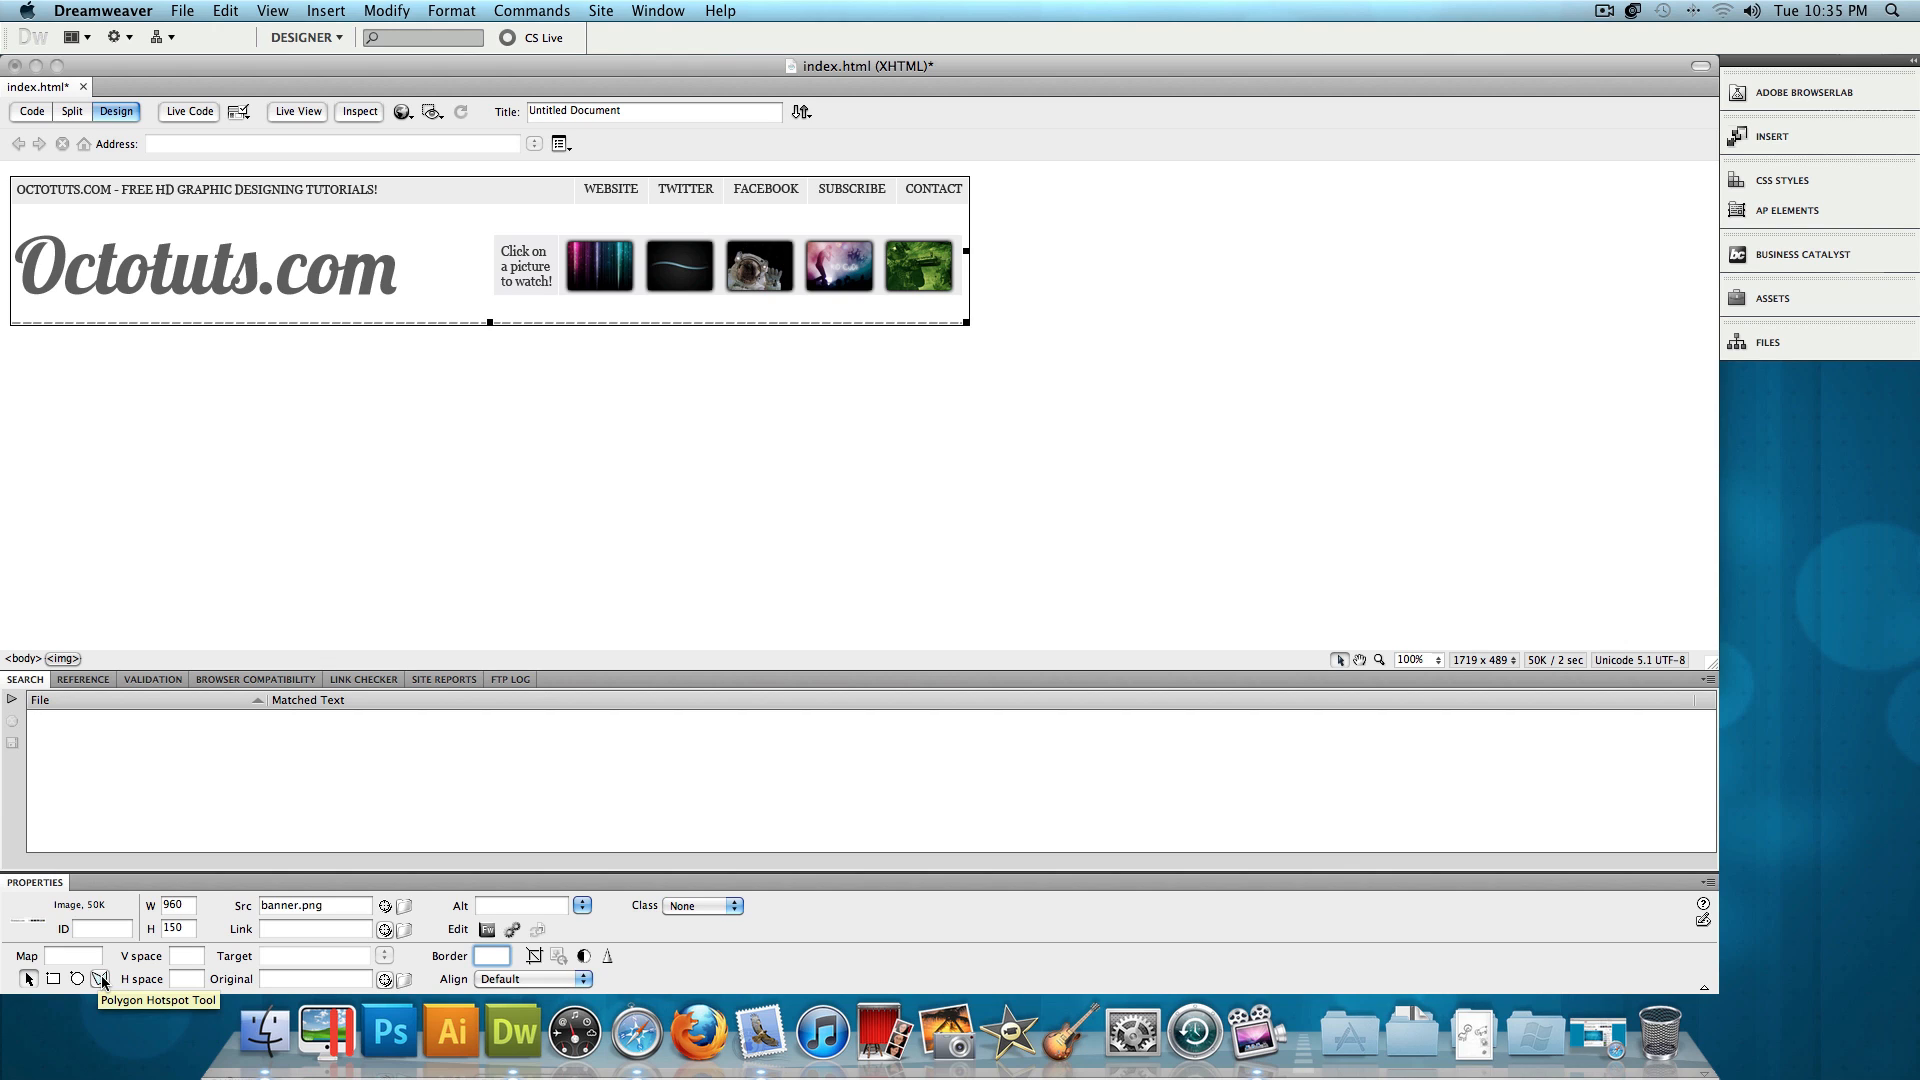
left_click(492, 956)
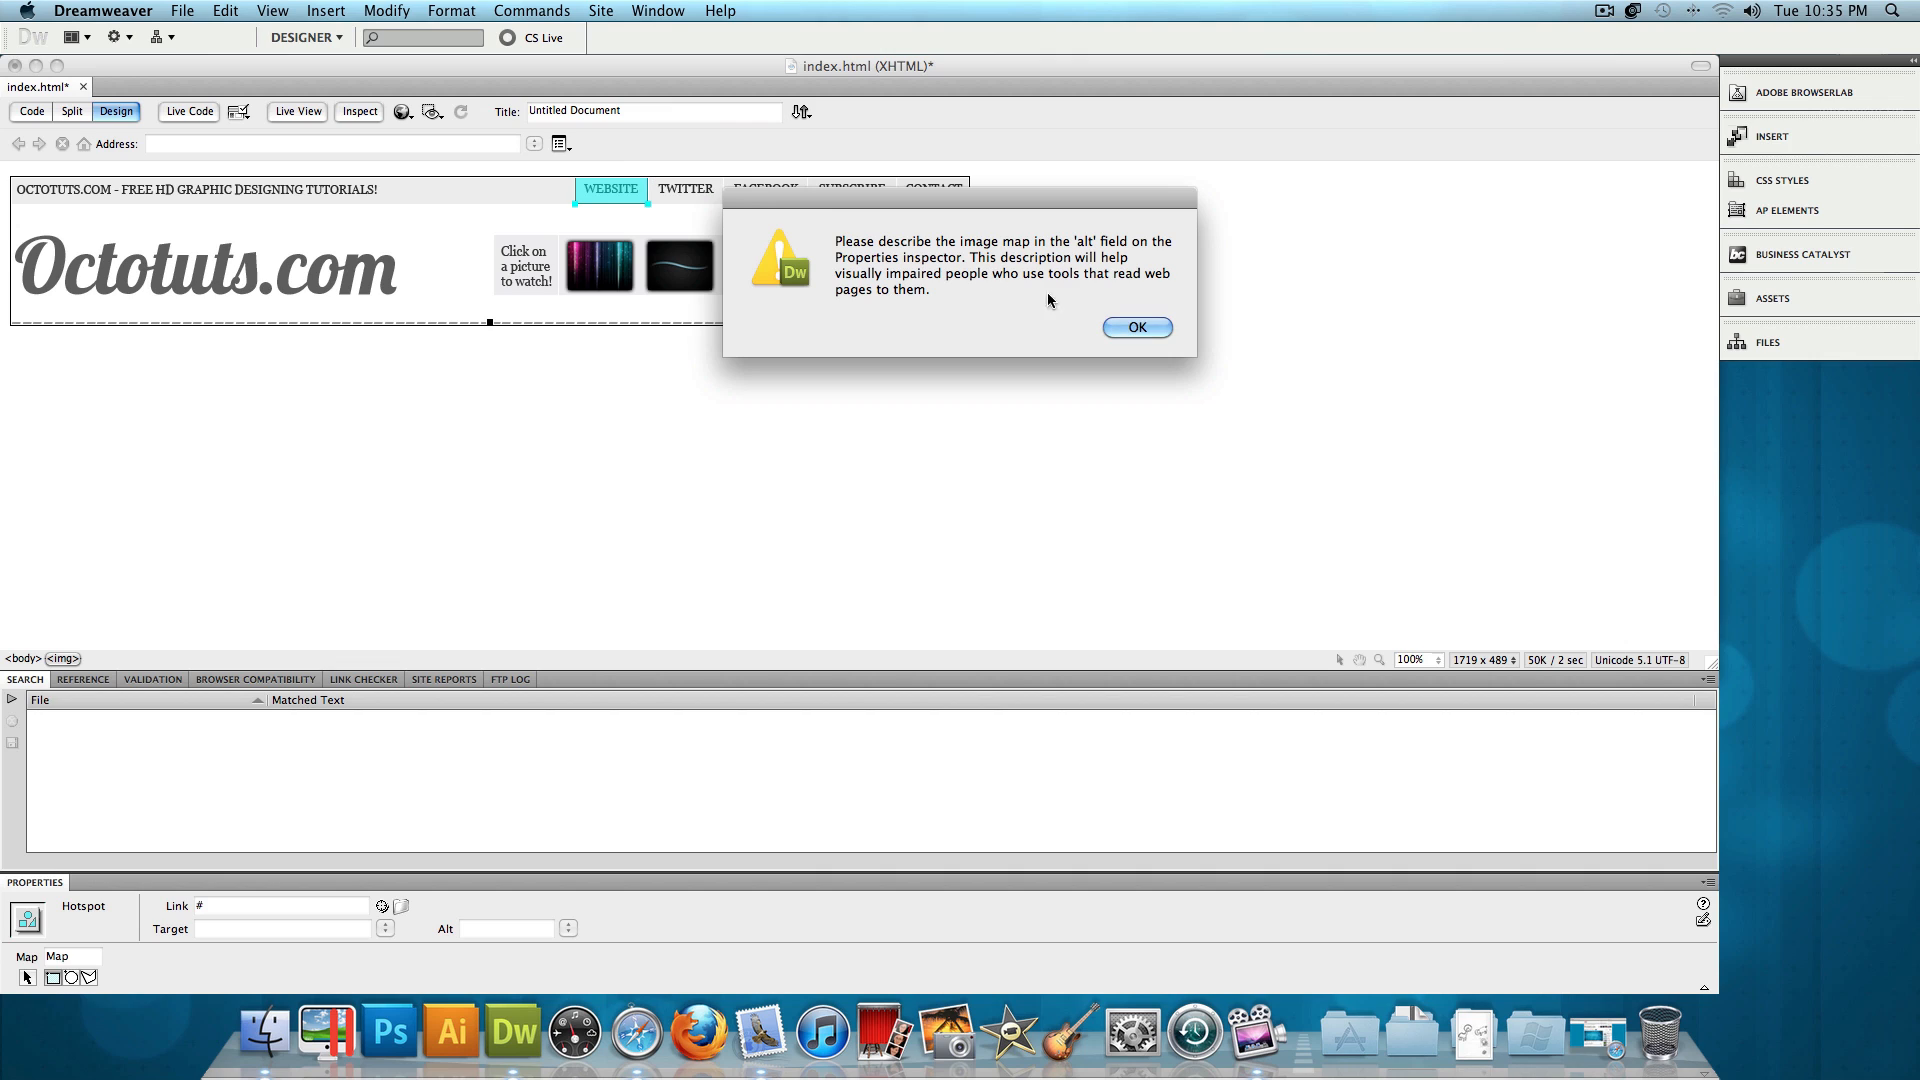
left_click(1136, 326)
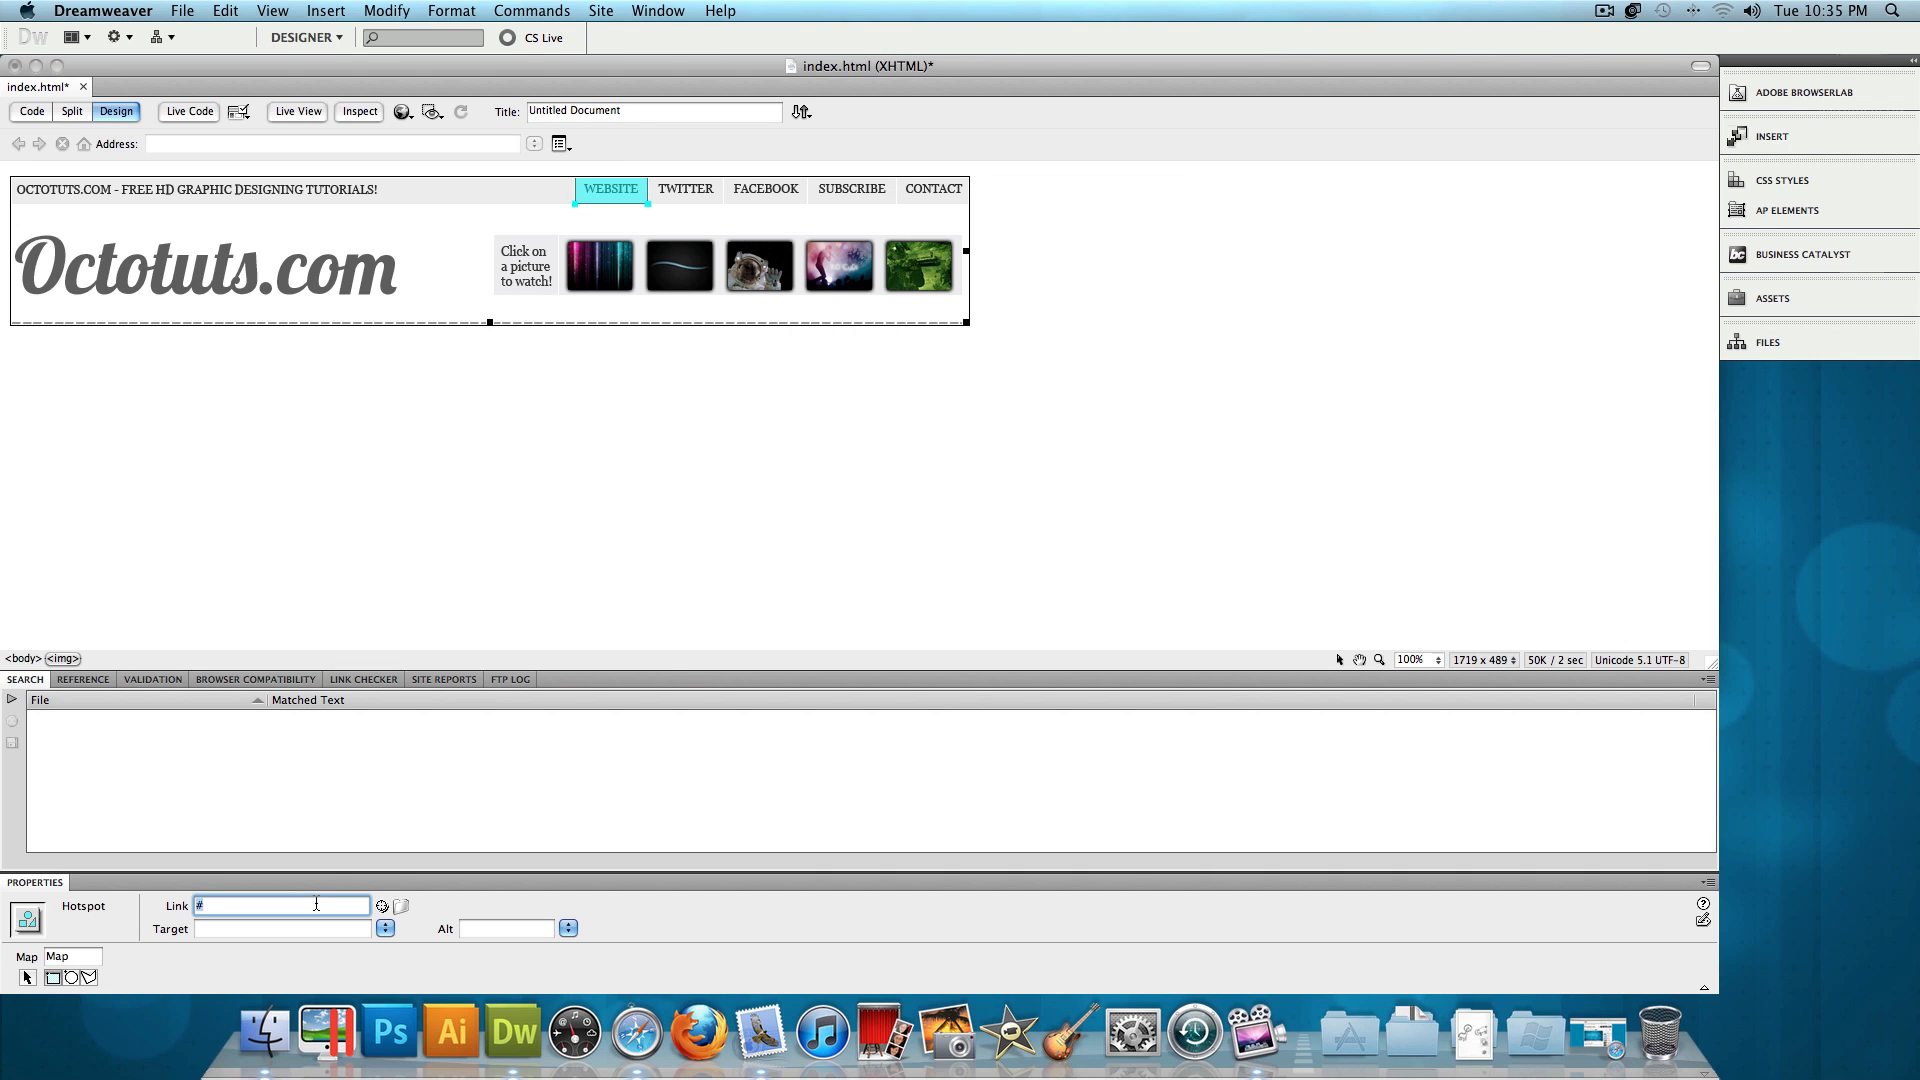
type("http://")
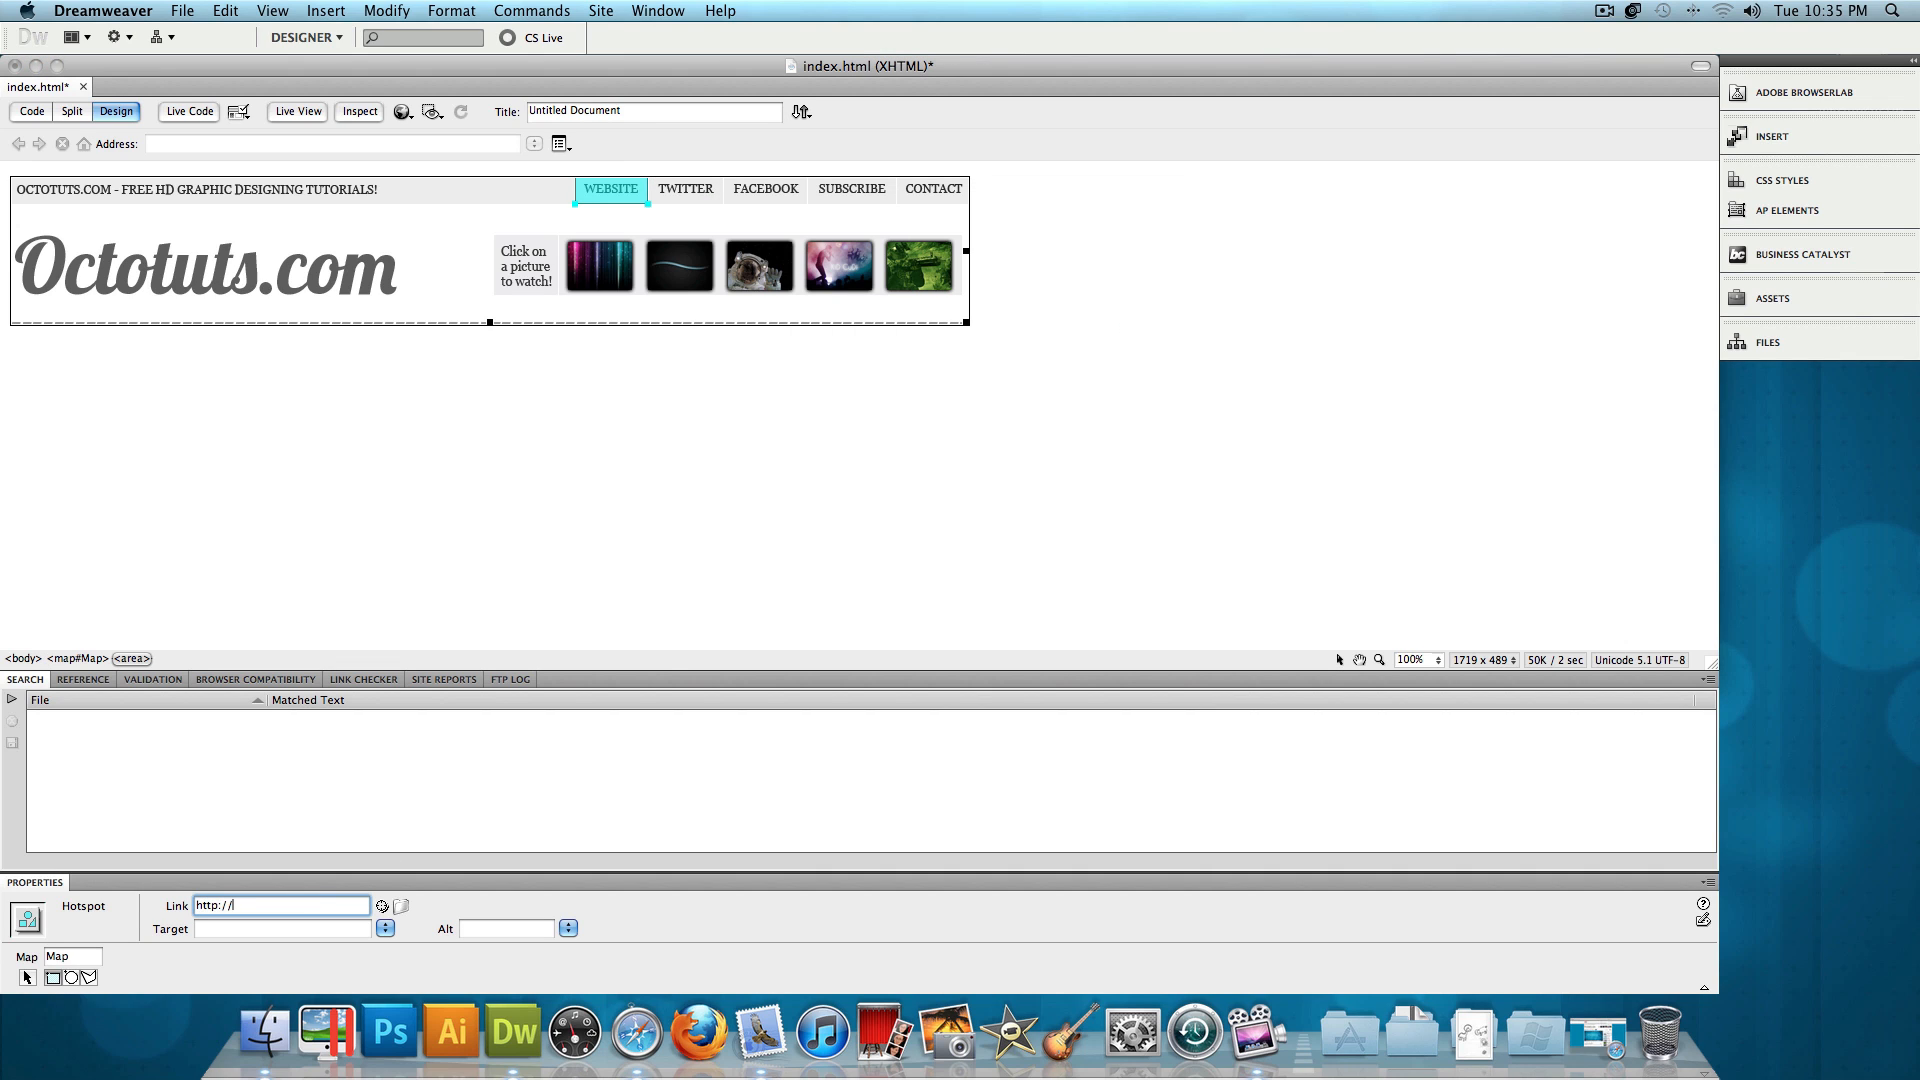
type("octotuts.com")
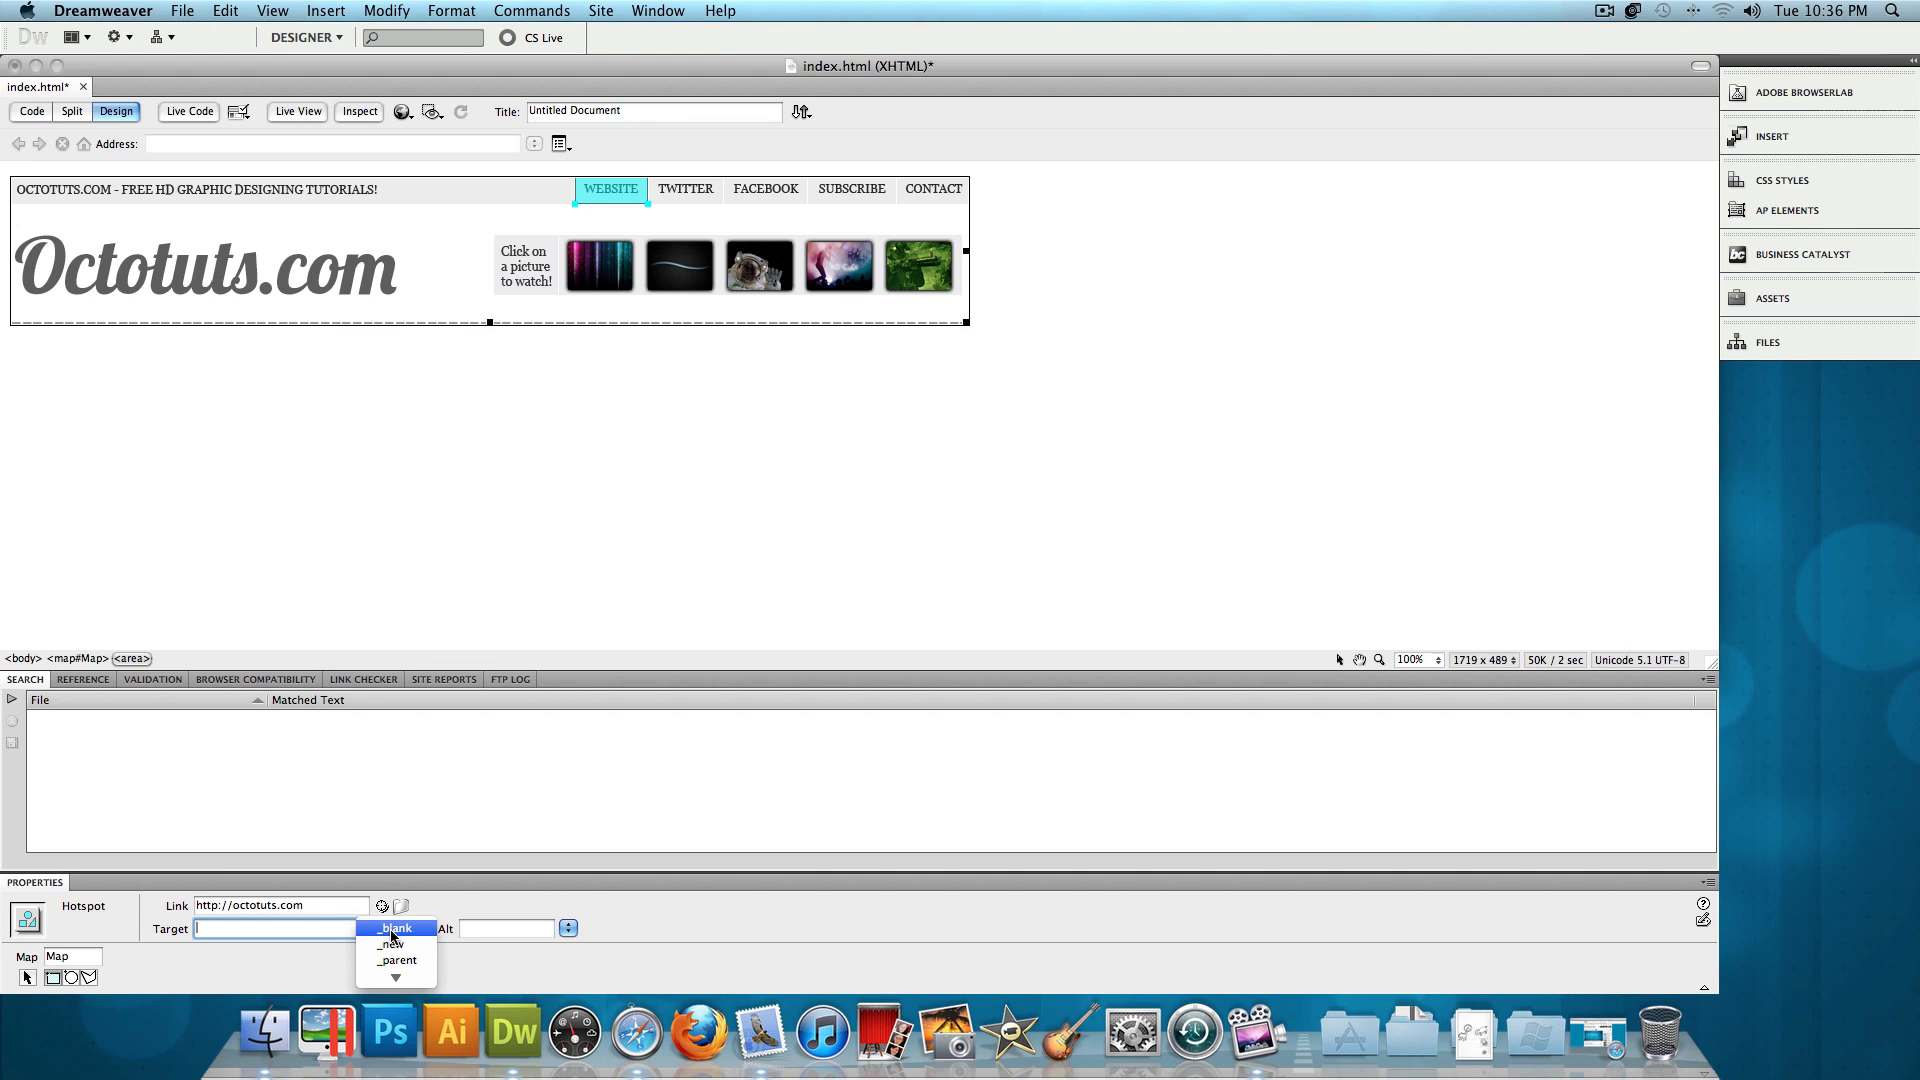
left_click(396, 926)
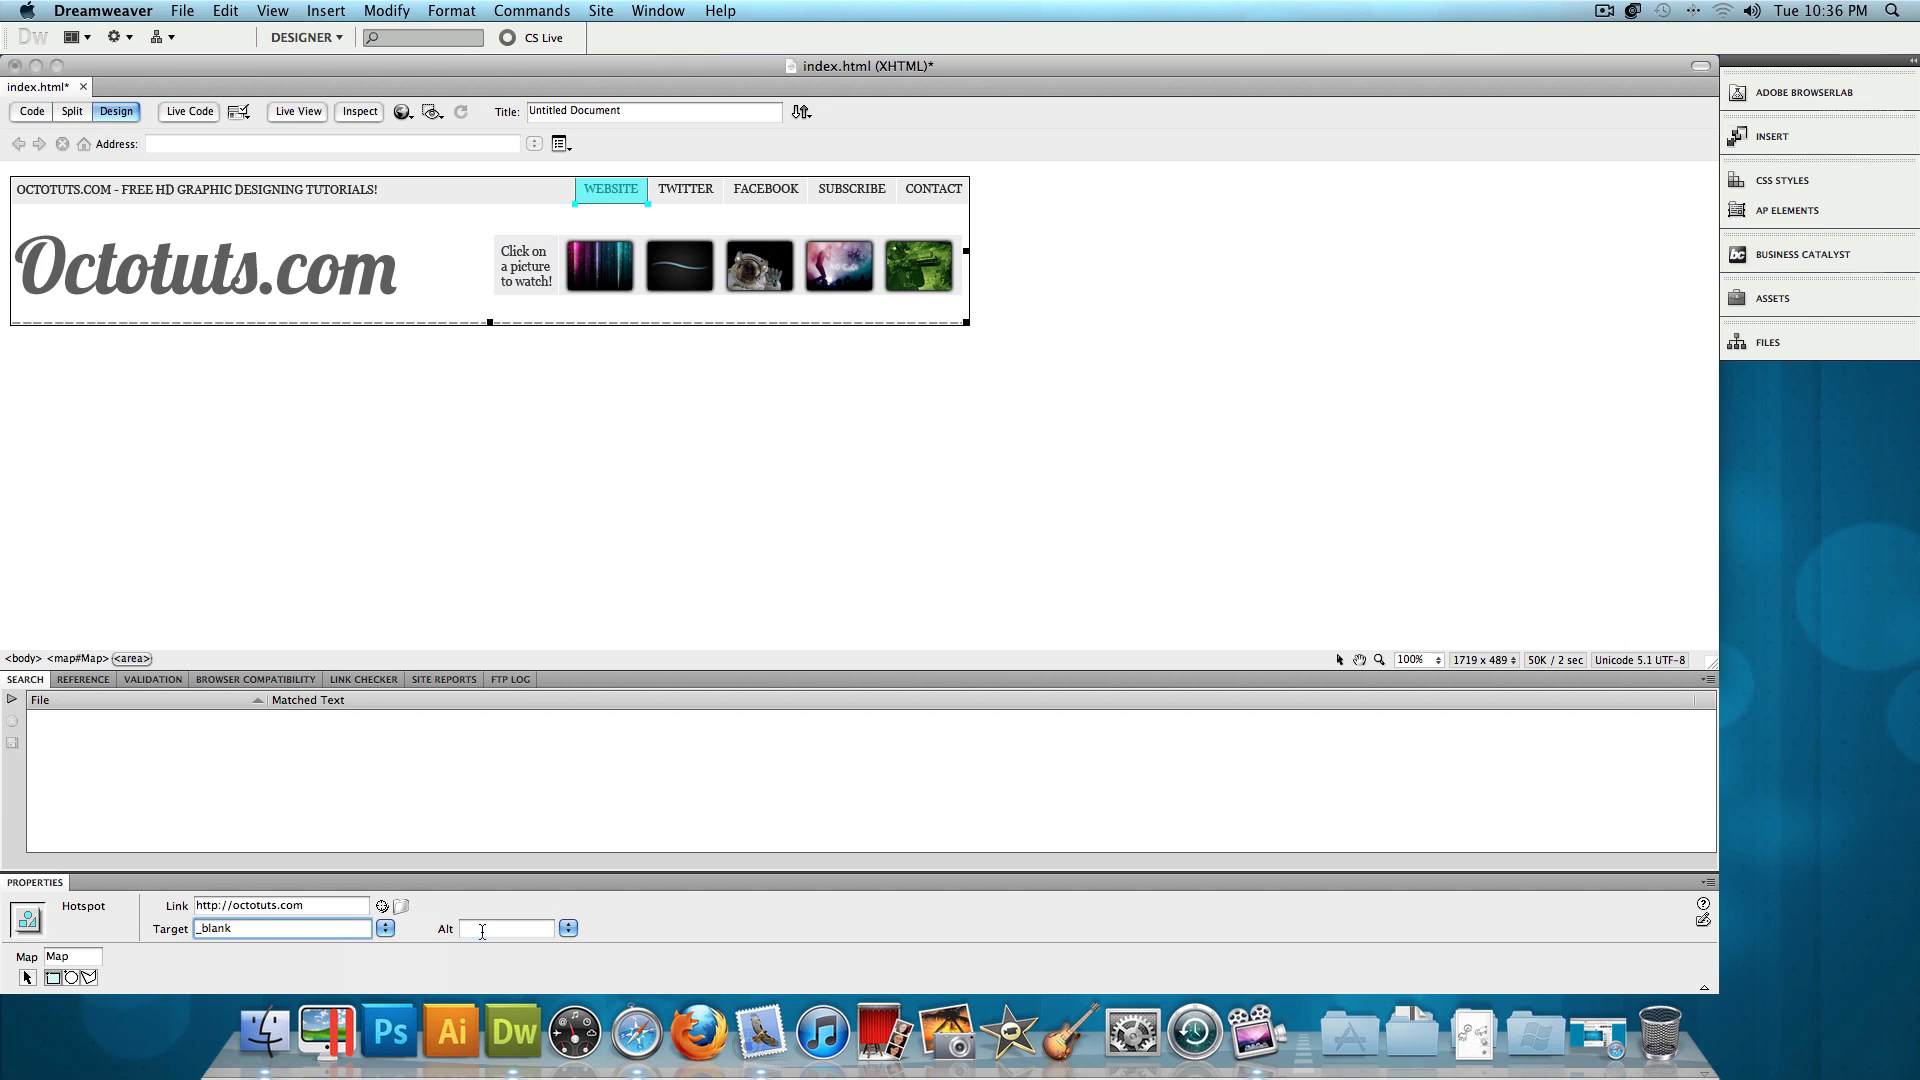
left_click(502, 928)
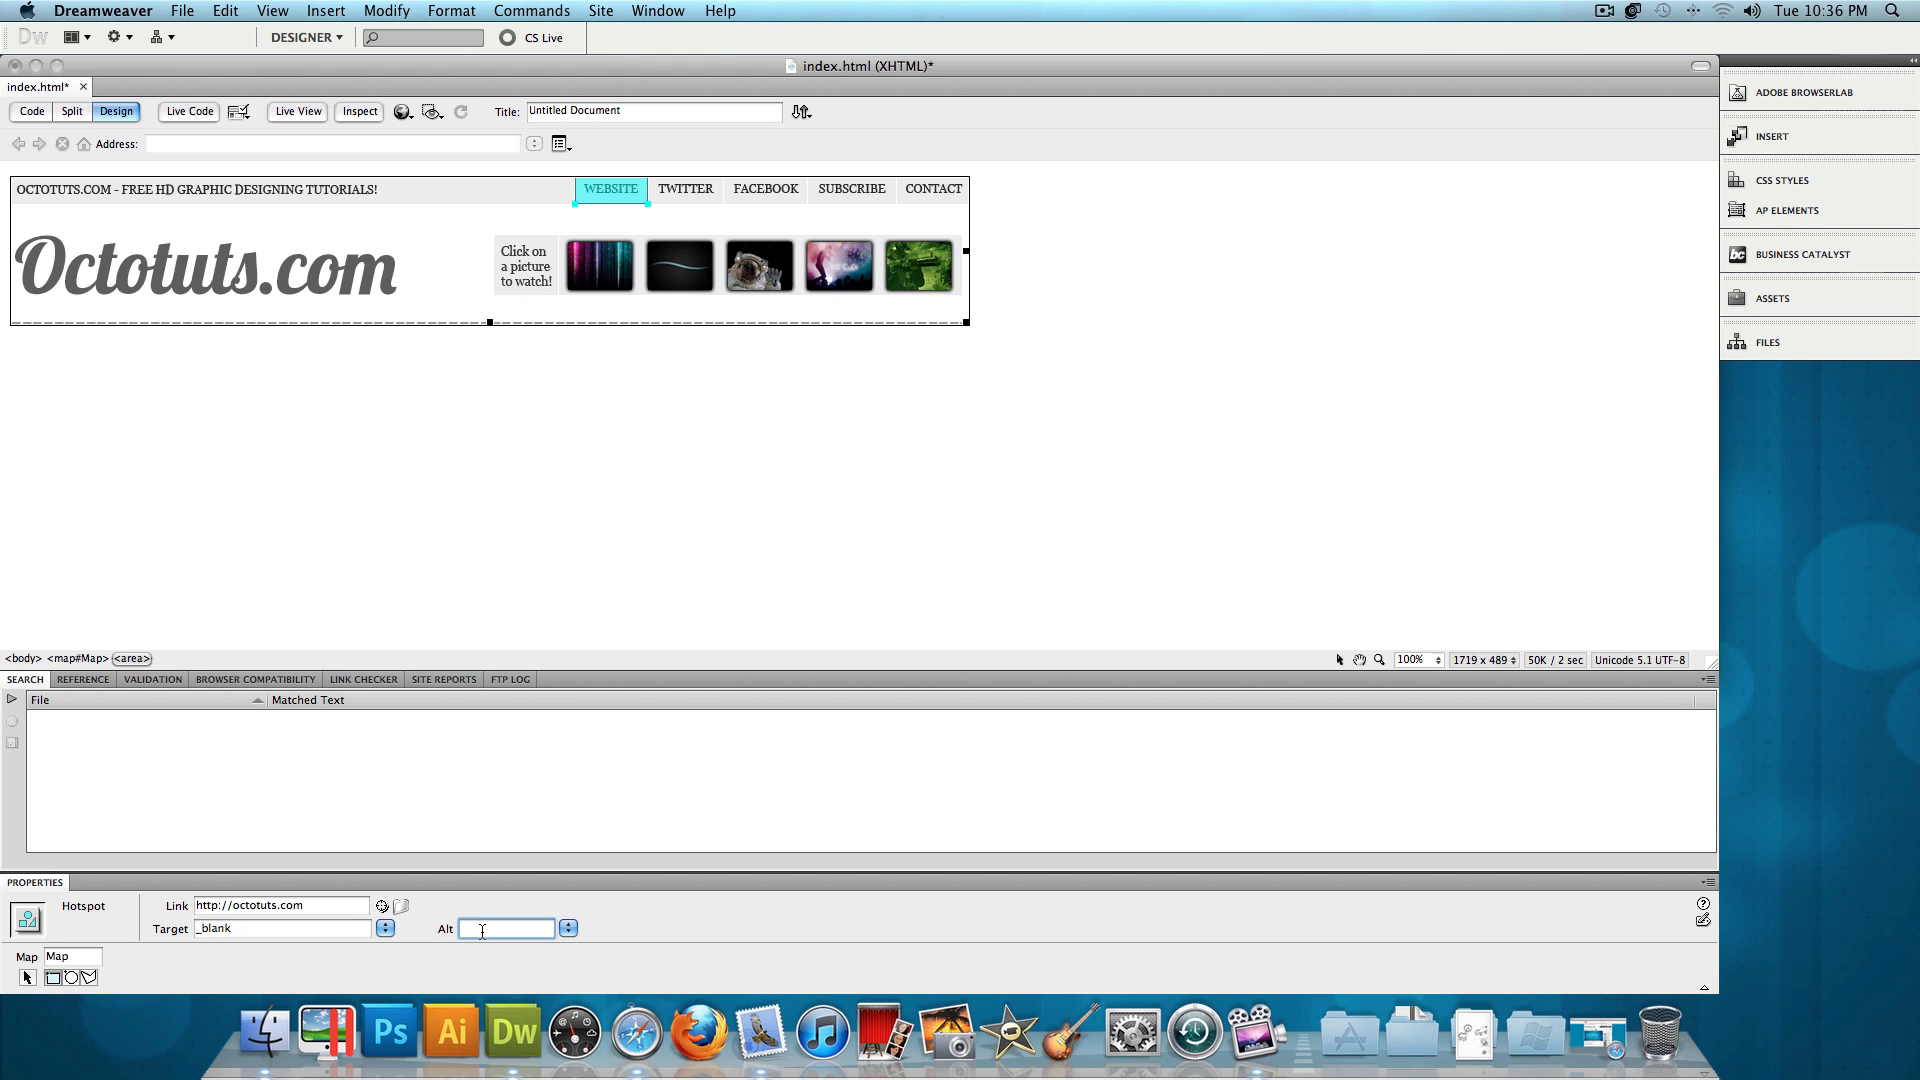
type("website")
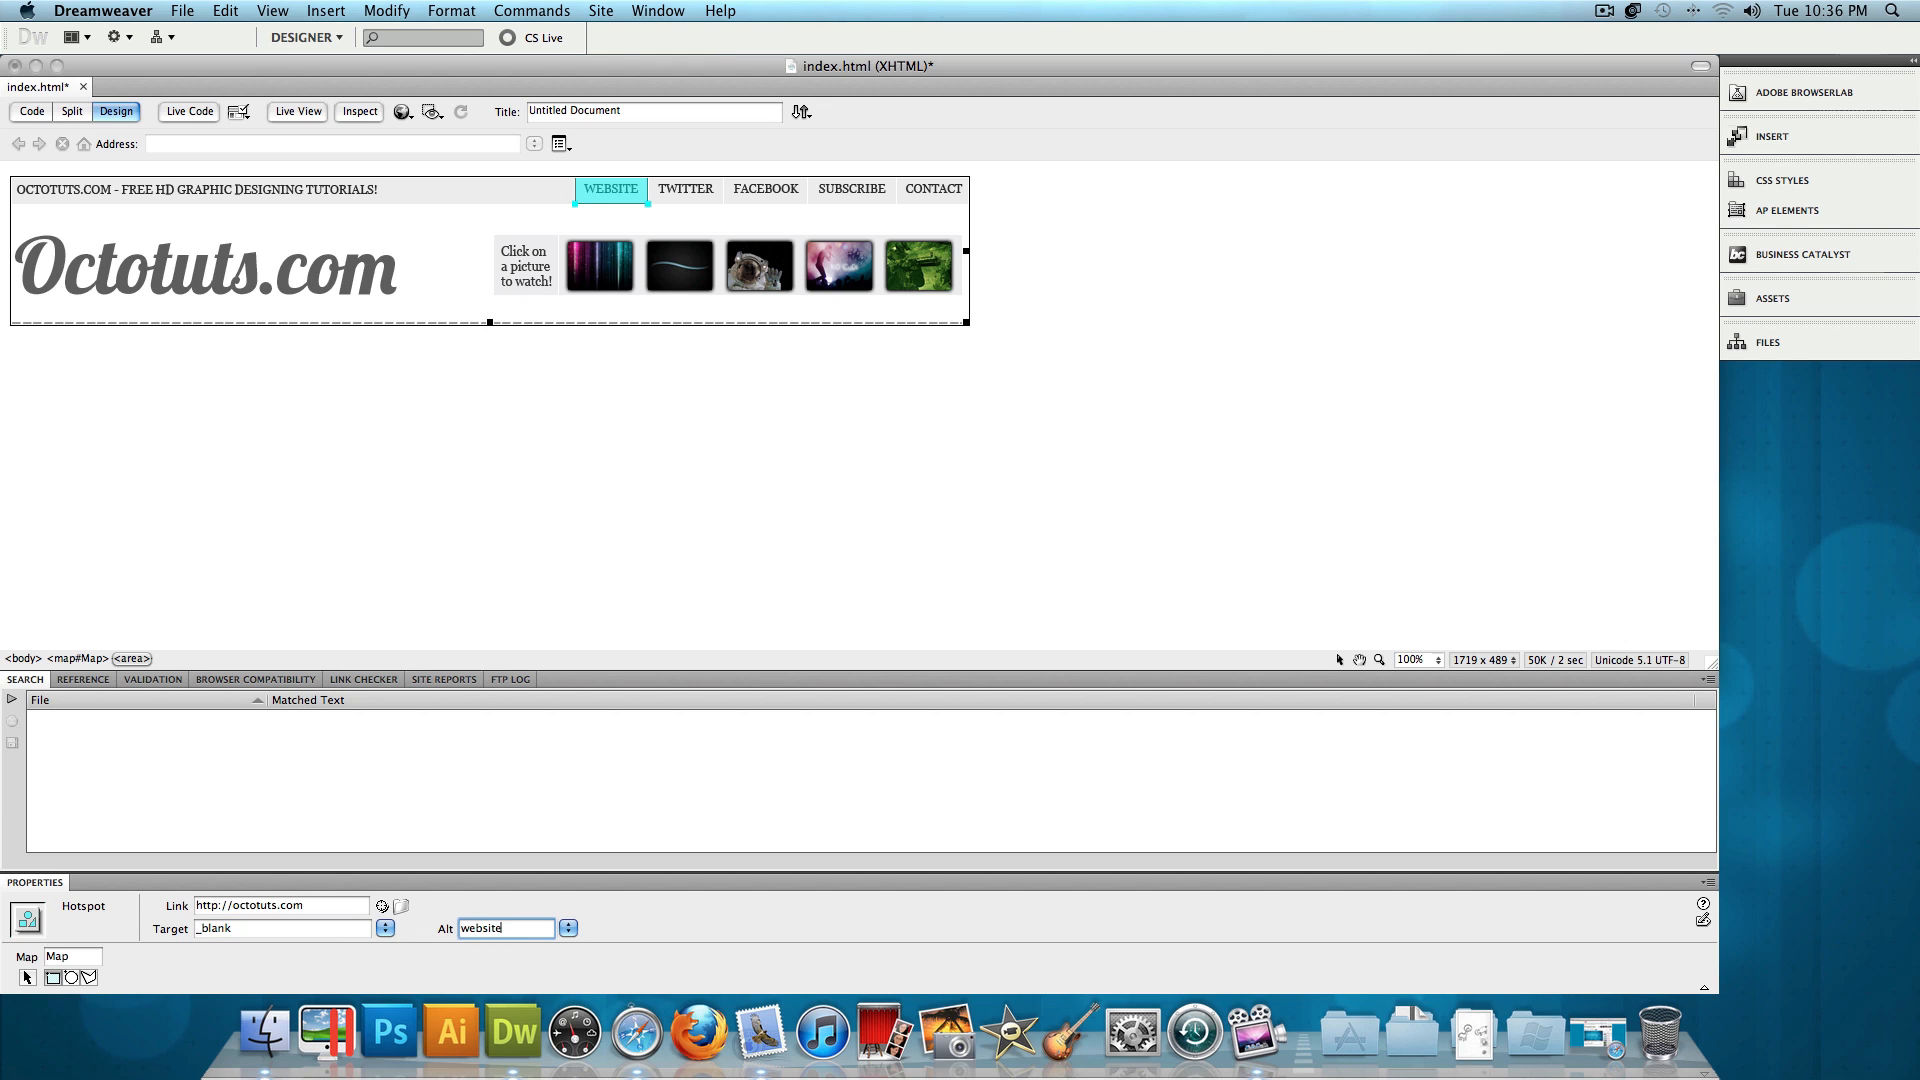
mouse_move(650, 203)
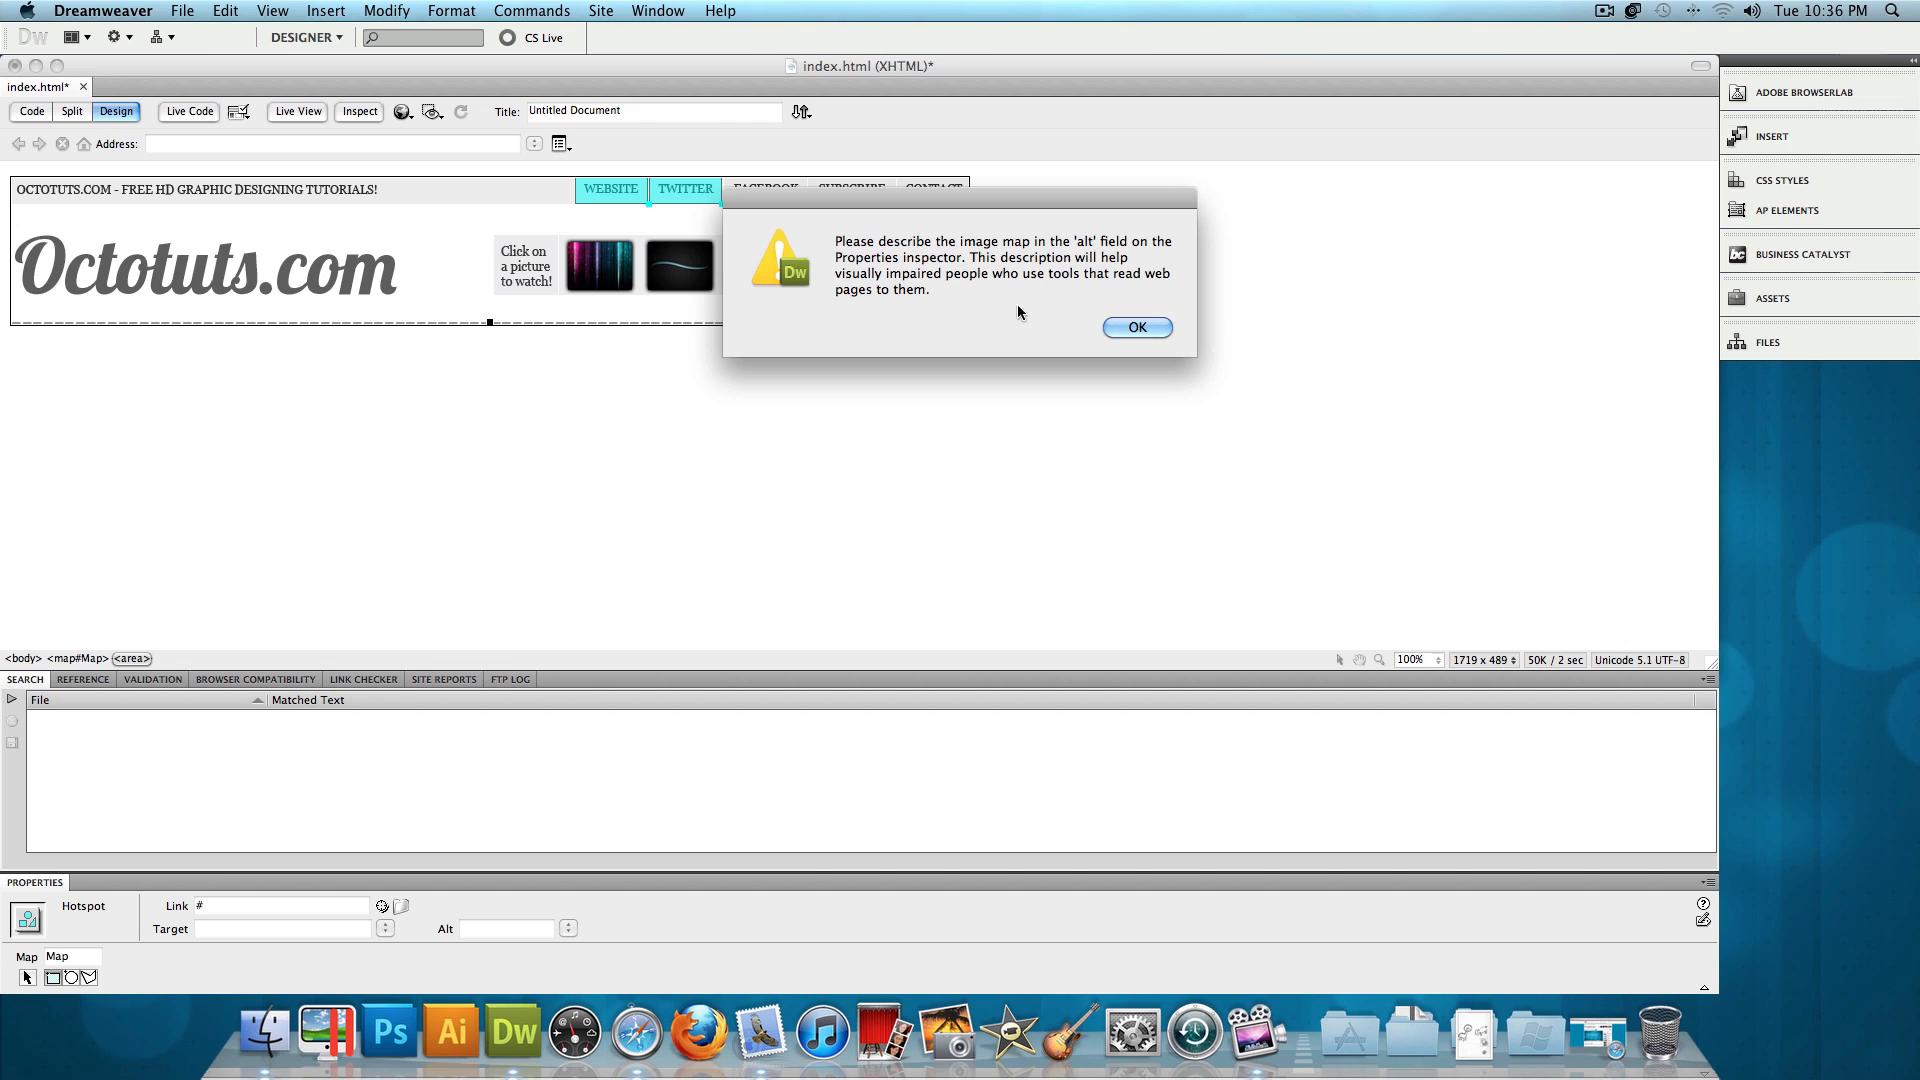
left_click(1136, 326)
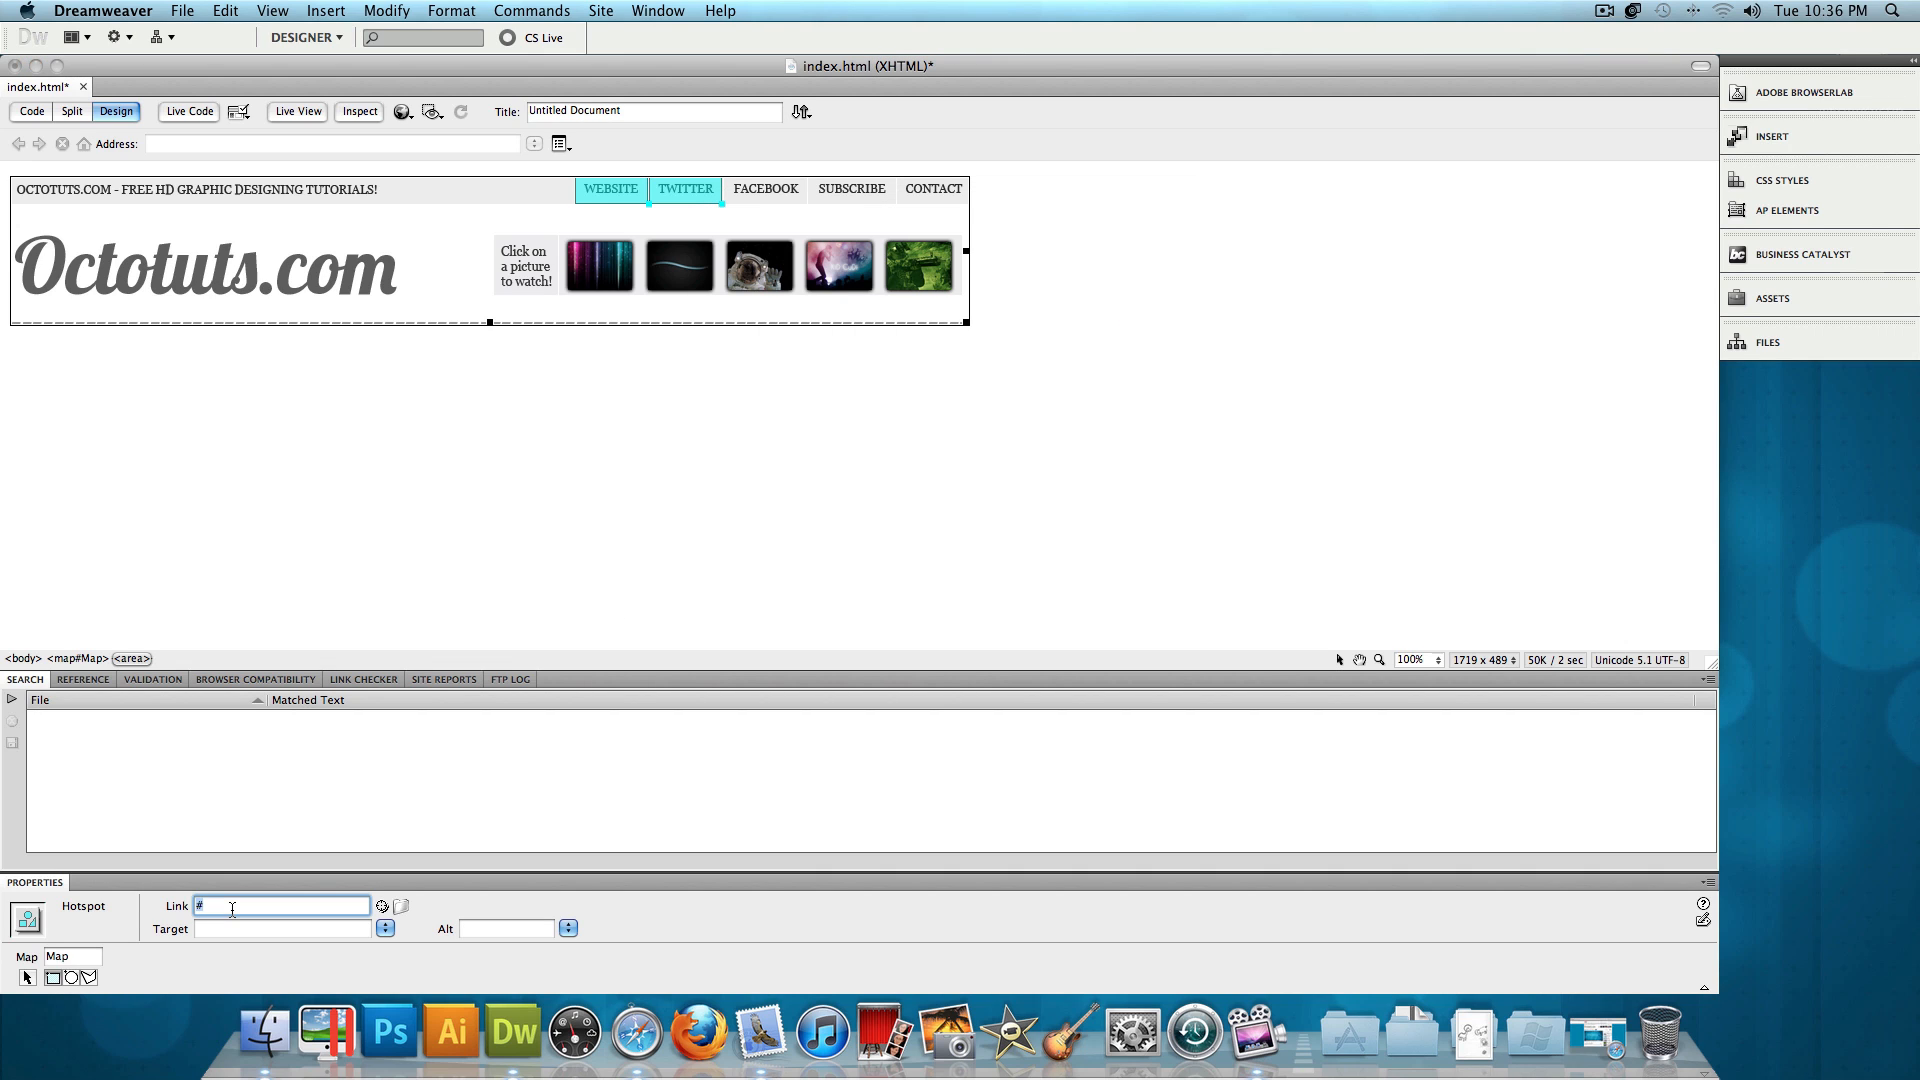
type("ttp")
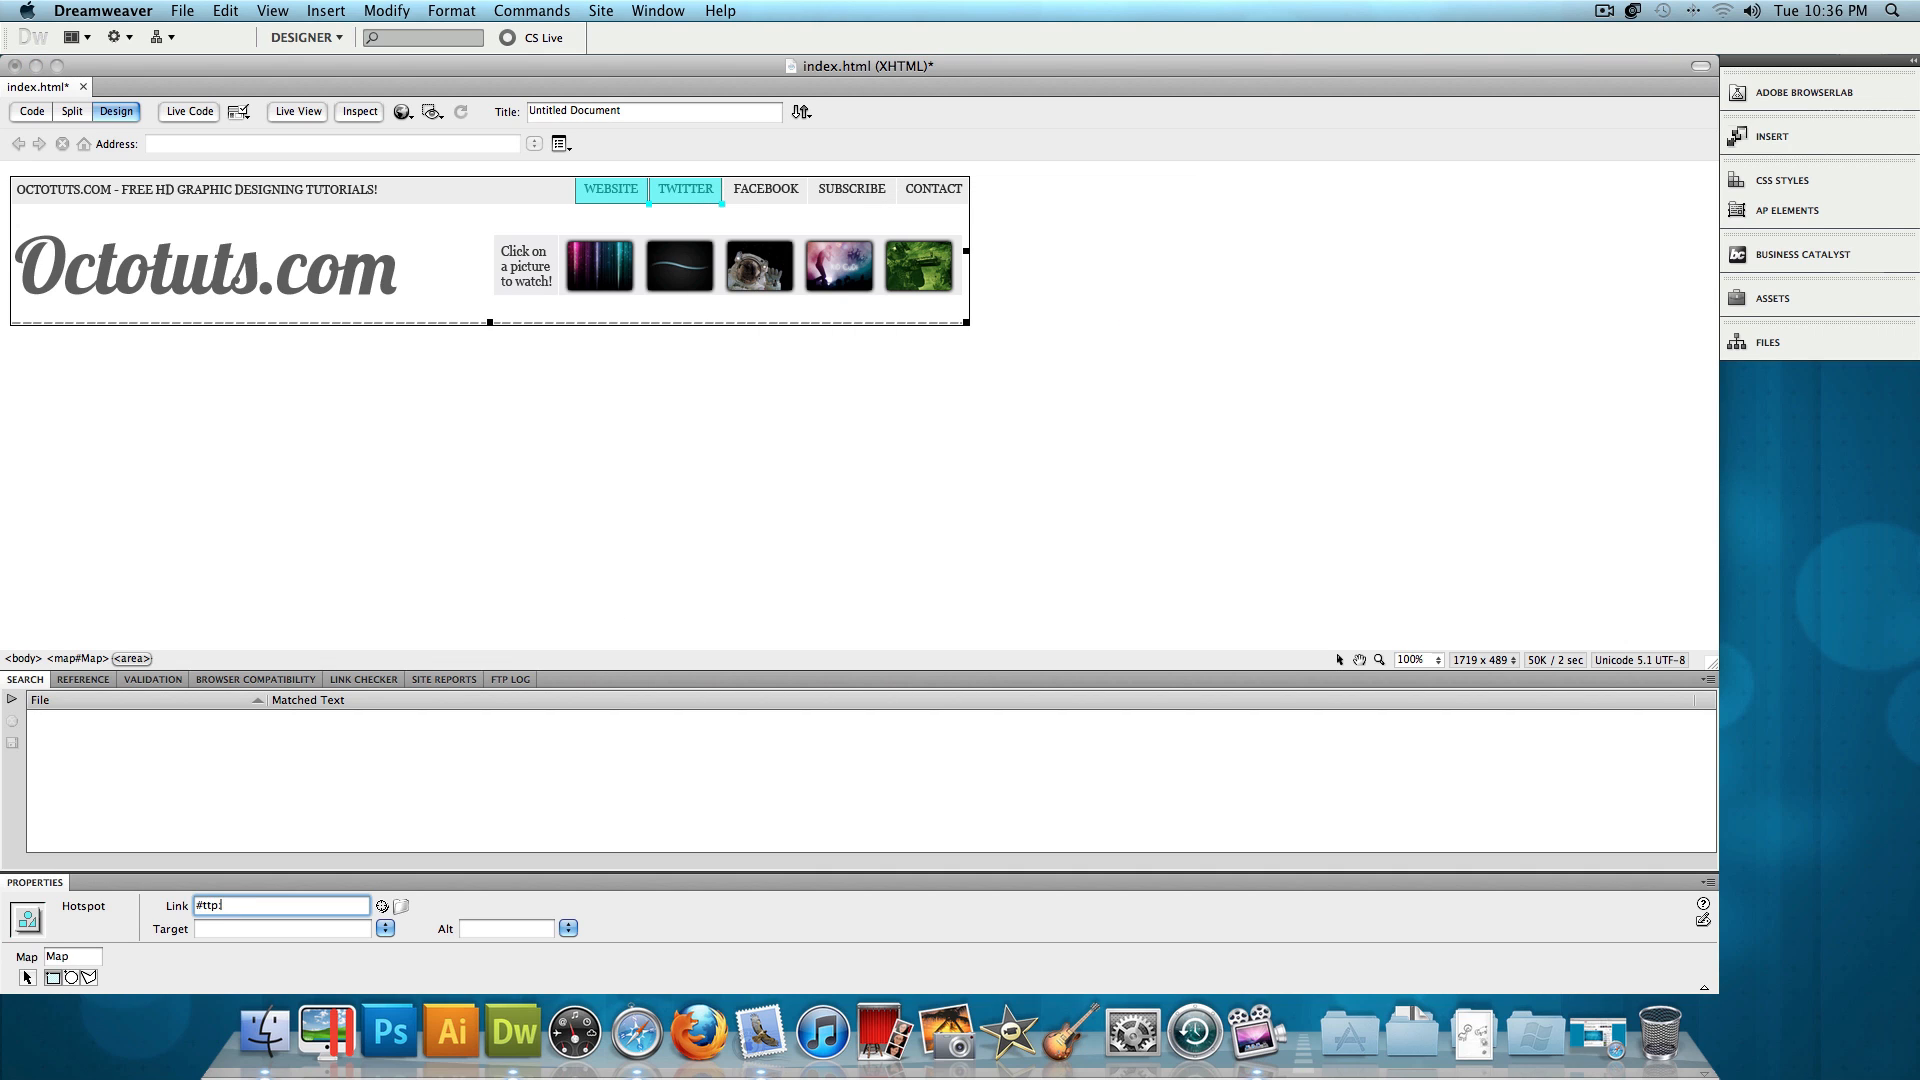
type("http://twitter.com")
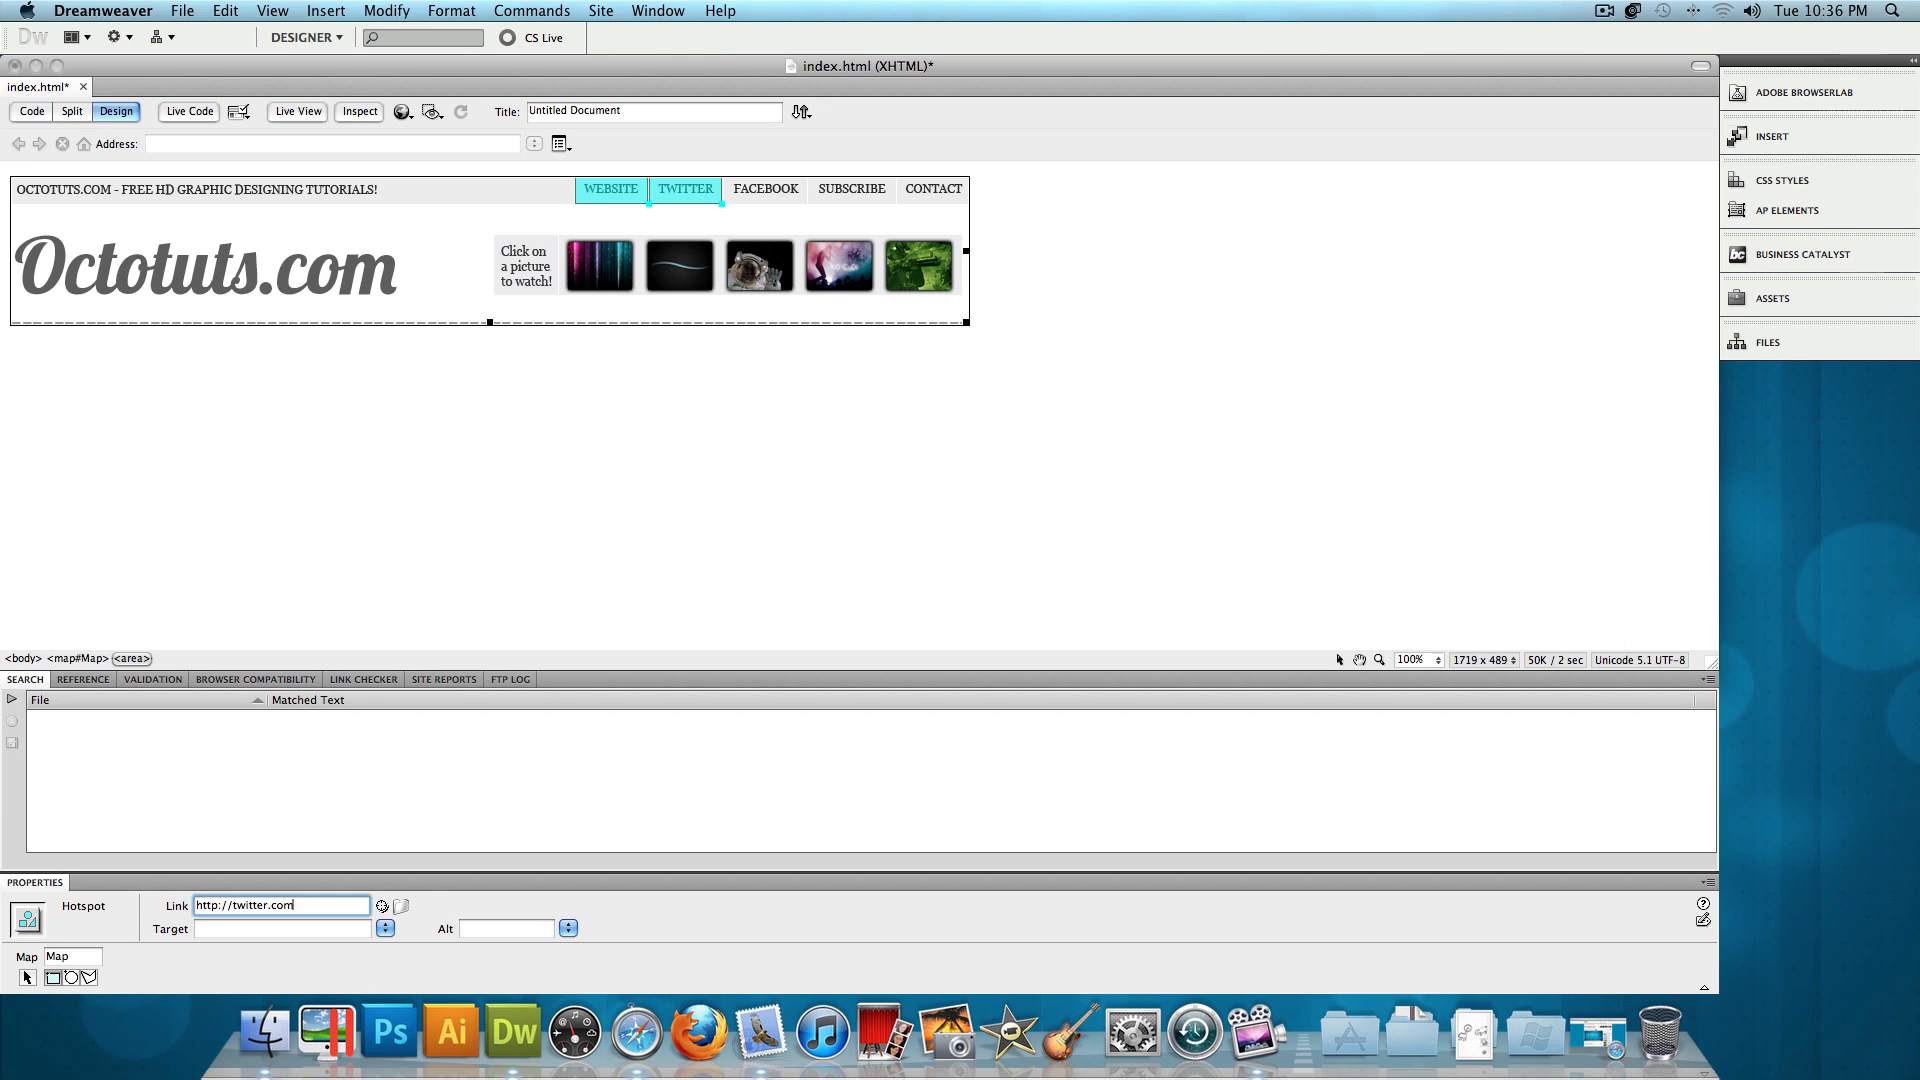
type("/octosites")
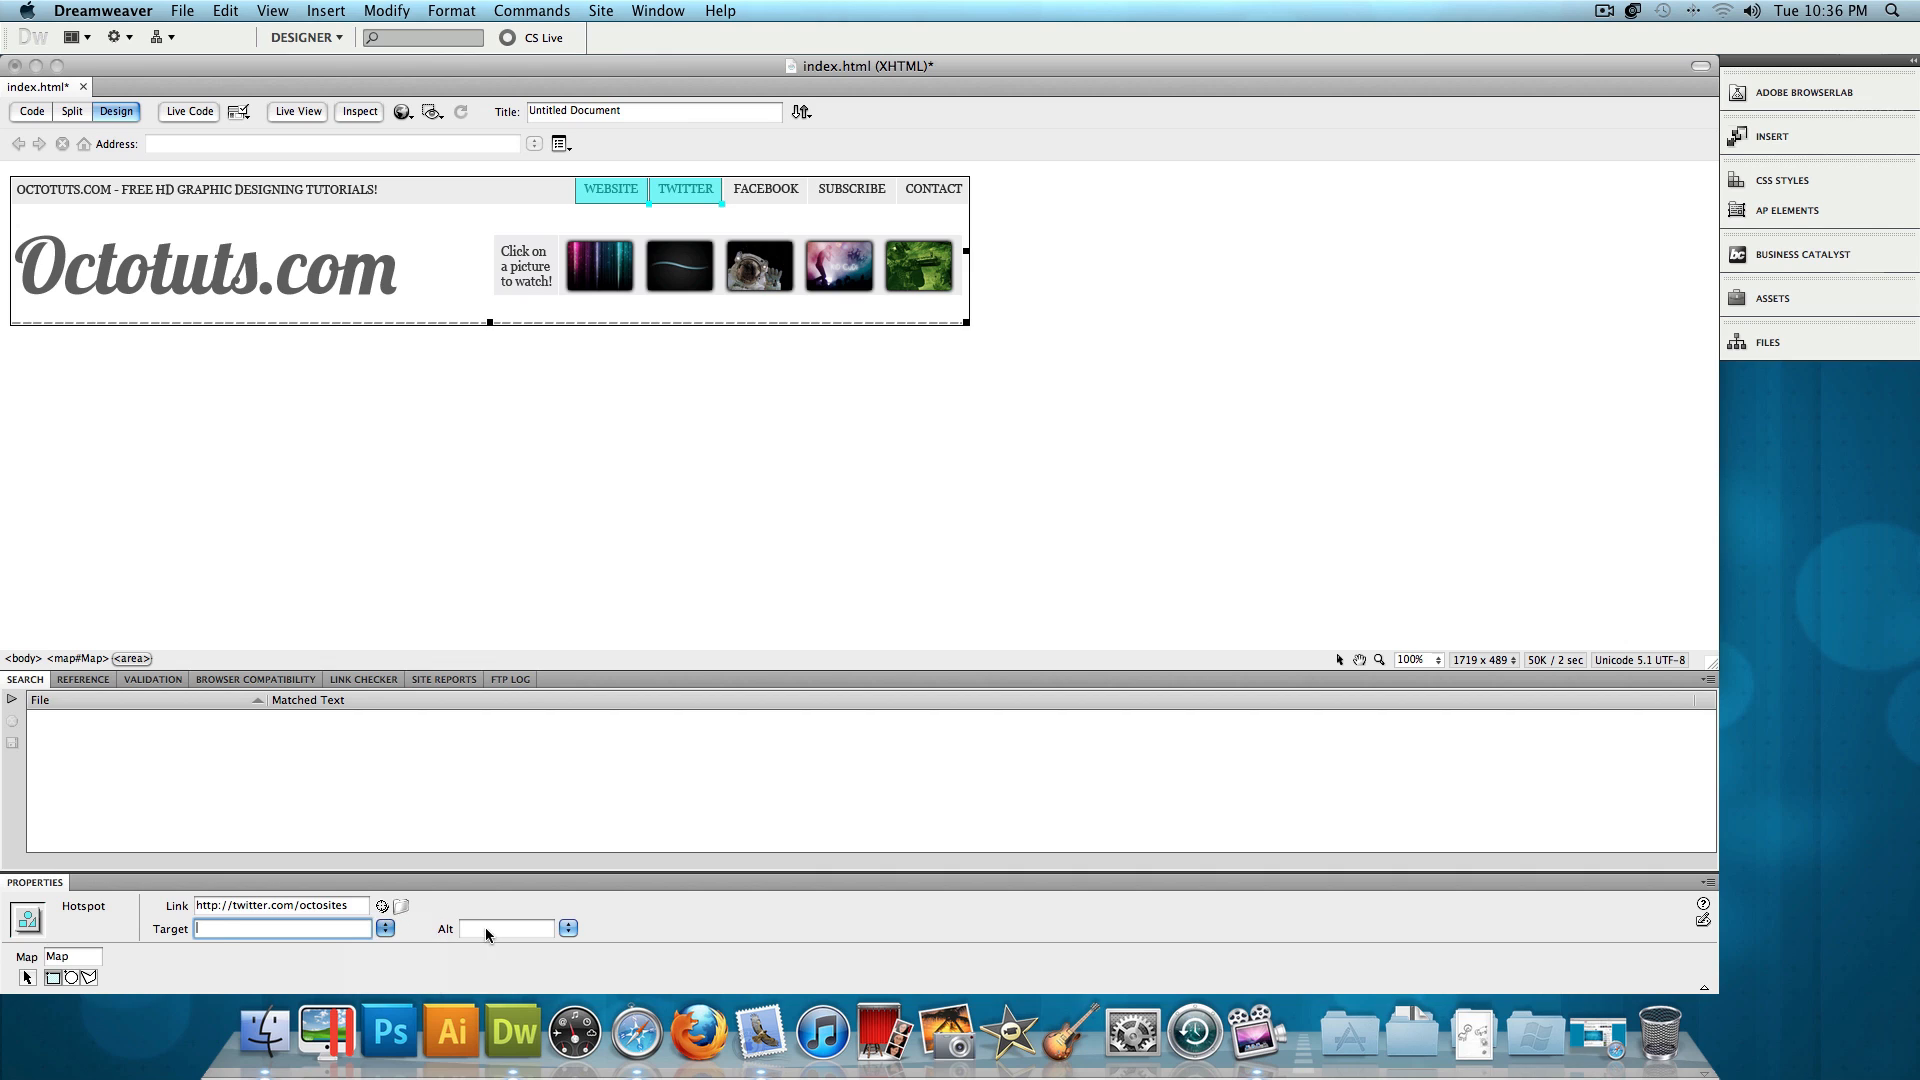
type("twitter")
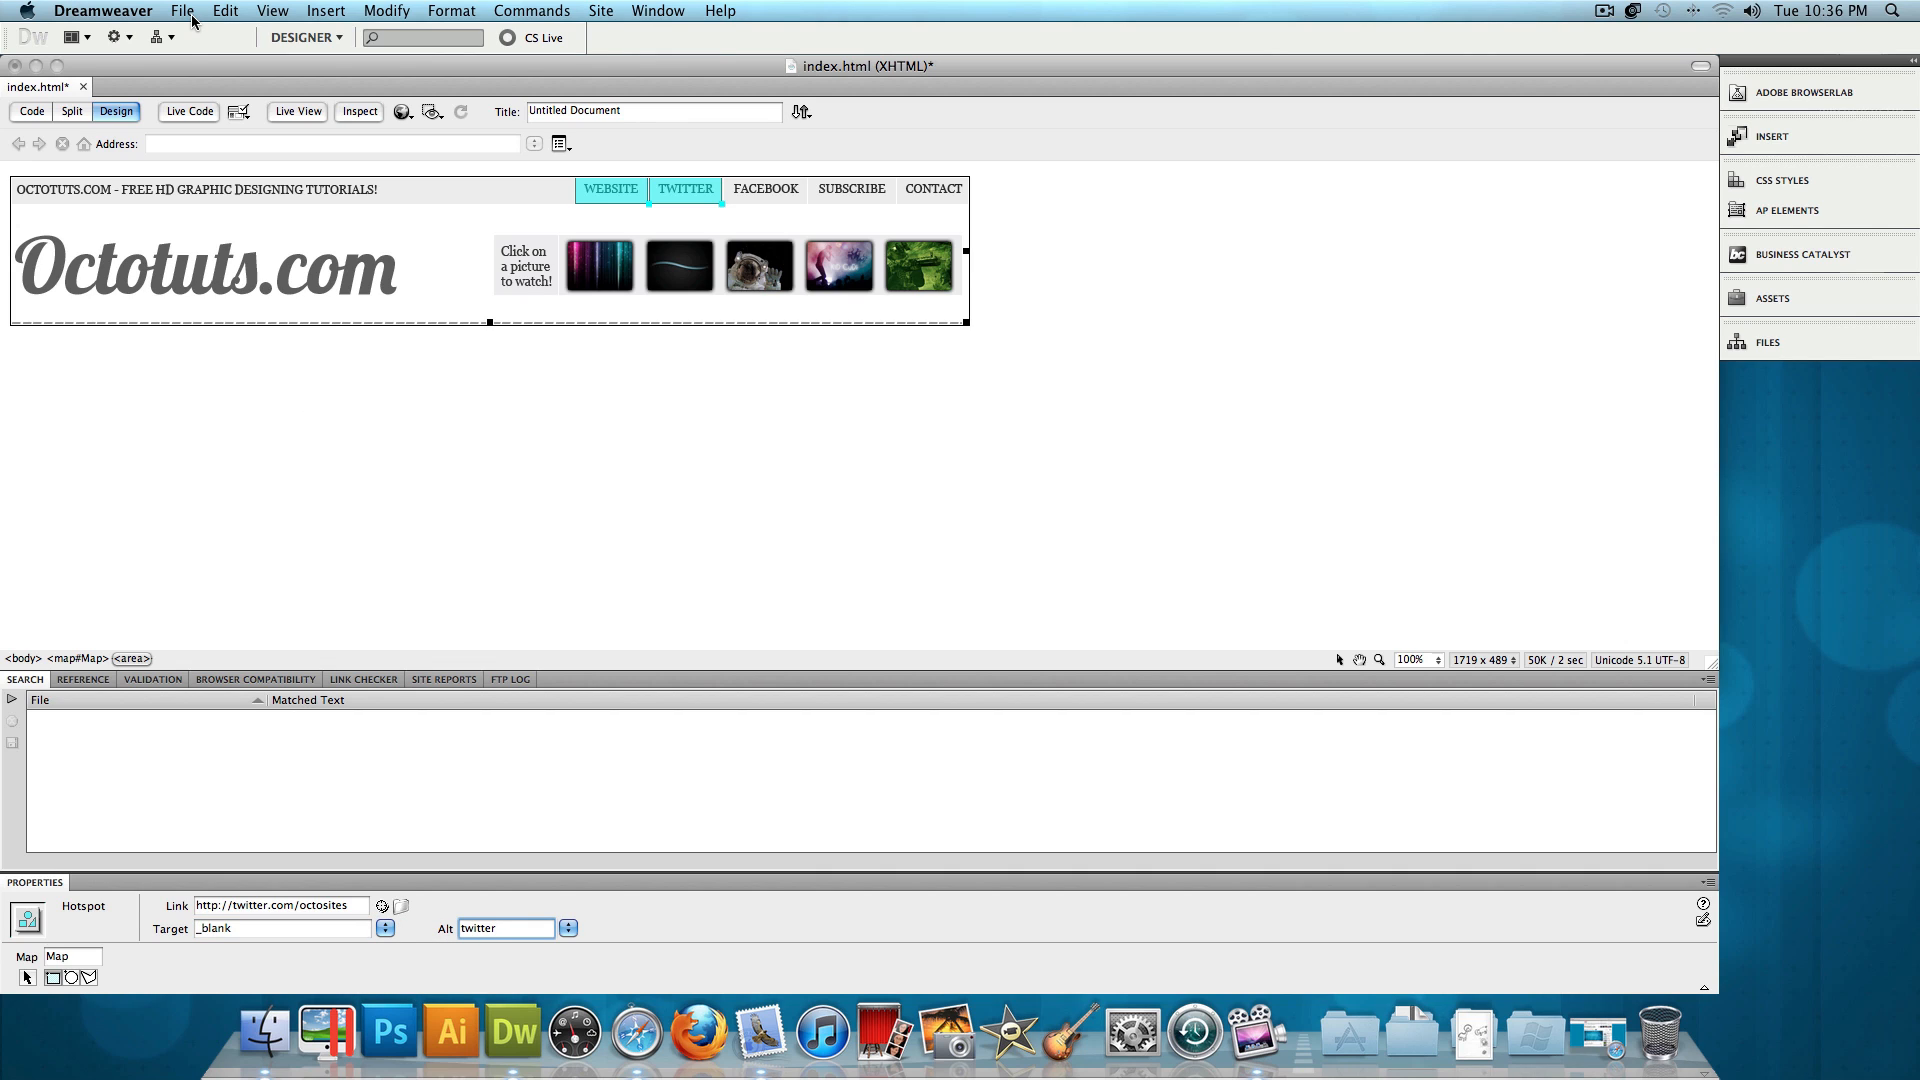
left_click(182, 10)
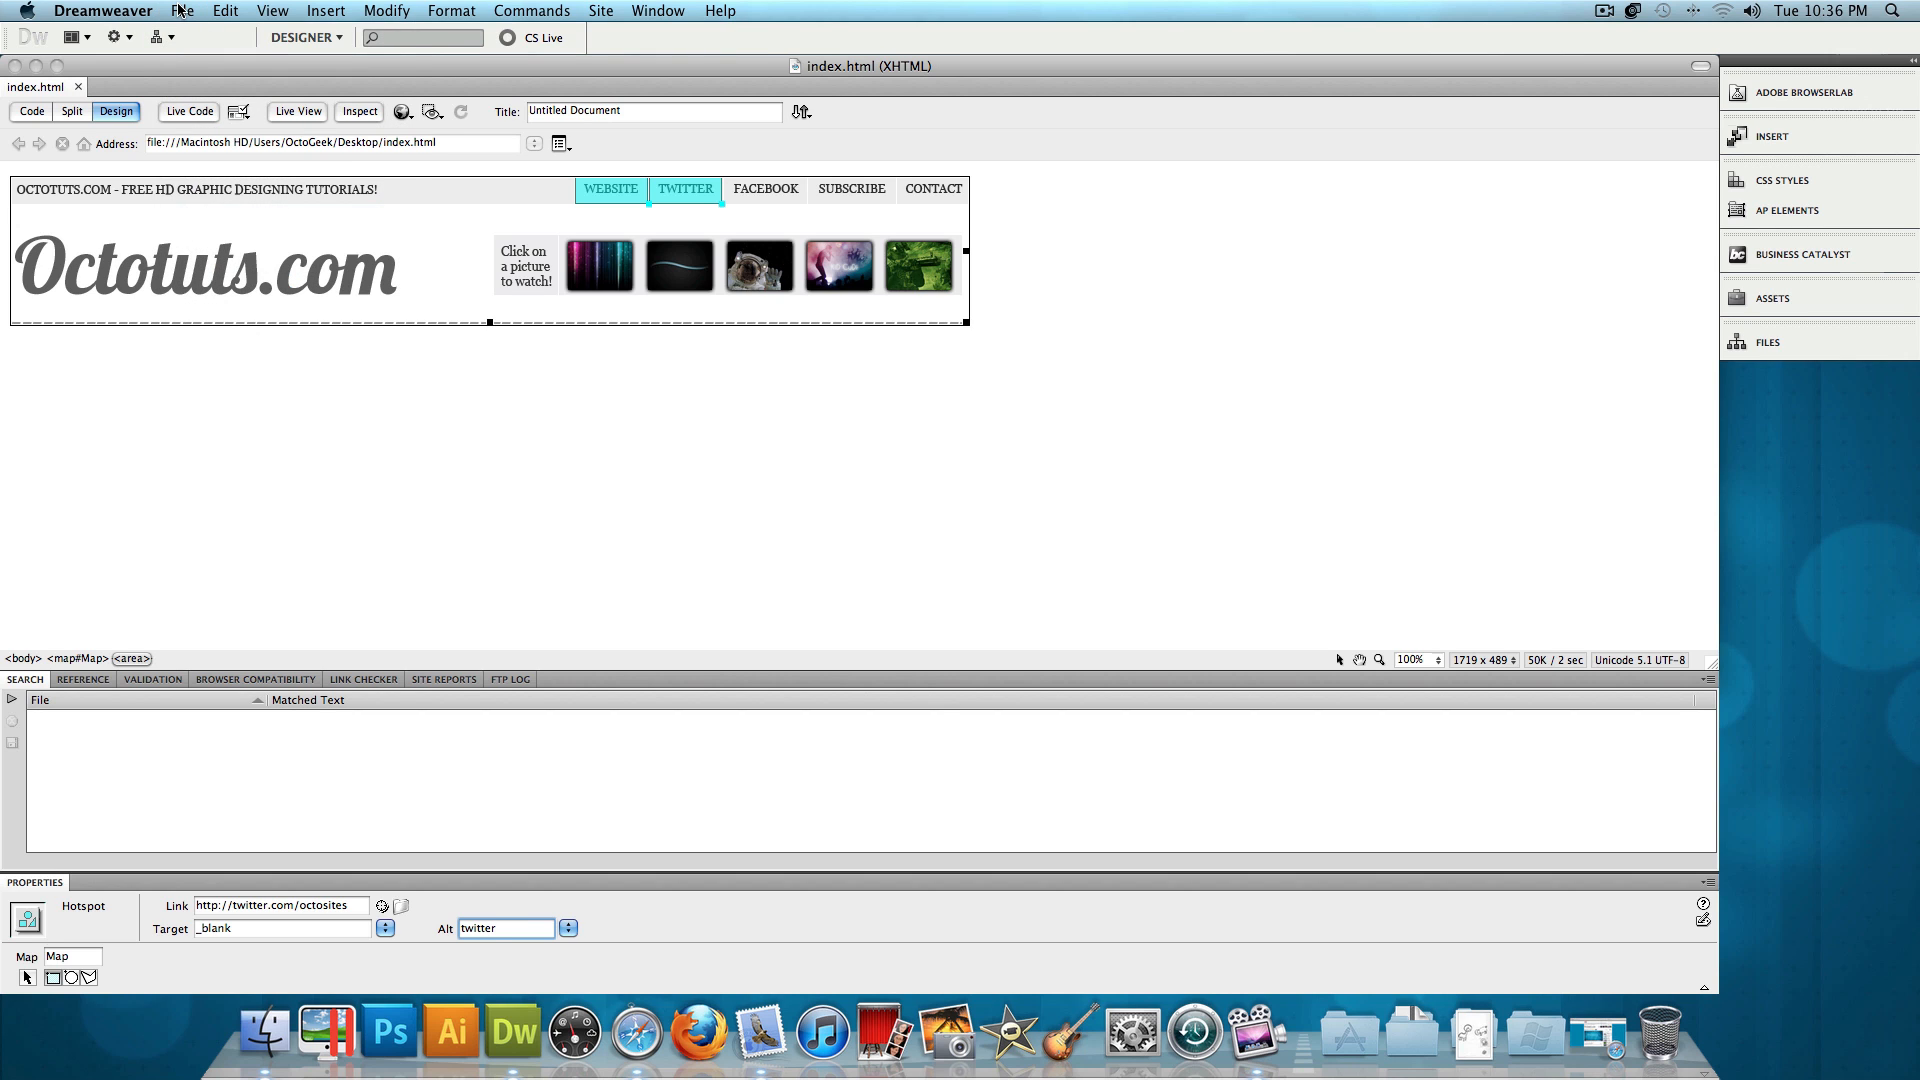
Preview index.html in Safari via File > Preview in Browser
left_click(182, 10)
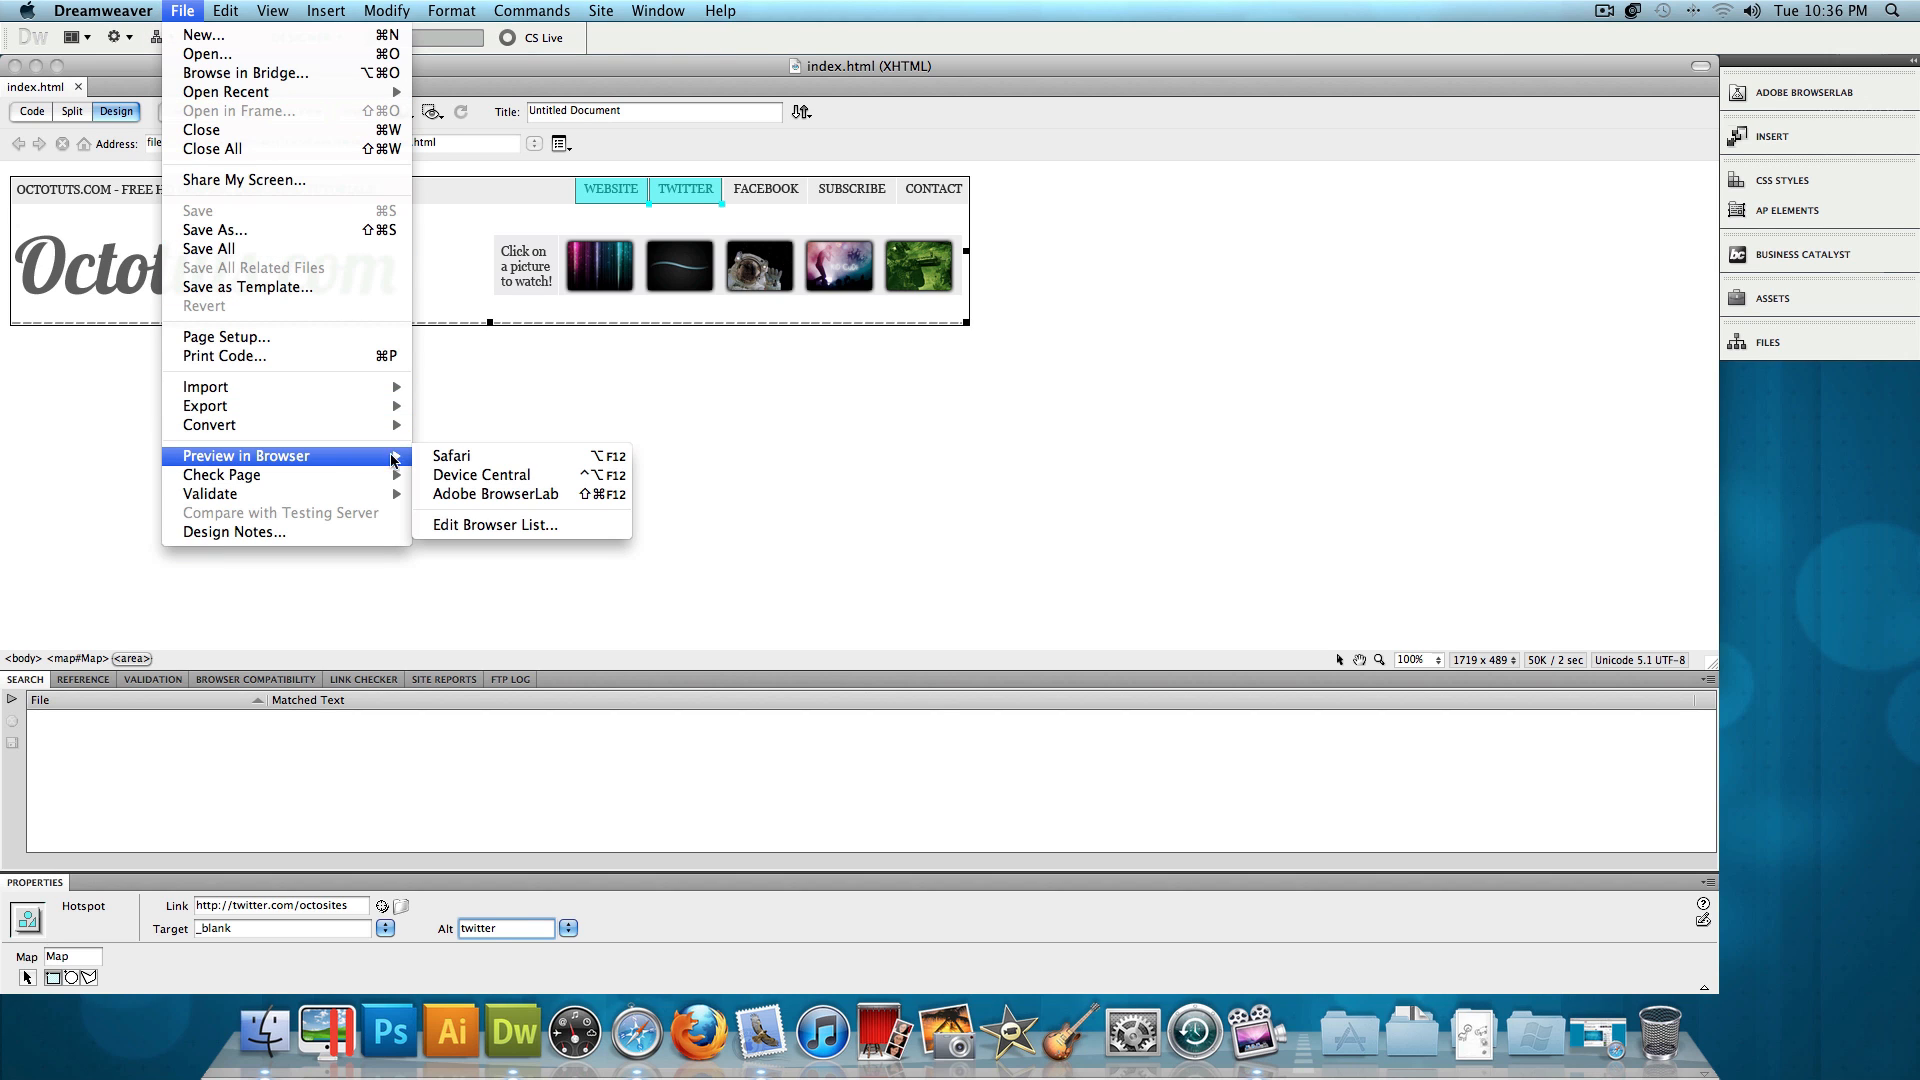
left_click(452, 456)
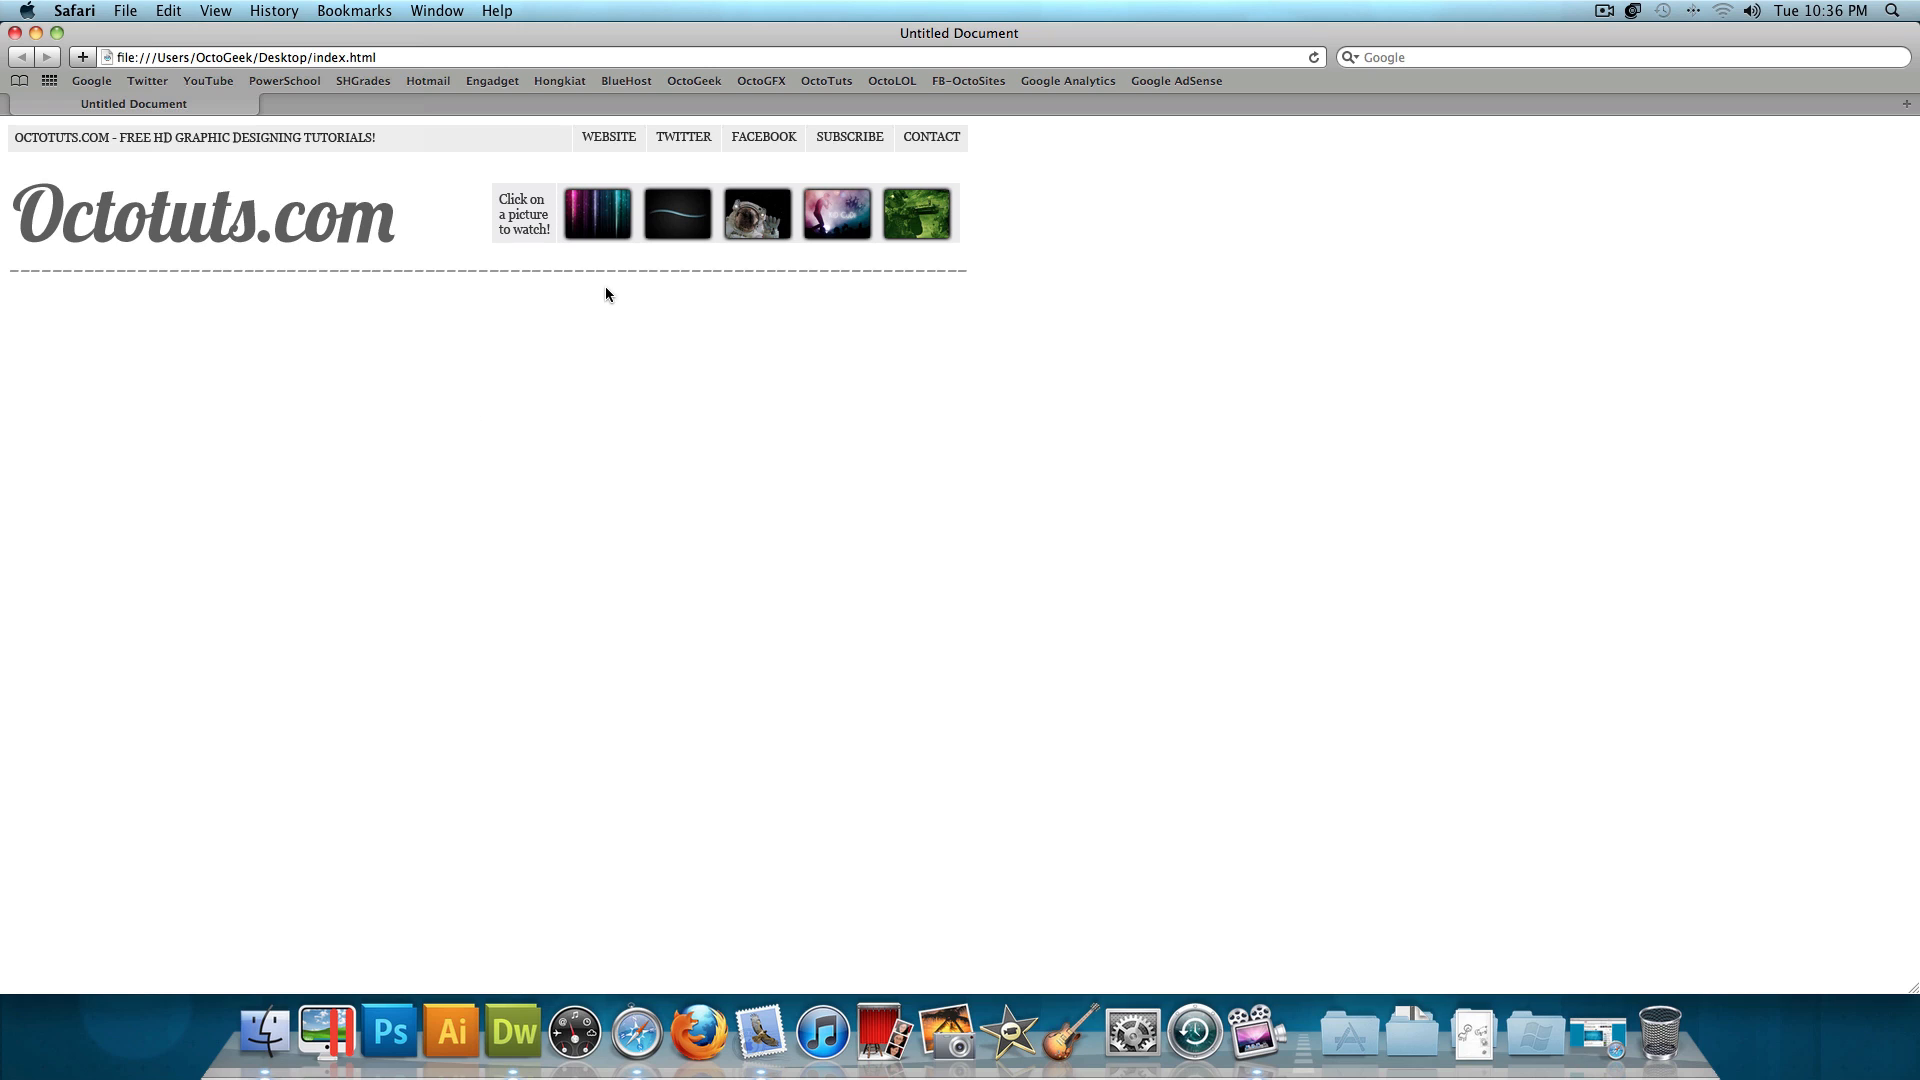
mouse_move(608, 130)
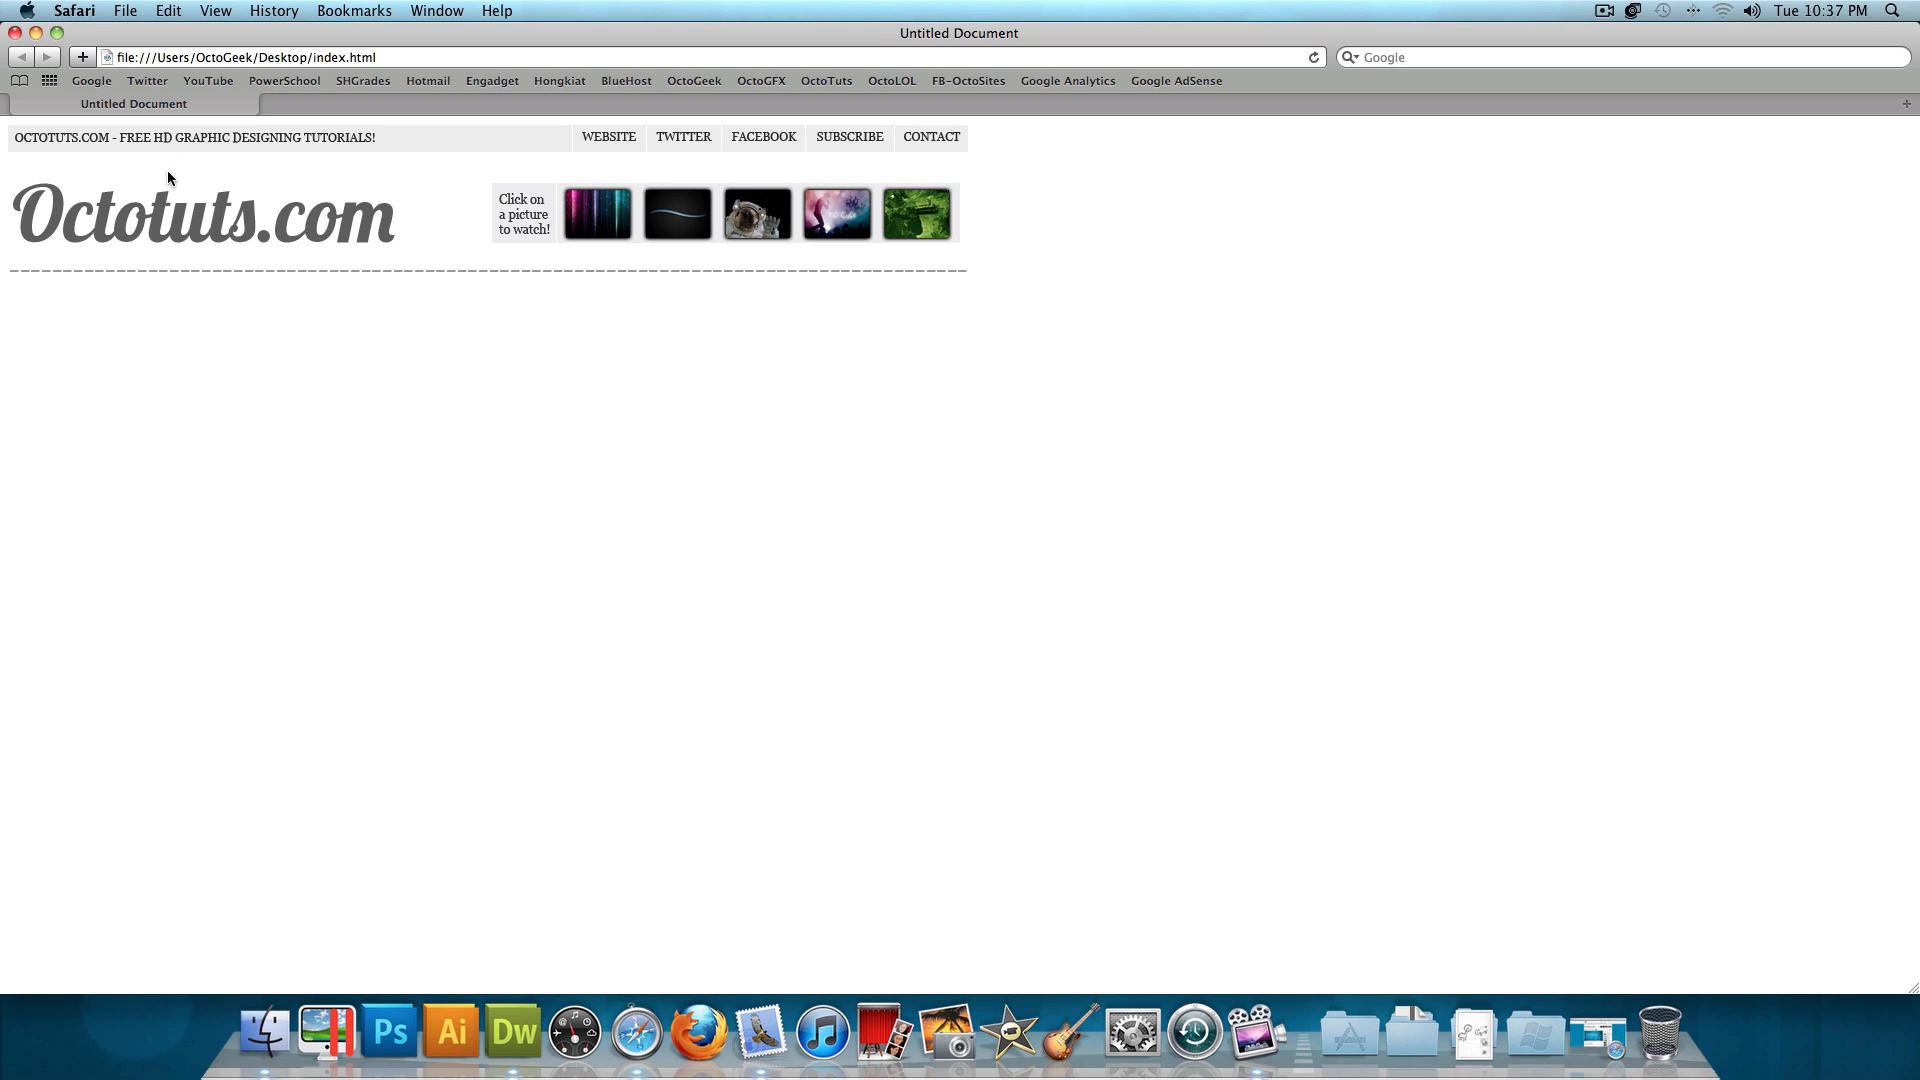
mouse_move(550, 328)
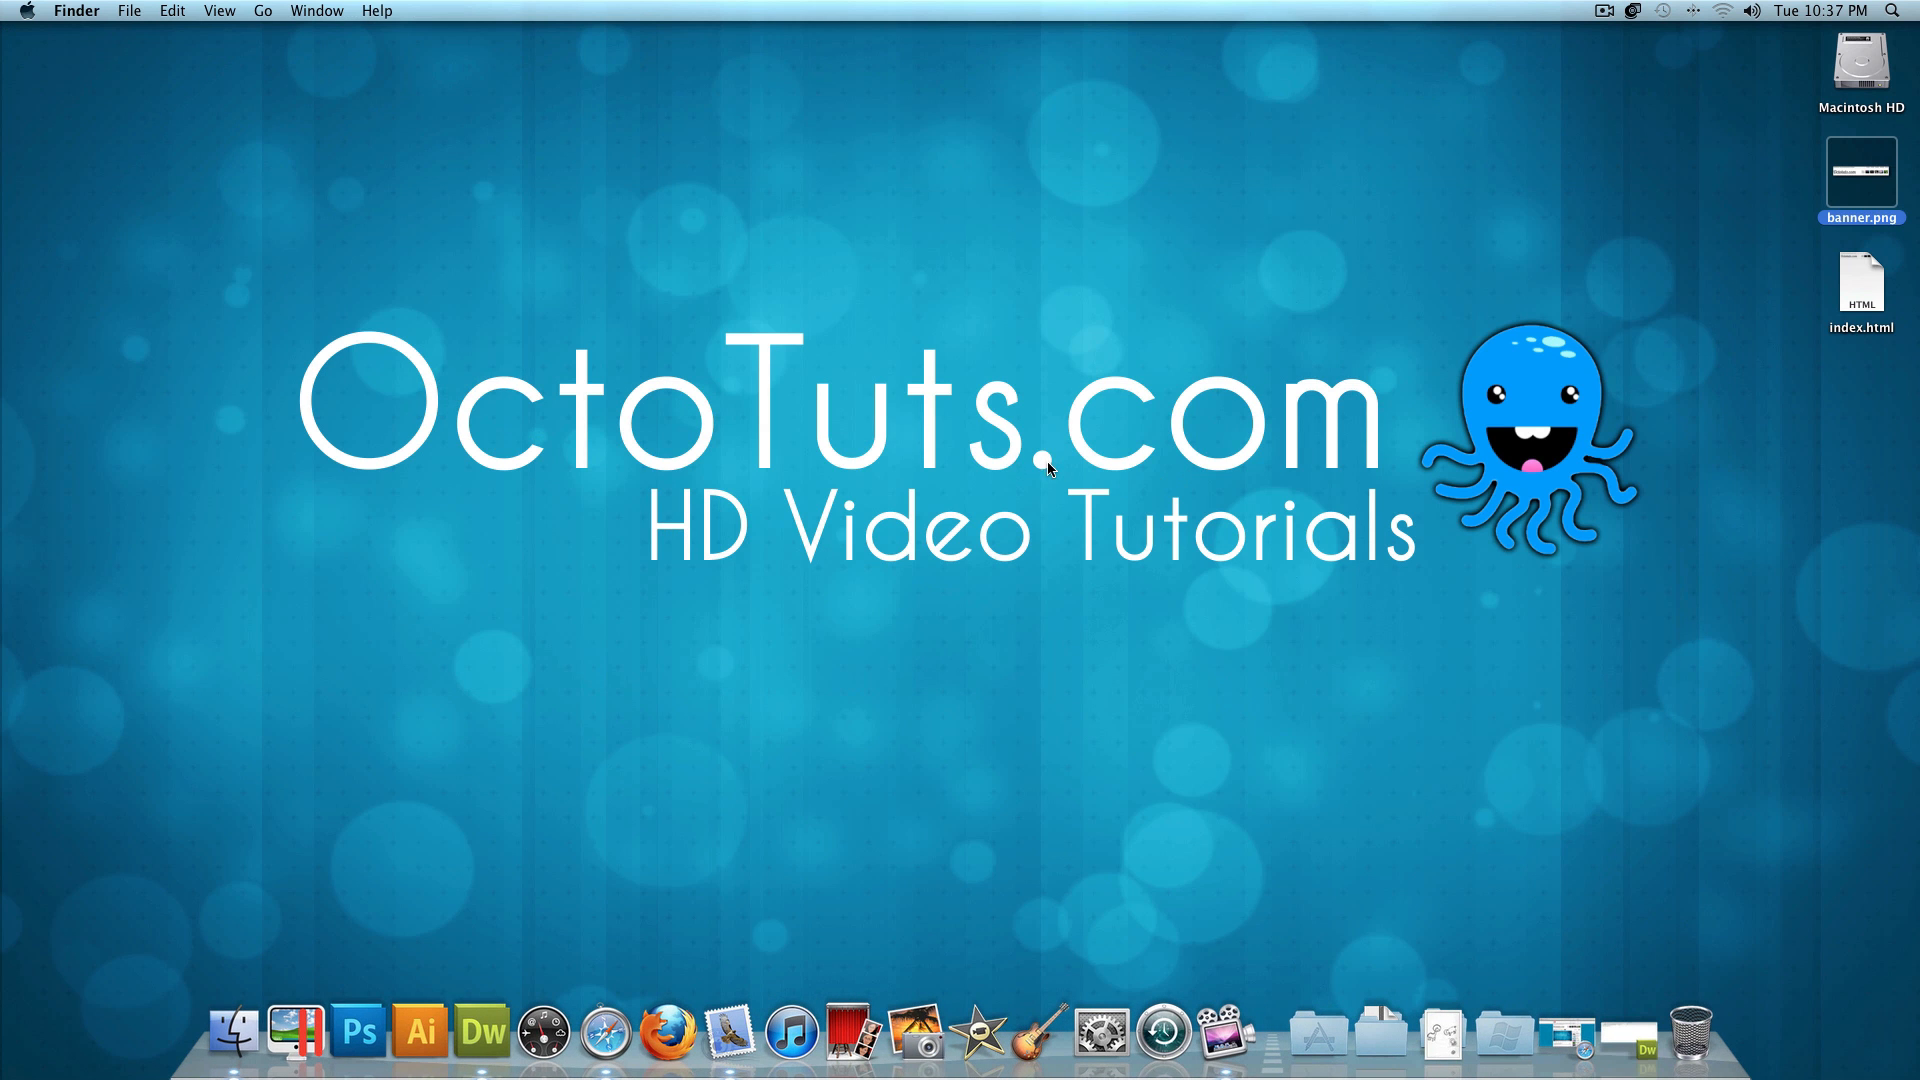
Deselect banner.png on the desktop, leaving it beside index.html
left_click(1042, 470)
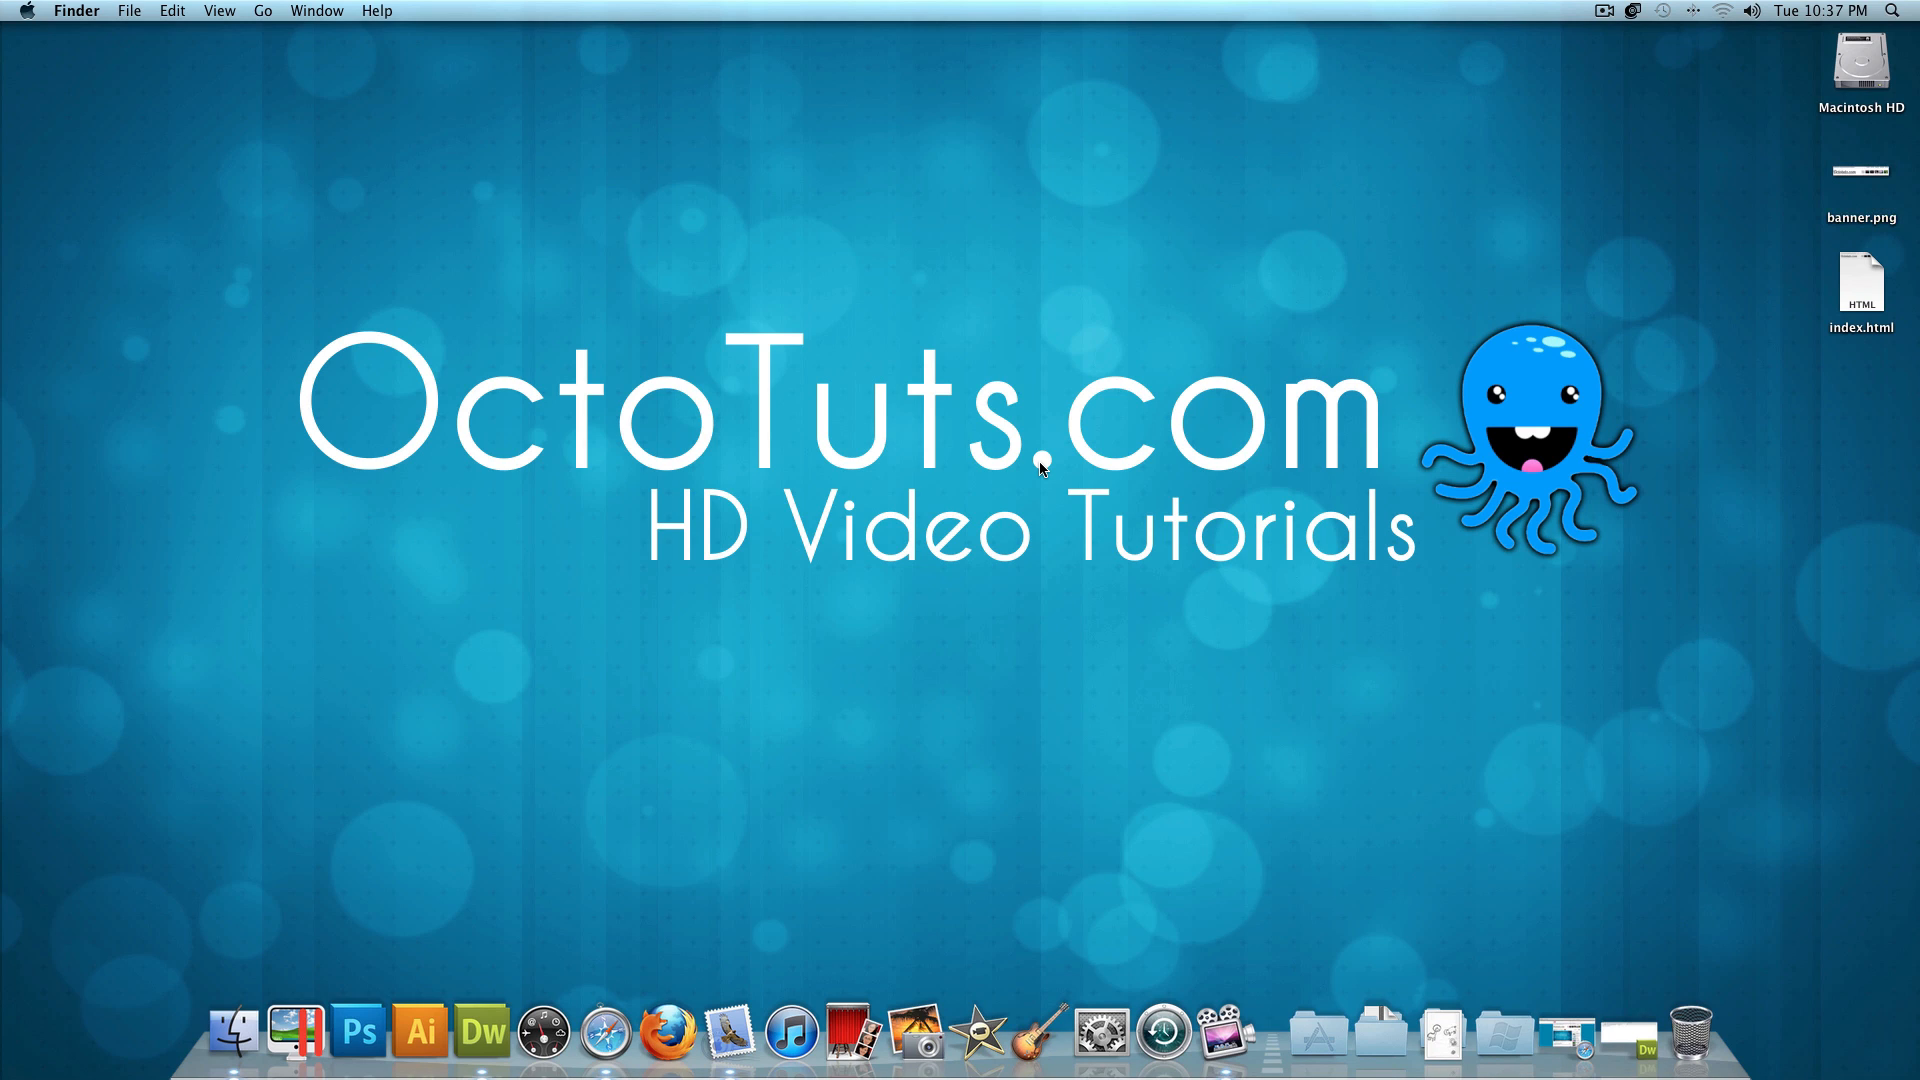